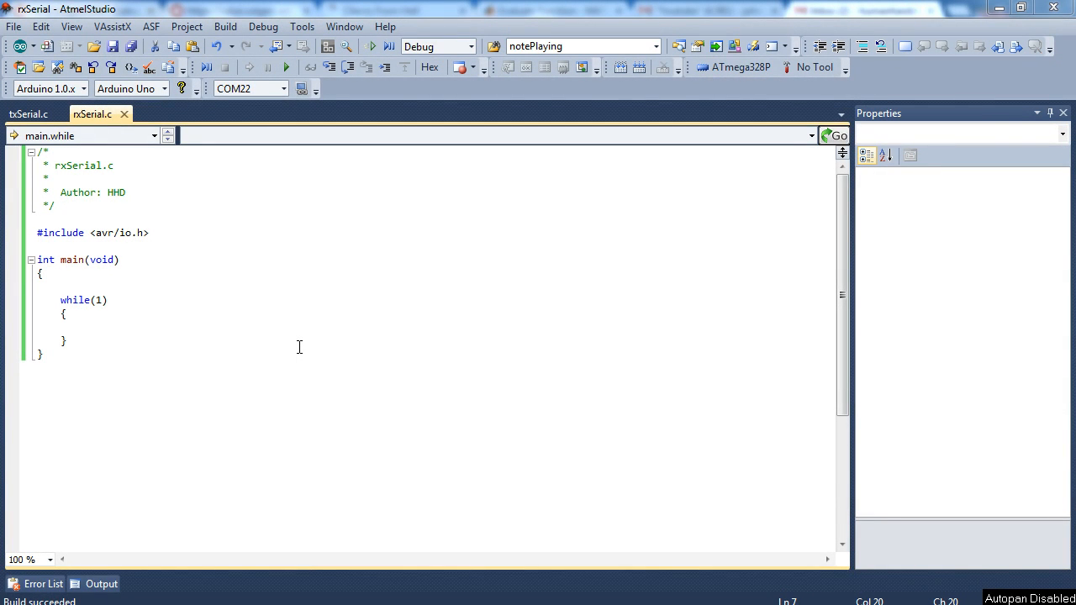
mouse_move(269, 330)
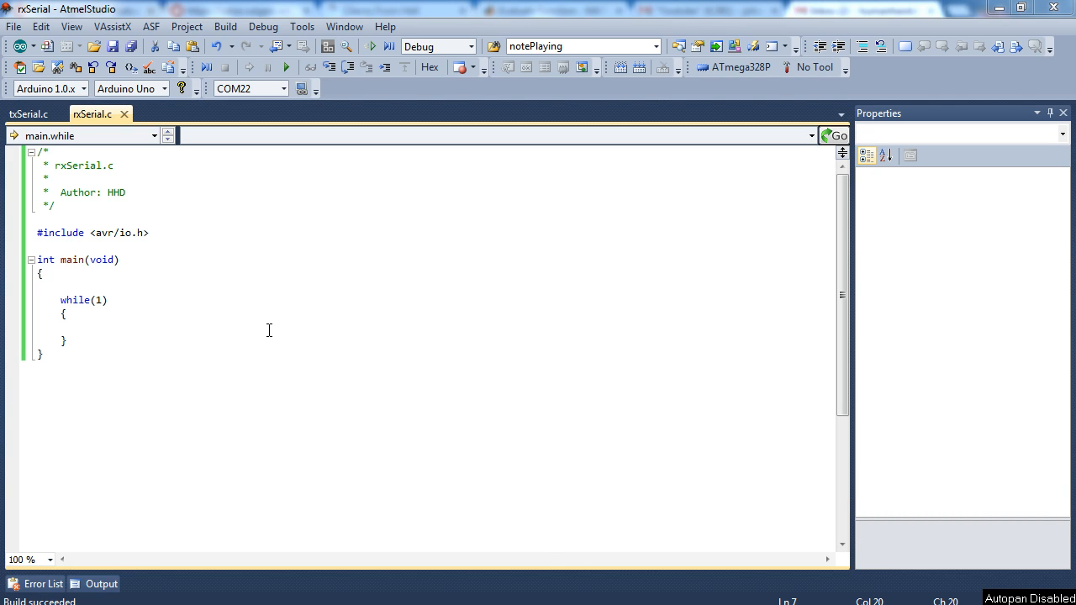
Copy the F_CPU, BUAD and BRC defines from txSerial.c into rxSerial.c above main.
click(29, 113)
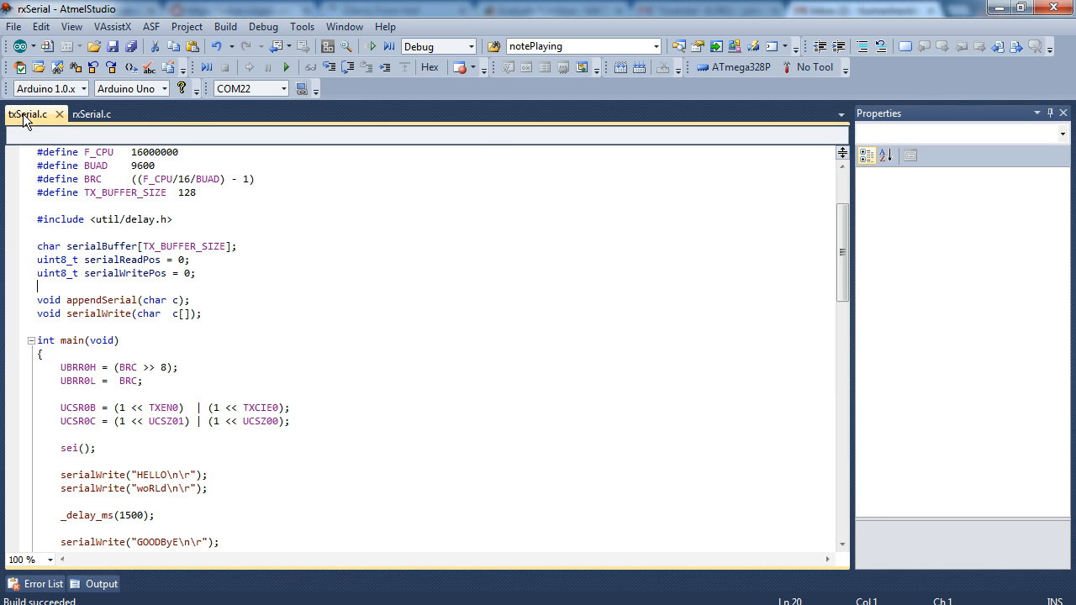
click(92, 113)
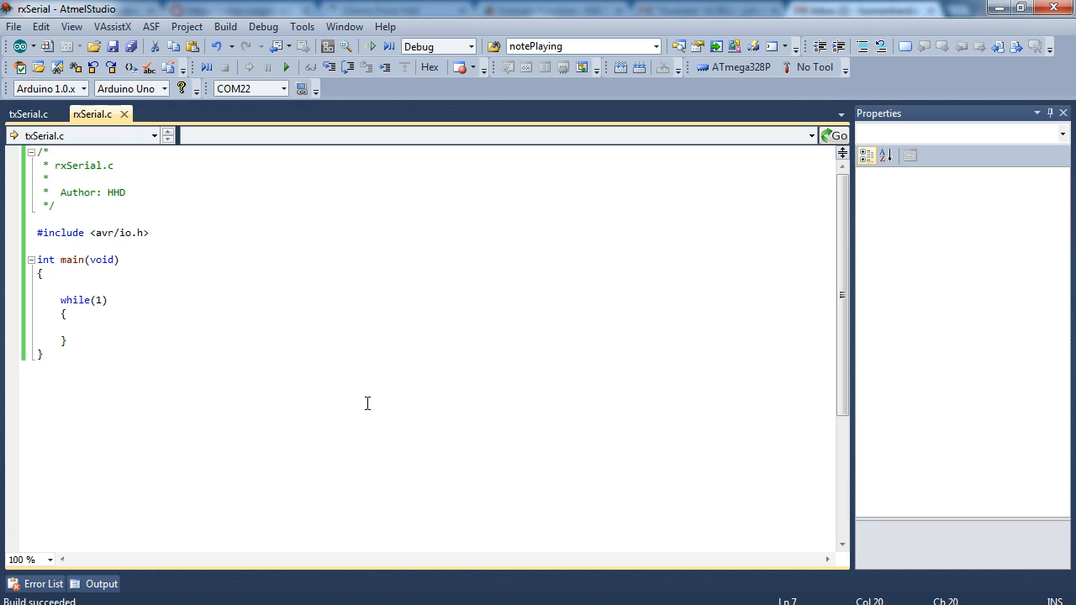
click(149, 233)
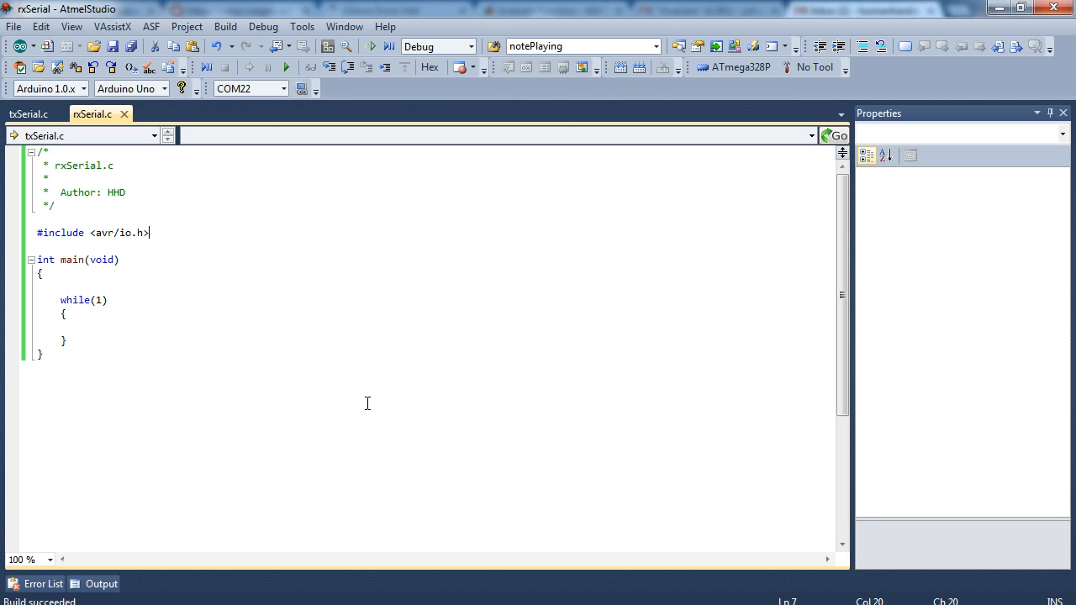
mouse_move(191, 254)
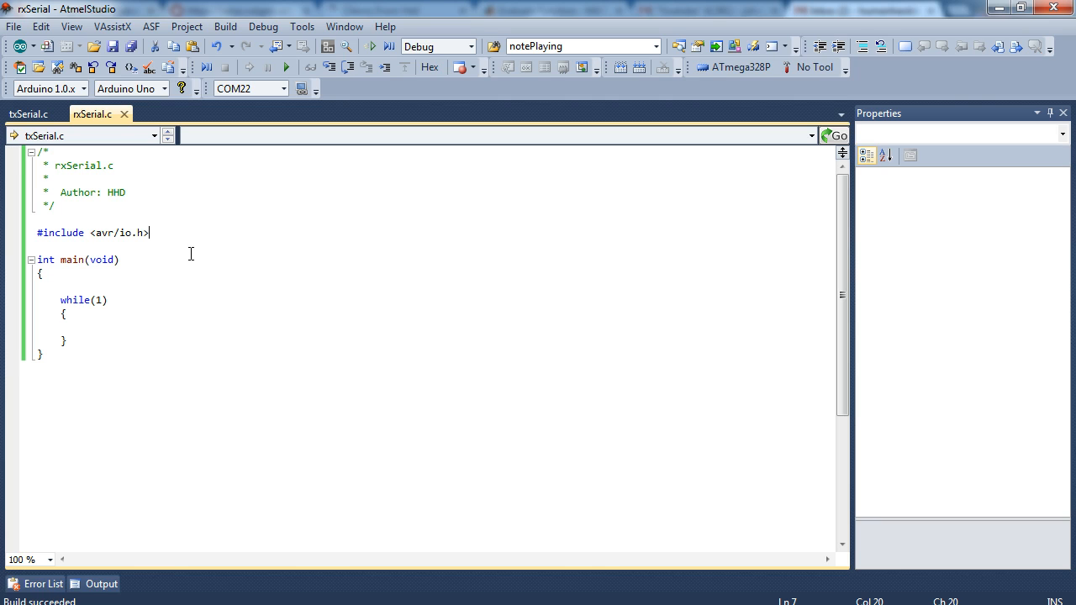
click(28, 114)
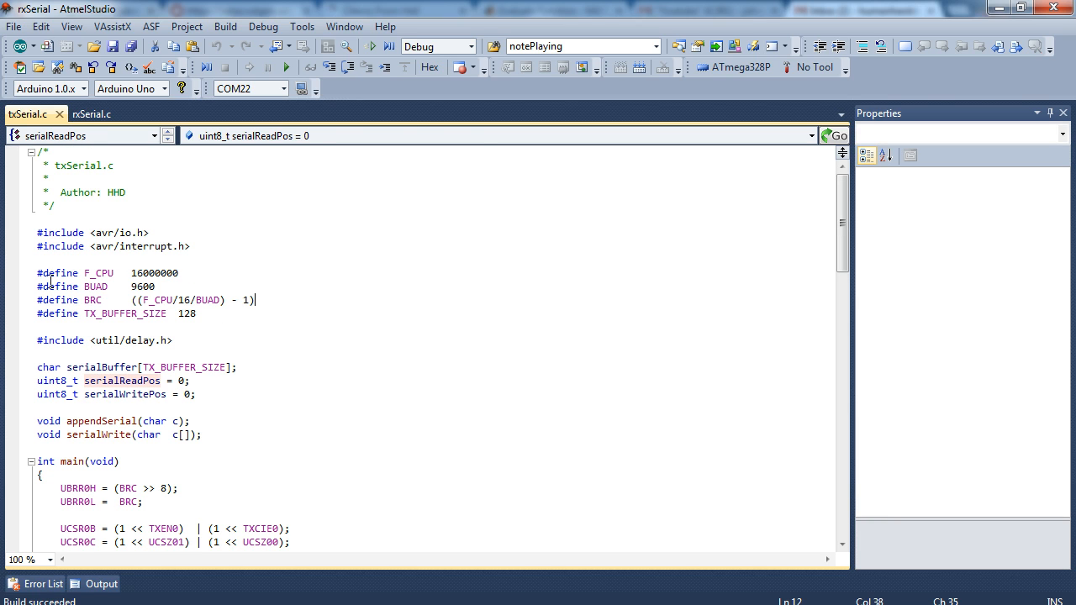
drag(36, 273, 255, 300)
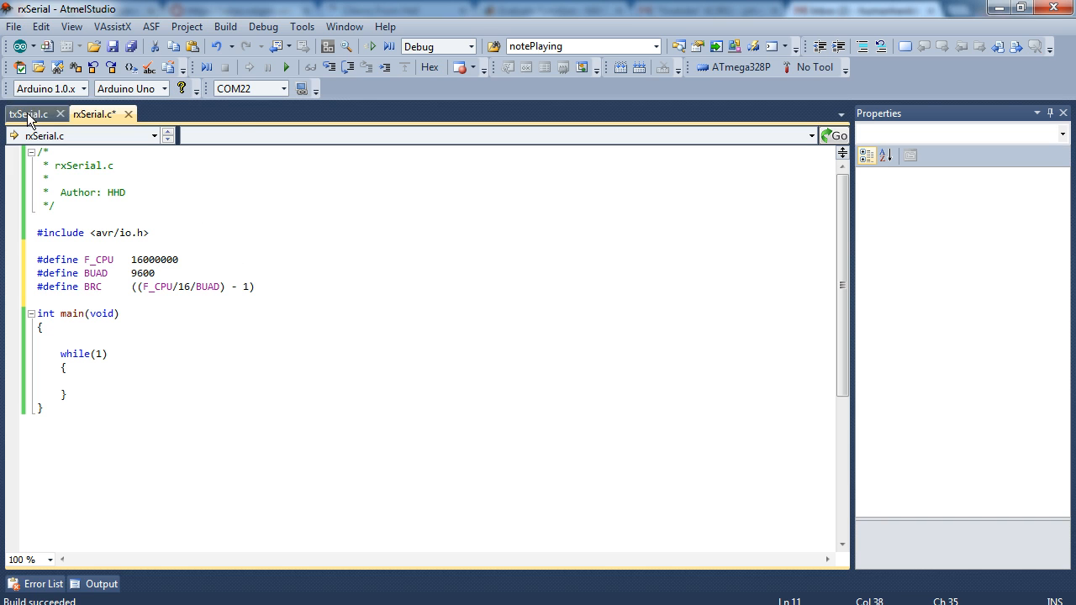
Copy the UBRR0H and UBRR0L assignments from txSerial.c into rxSerial.c's main.
click(30, 114)
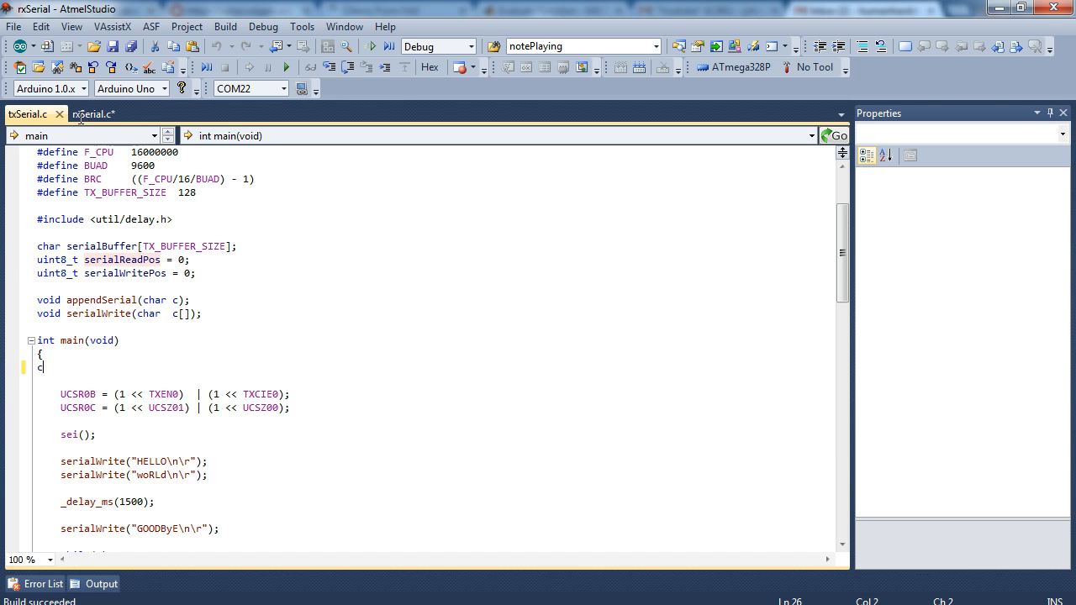
click(25, 113)
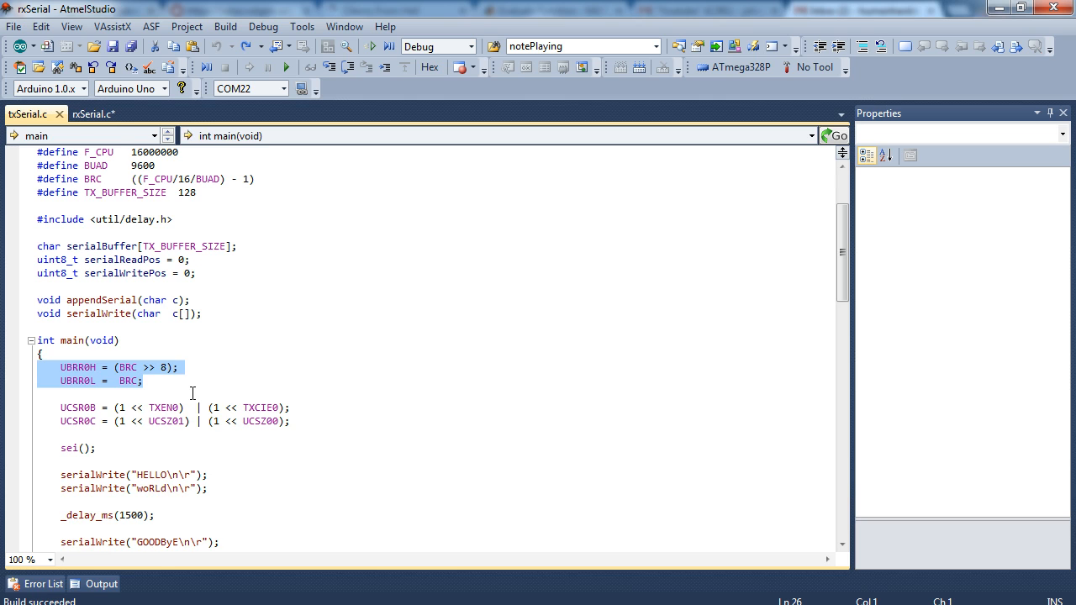
click(92, 114)
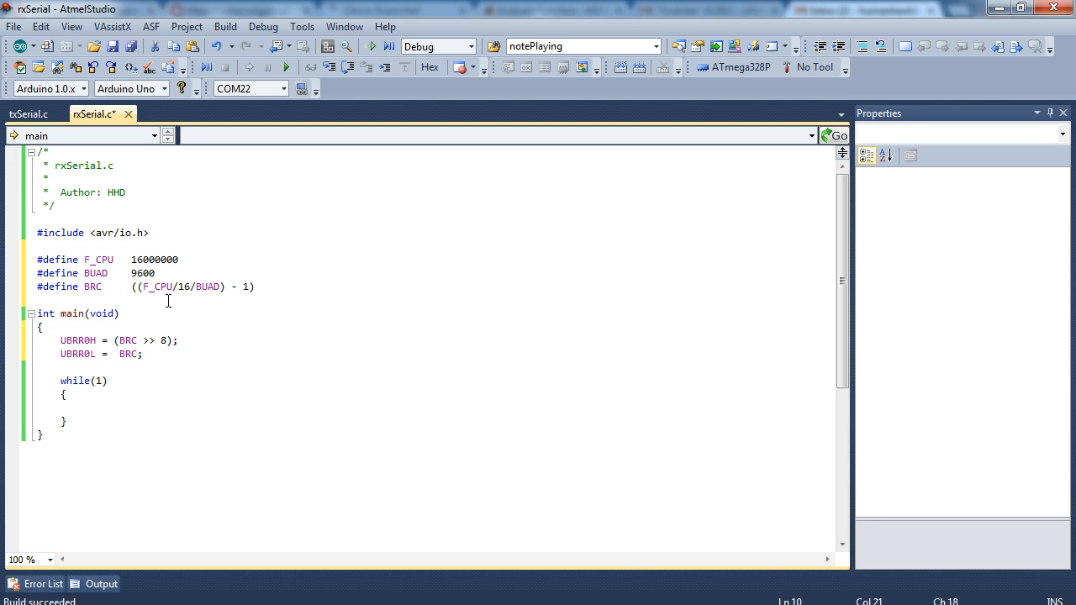
mouse_move(157, 388)
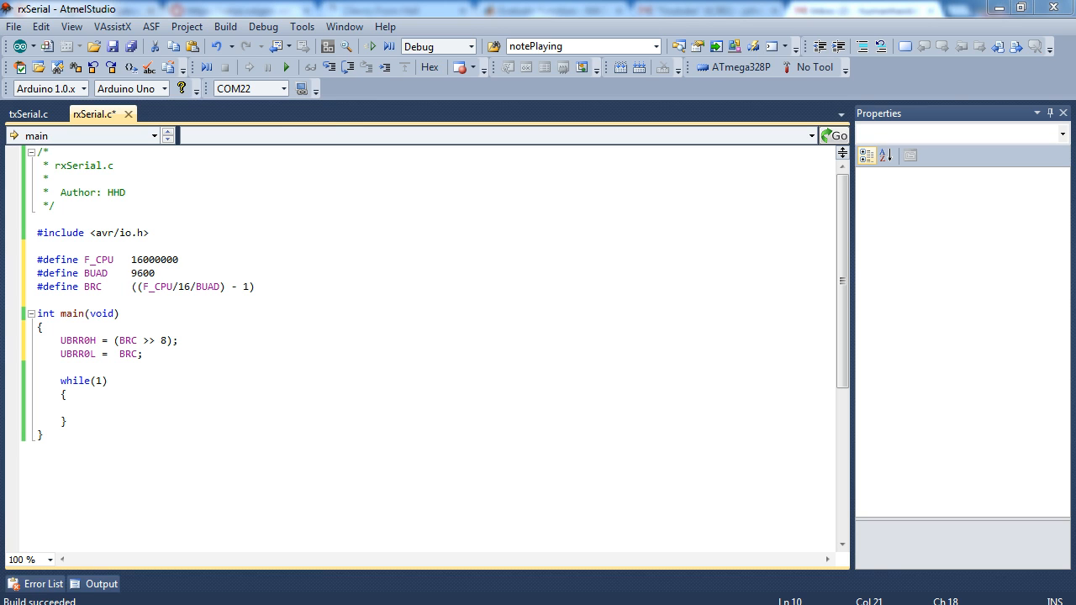
mouse_move(138, 332)
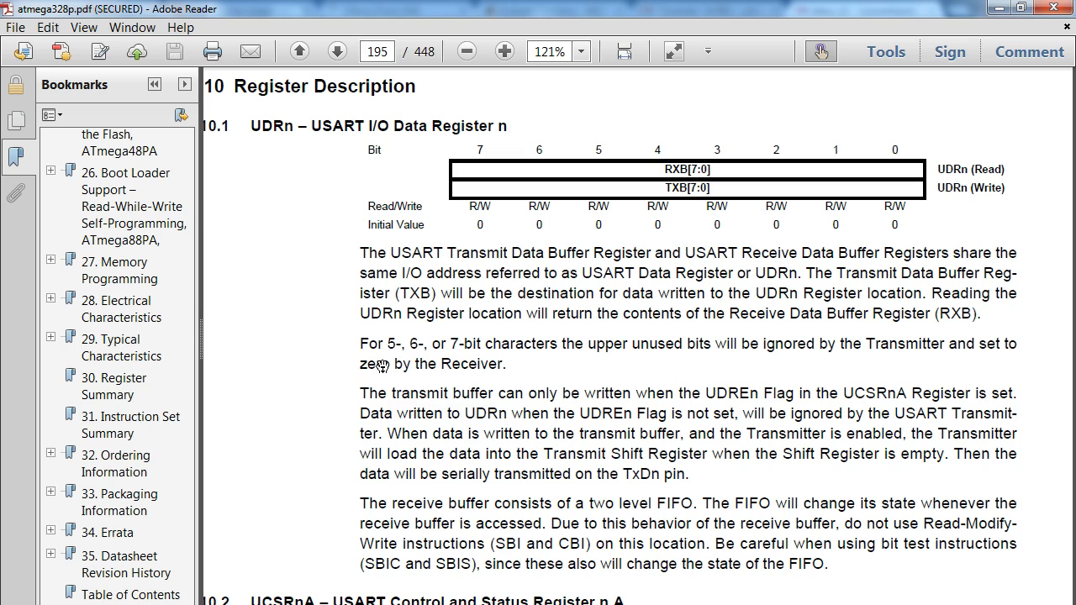
Scroll the datasheet from UDRn on page 195 to the UCSRnA bit descriptions.
scroll(down, 3)
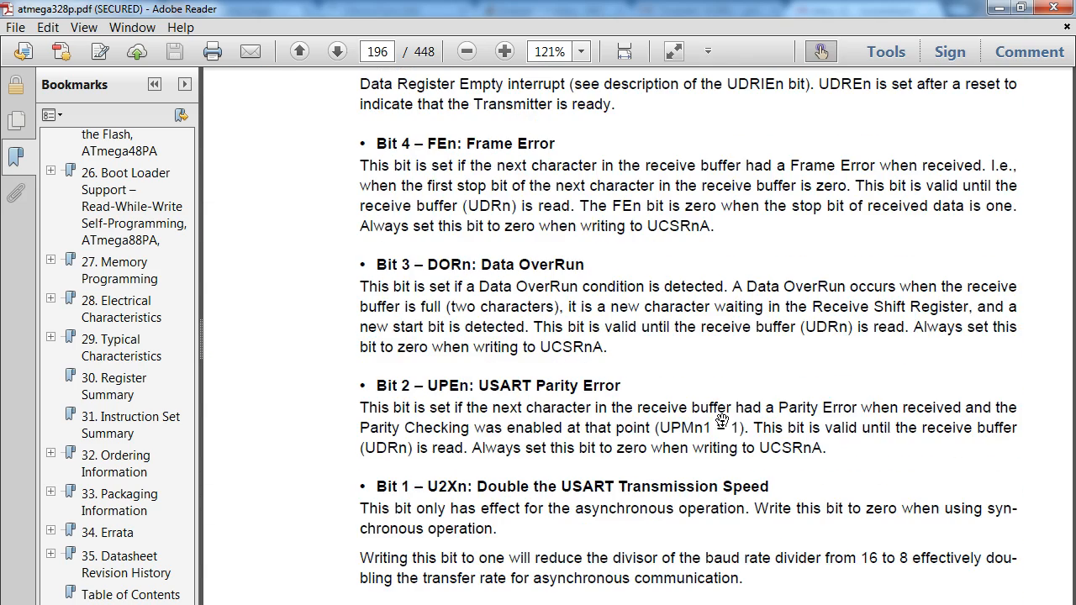
mouse_move(544, 415)
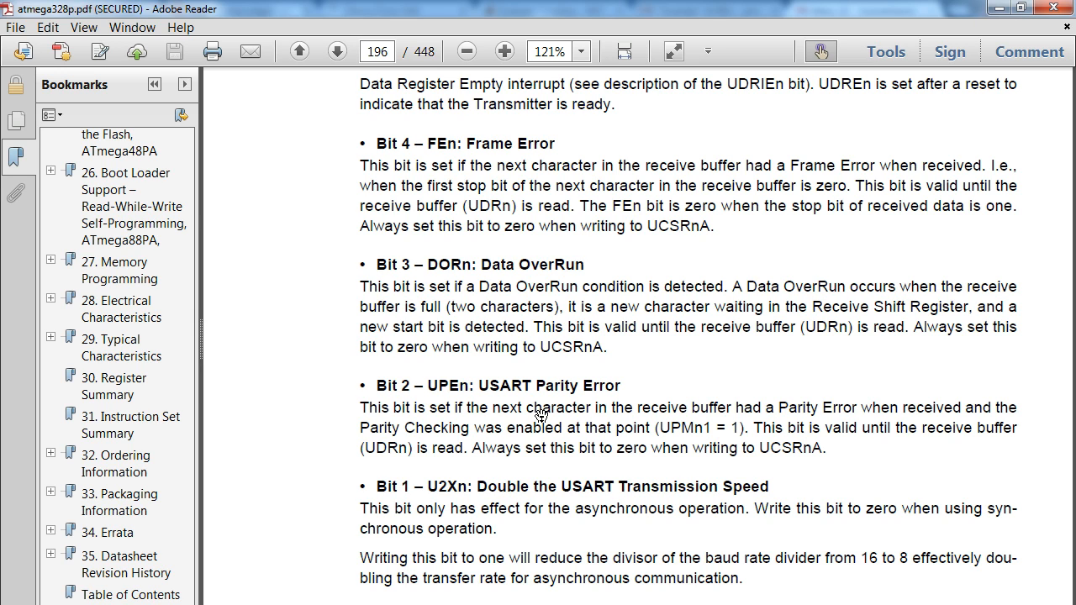
mouse_move(616, 307)
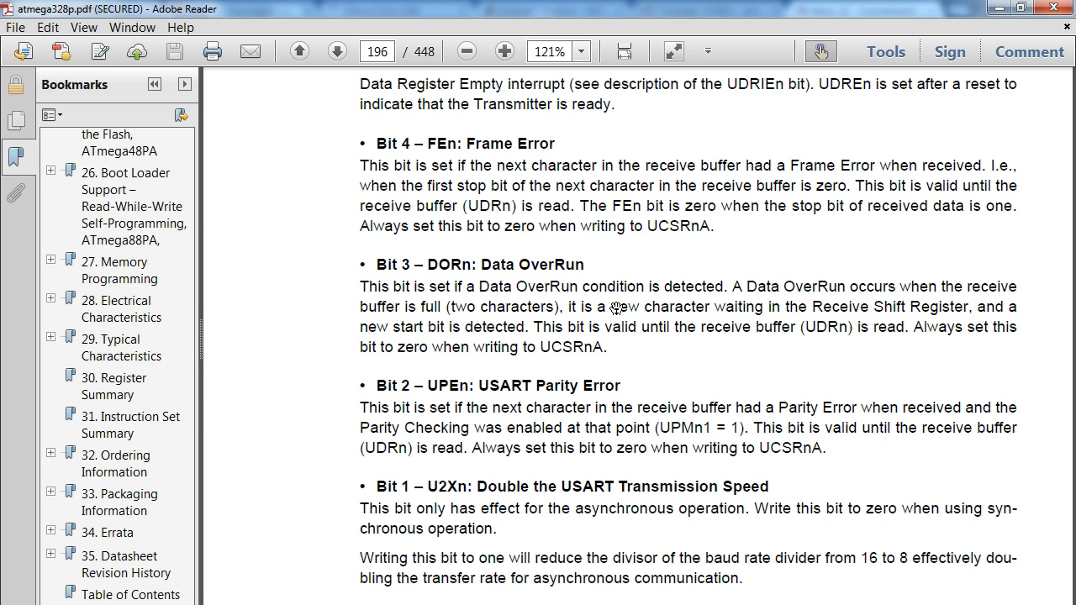
mouse_move(567, 389)
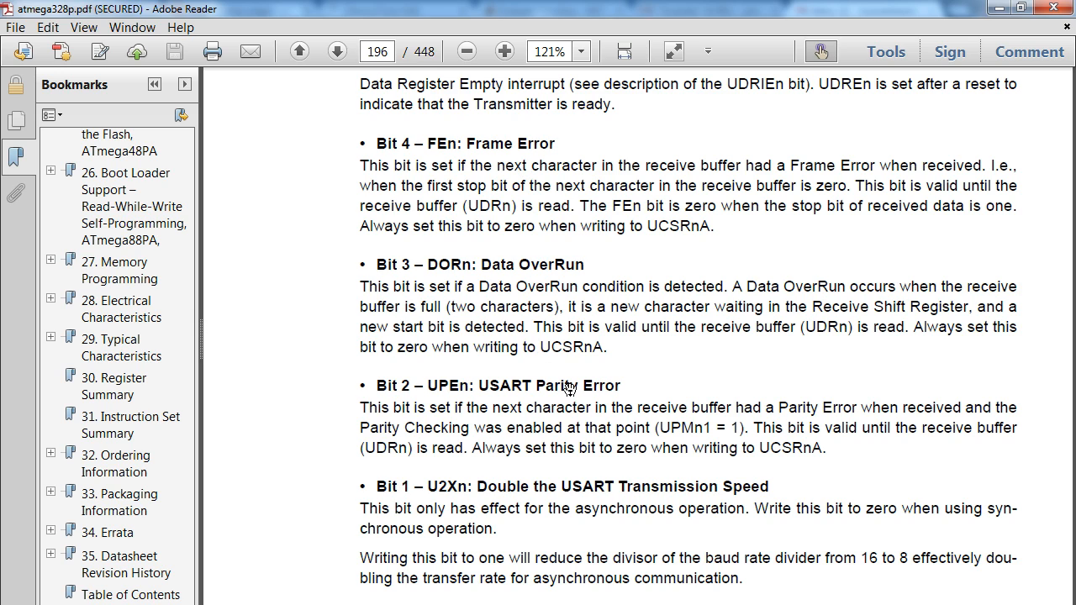
mouse_move(539, 406)
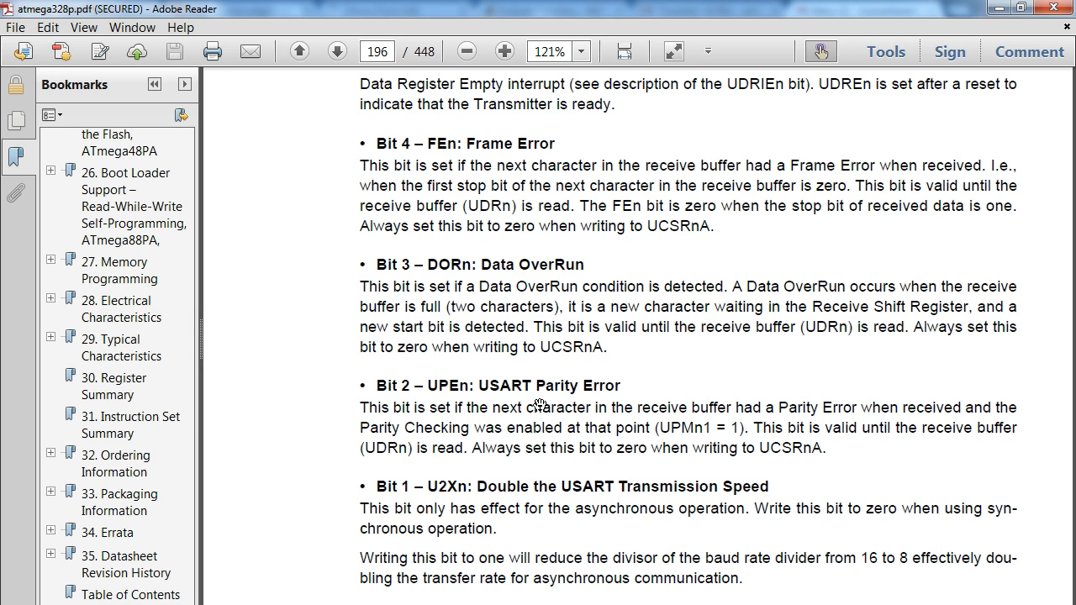
mouse_move(519, 395)
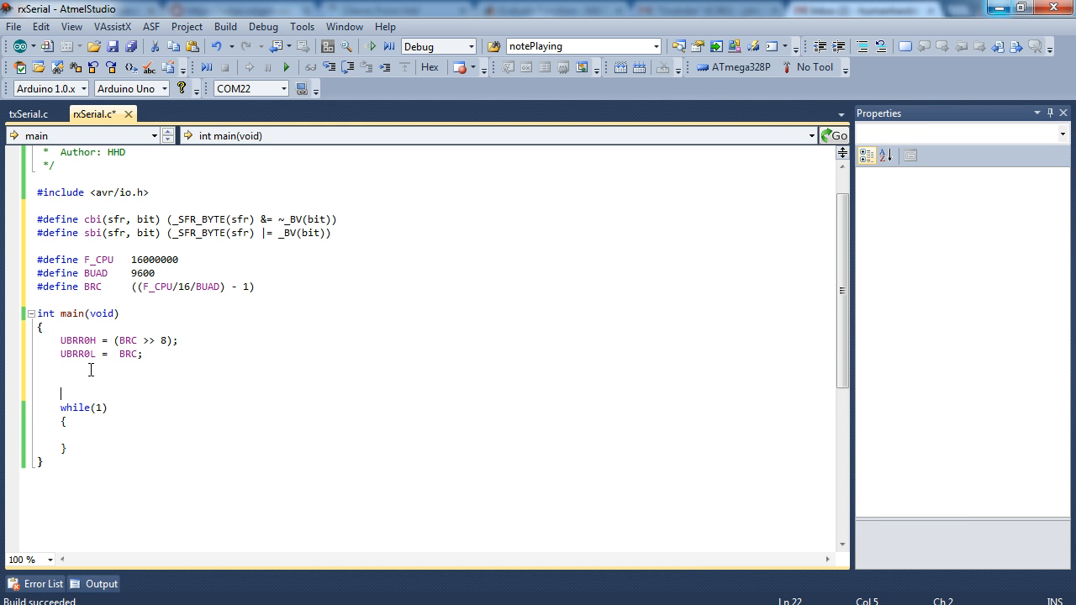
Enable the receiver with UCSR0B = (1 << RXEN0), then check txSerial.c's UCSR0C line.
text(U)
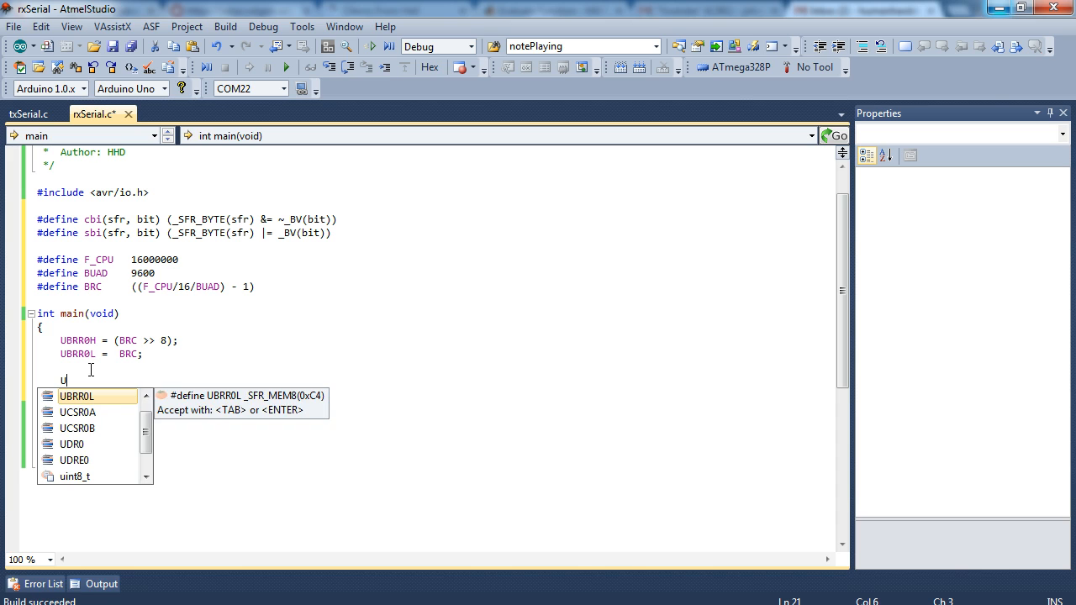
text(CSR0B = (1 <<)
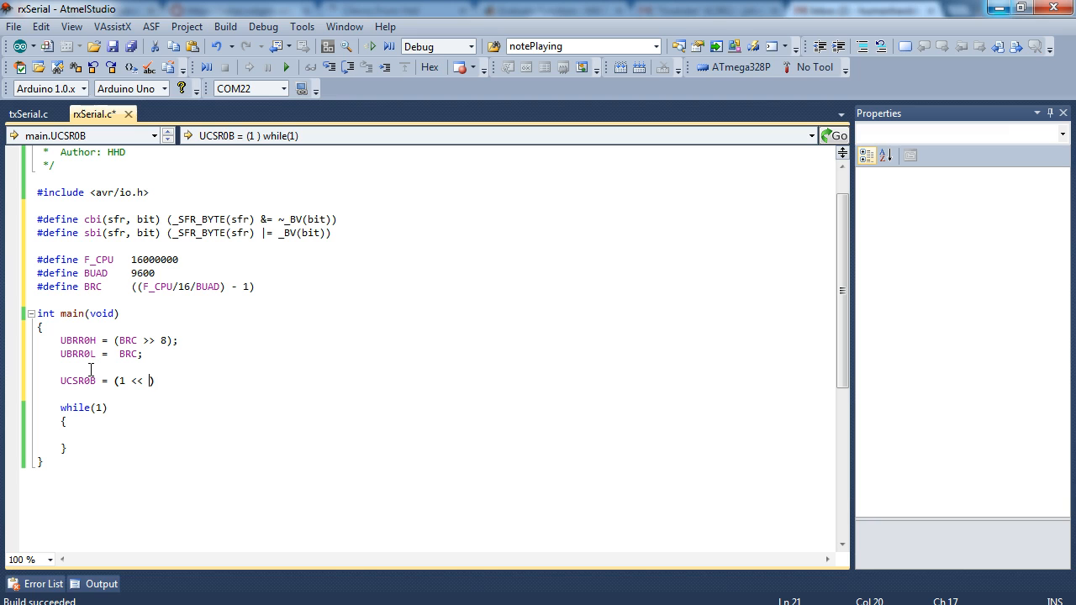
text(RXEN0)
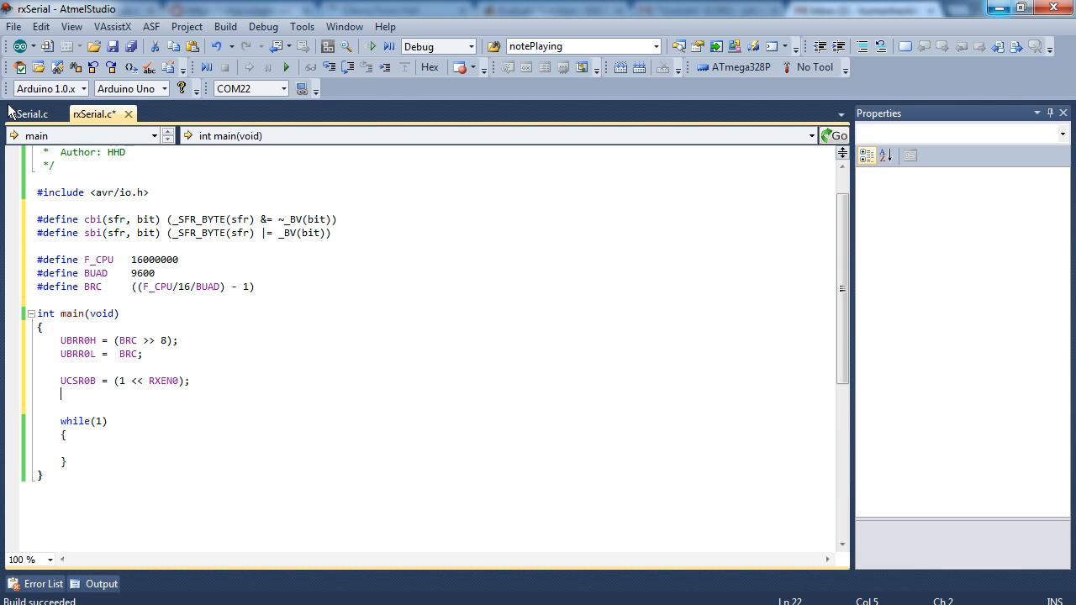
click(28, 113)
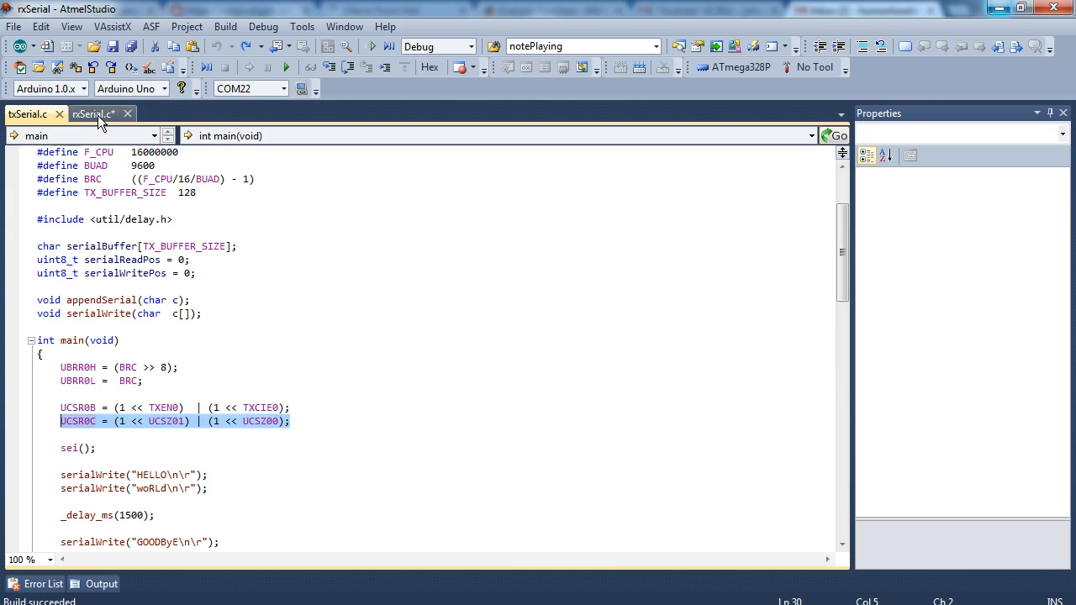
click(93, 113)
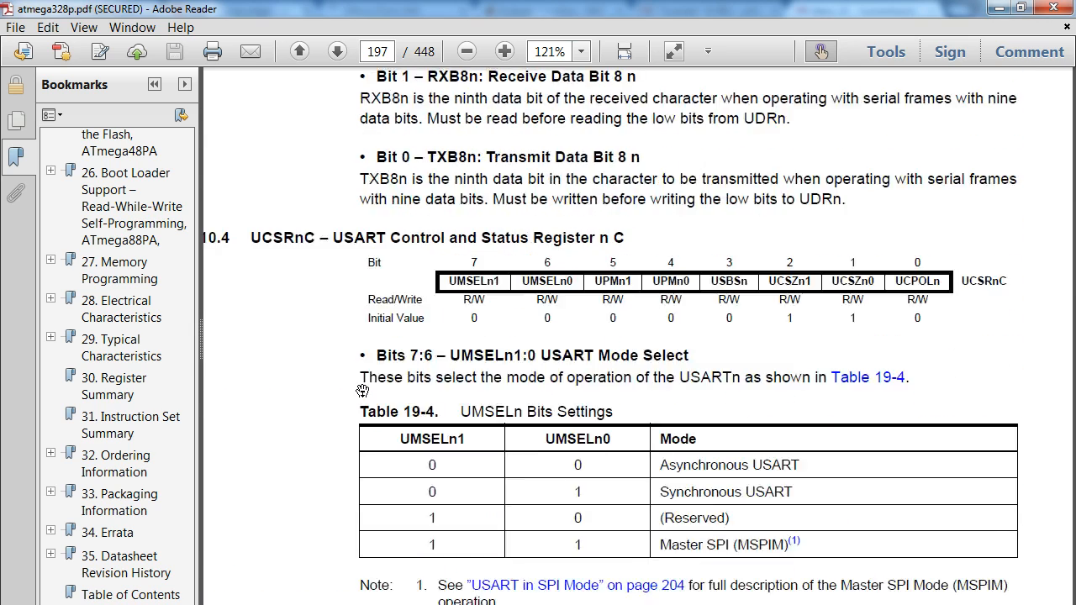
Scroll the datasheet from Table 19-7 character sizes to Table 19-8 on page 199.
scroll(down, 3)
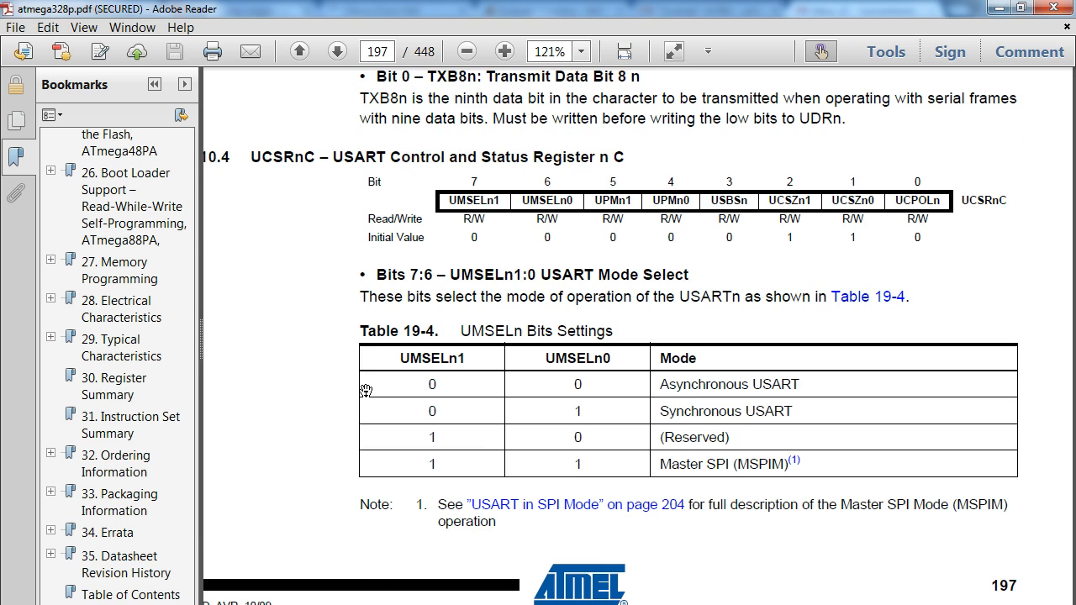
mouse_move(370, 400)
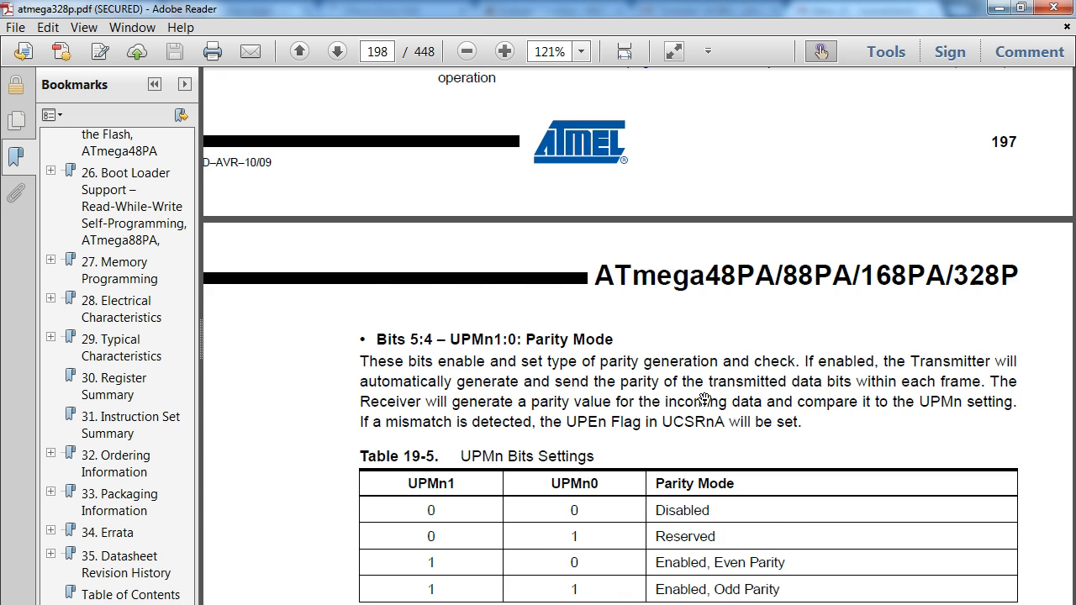
scroll(down, 3)
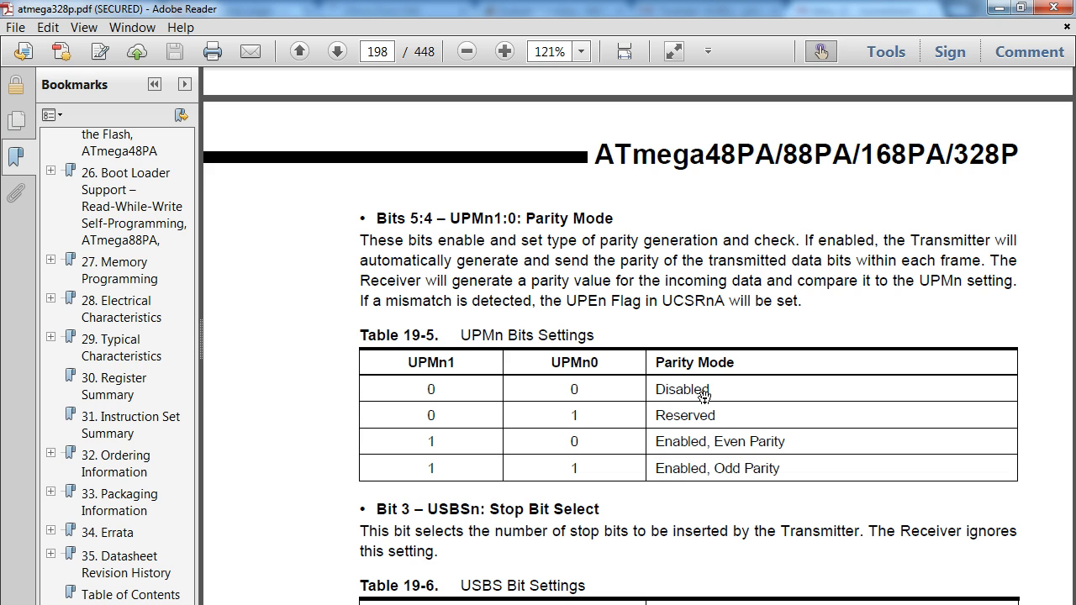
scroll(down, 3)
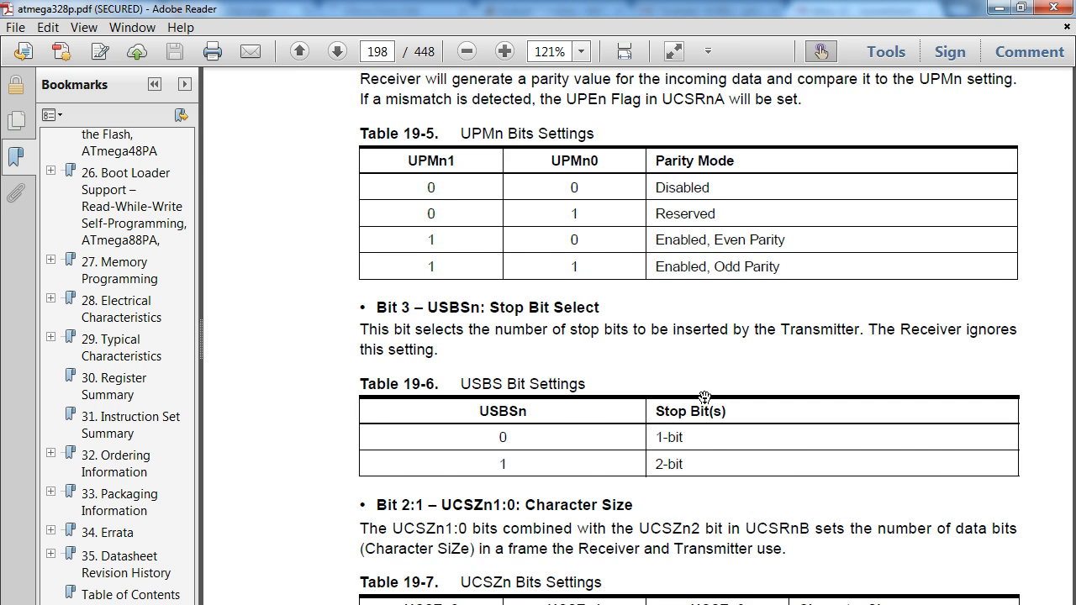
scroll(down, 3)
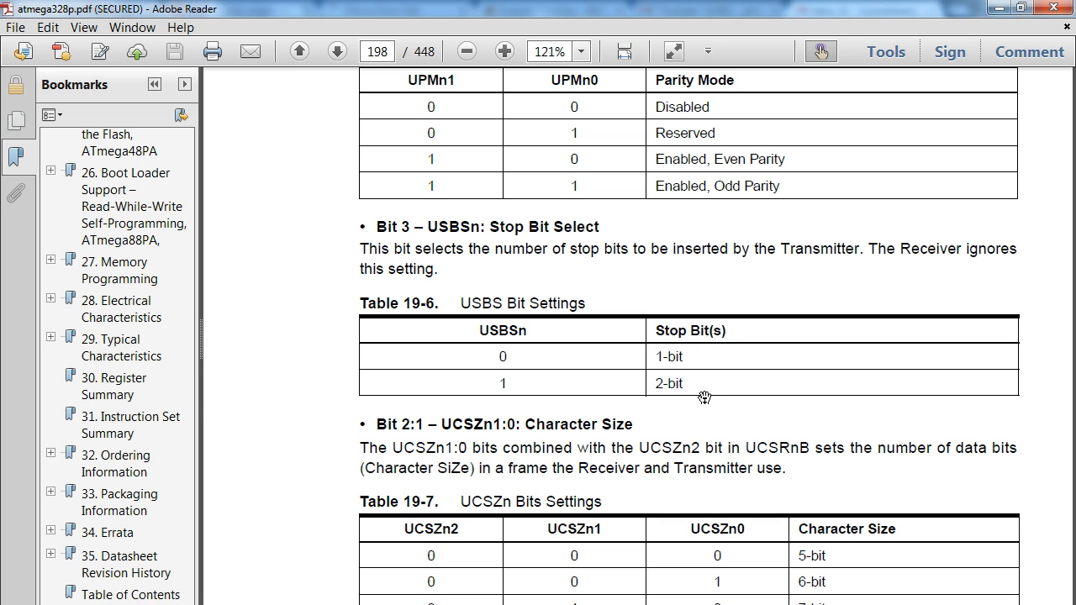
mouse_move(707, 397)
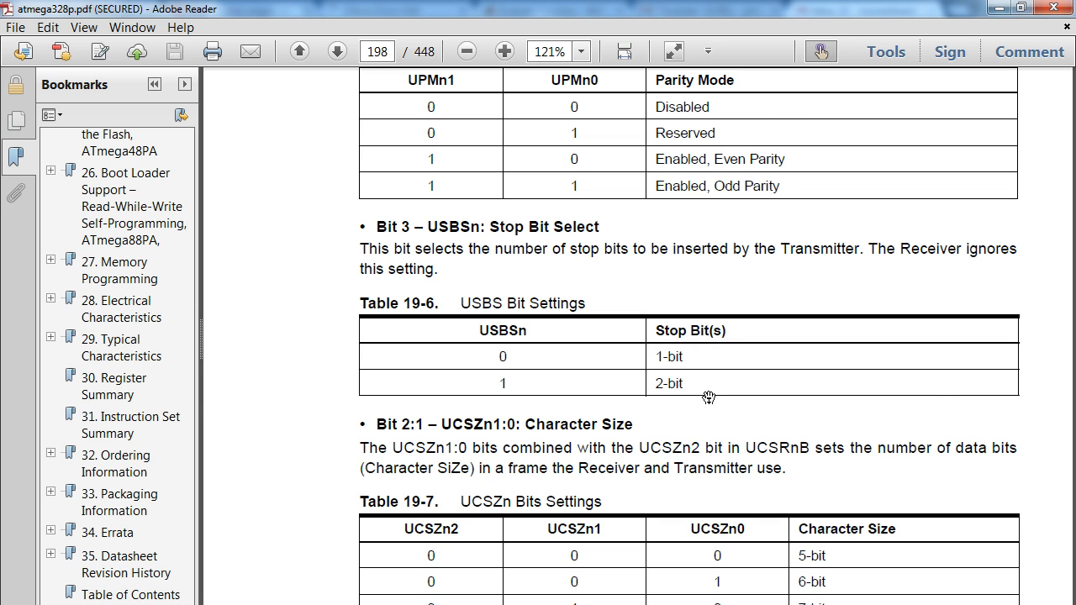
scroll(down, 3)
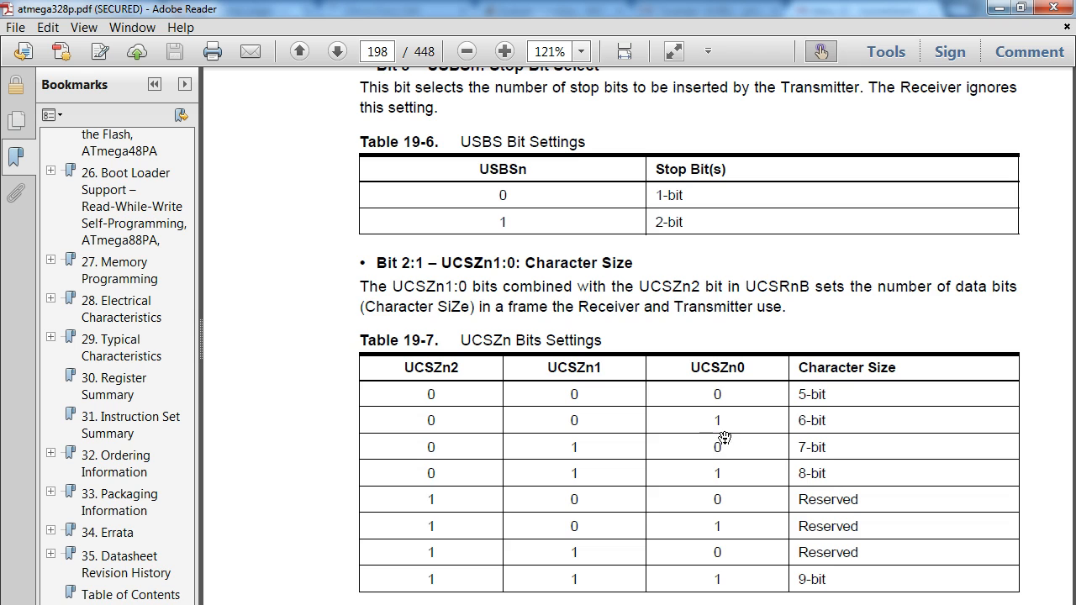
scroll(down, 3)
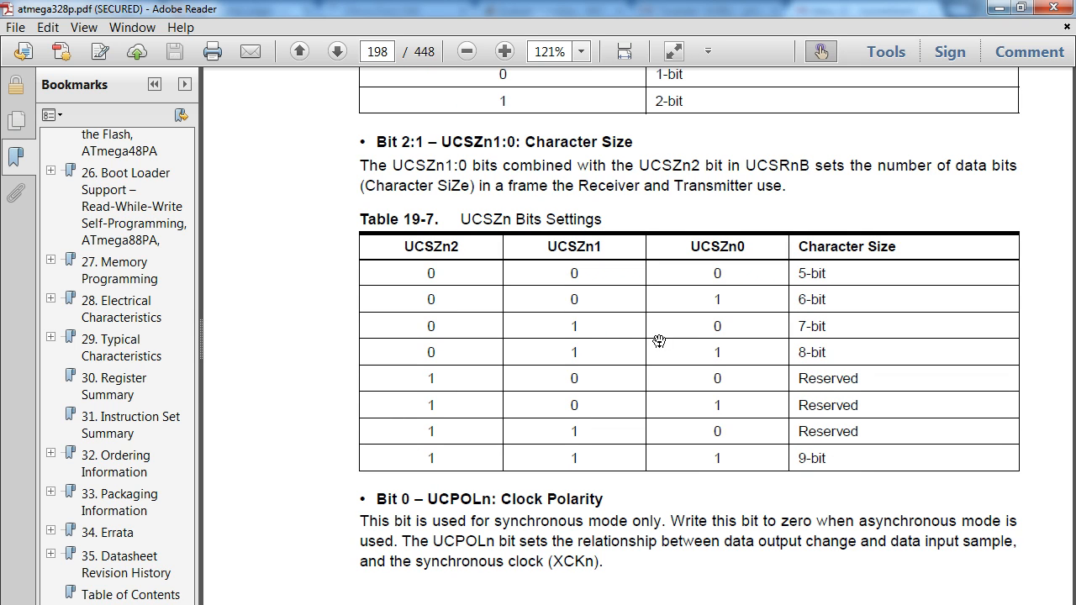
mouse_move(992, 349)
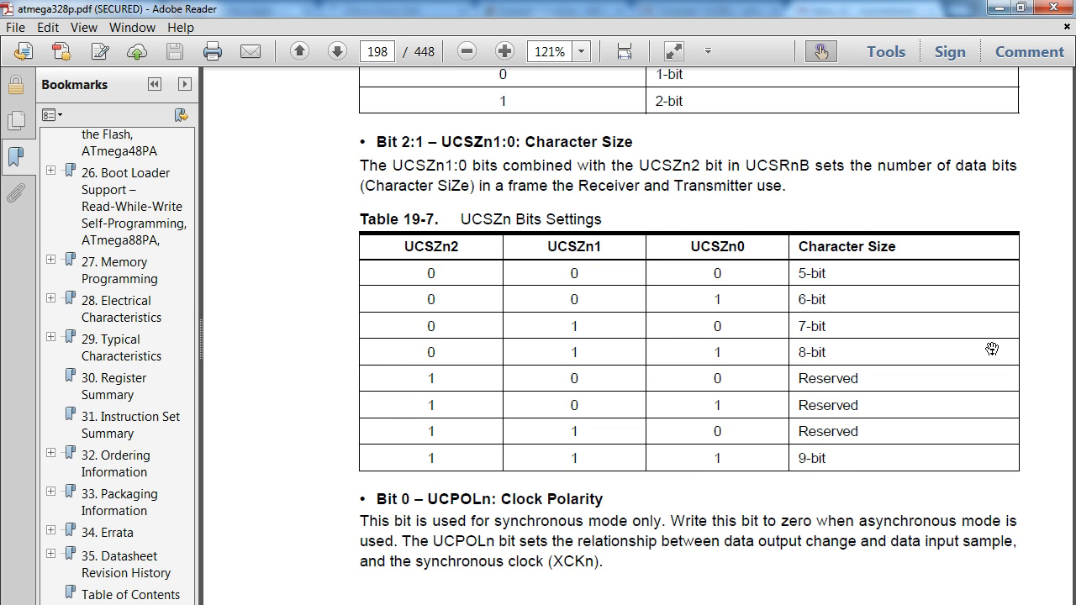
mouse_move(821, 353)
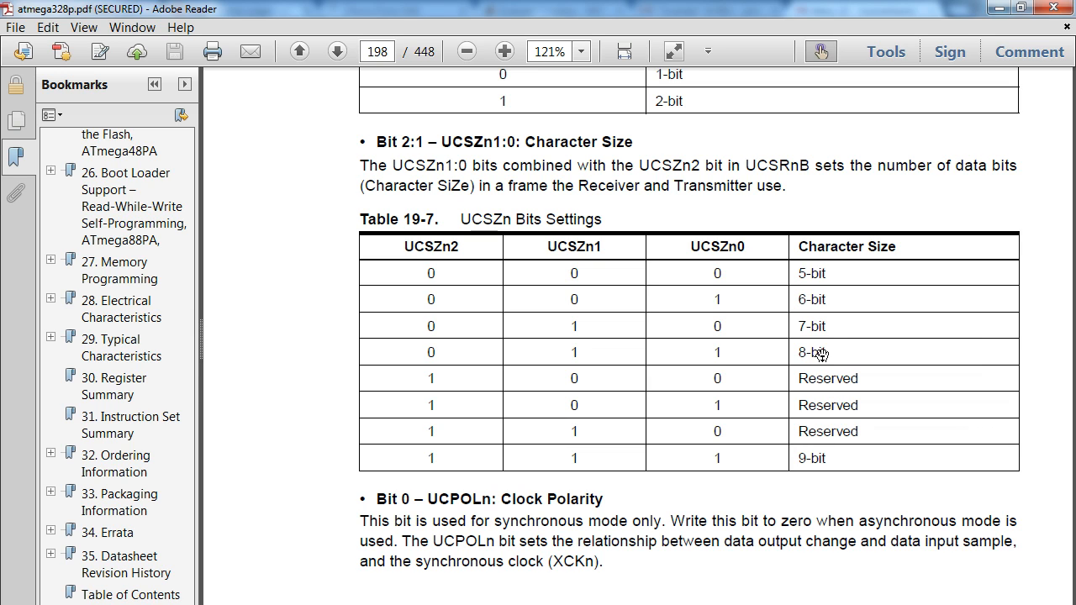
mouse_move(820, 354)
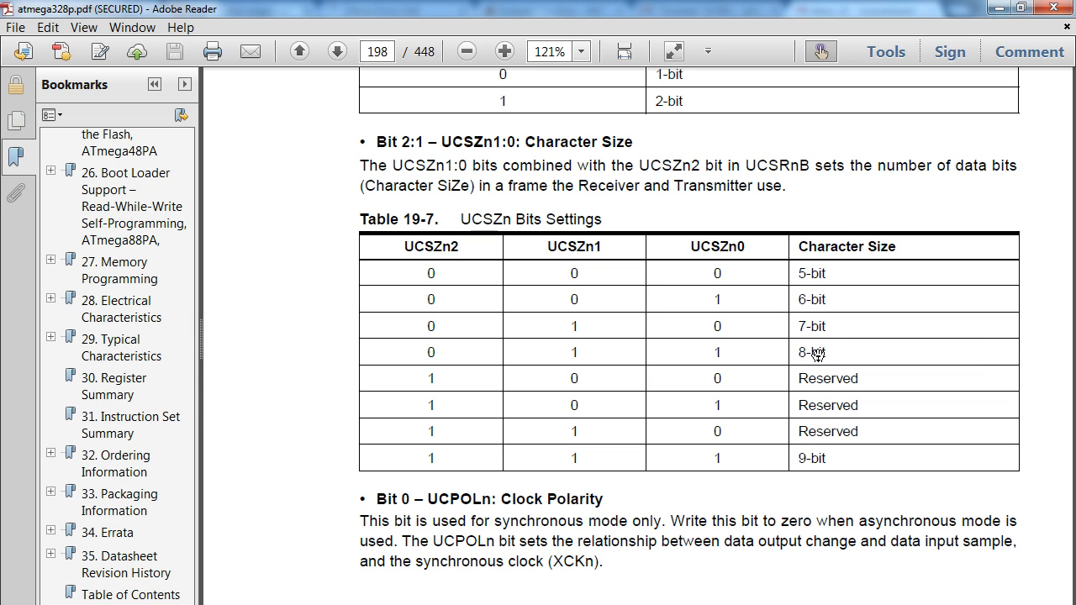
mouse_move(555, 359)
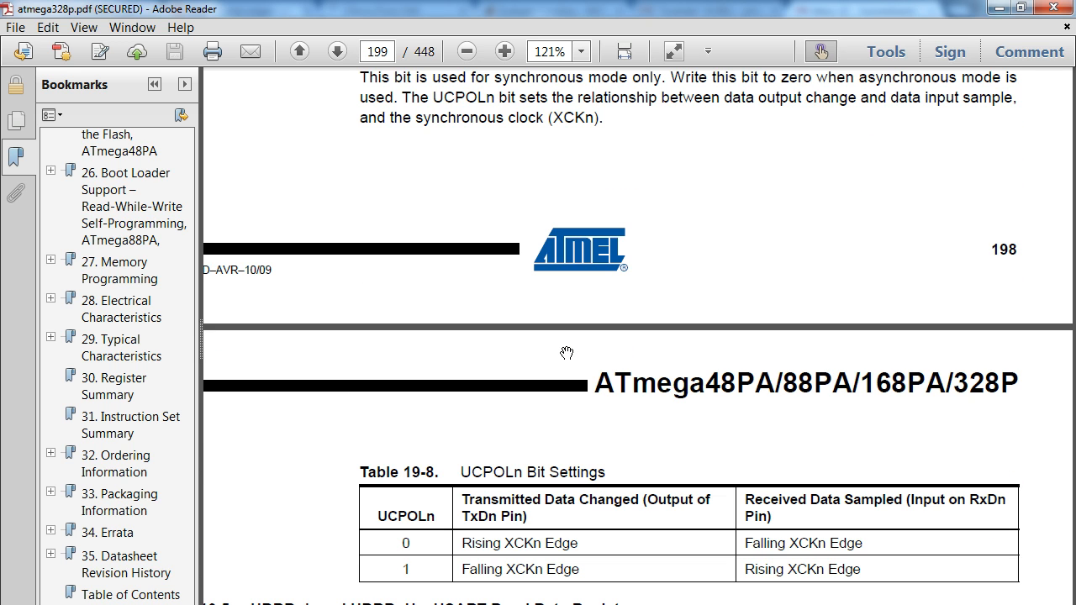
scroll(down, 3)
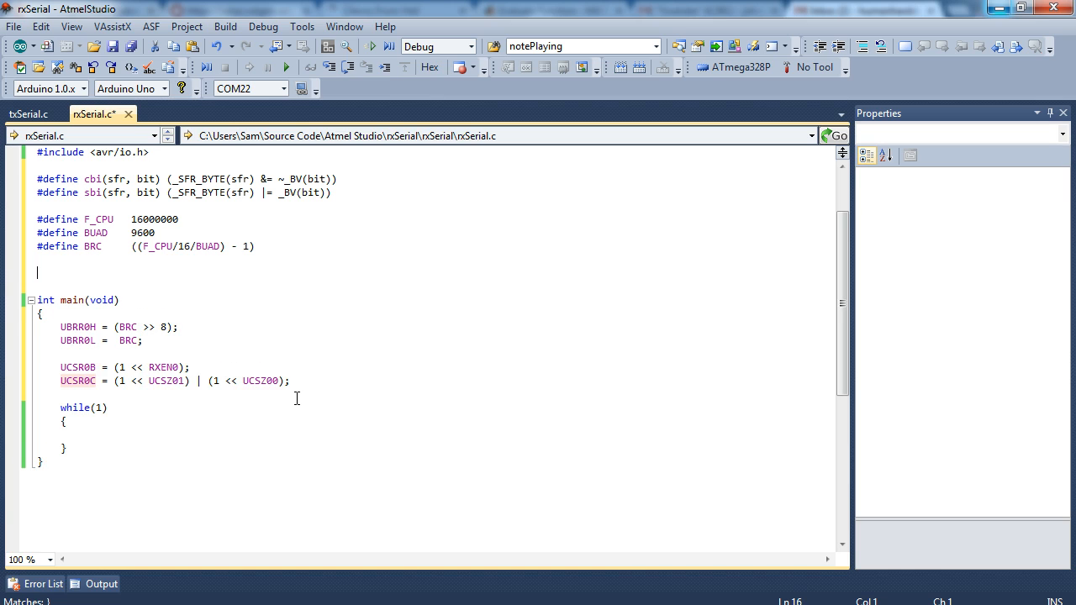
Add the prototypes char getChar(void); and char peekChar(void); above main.
text(char get)
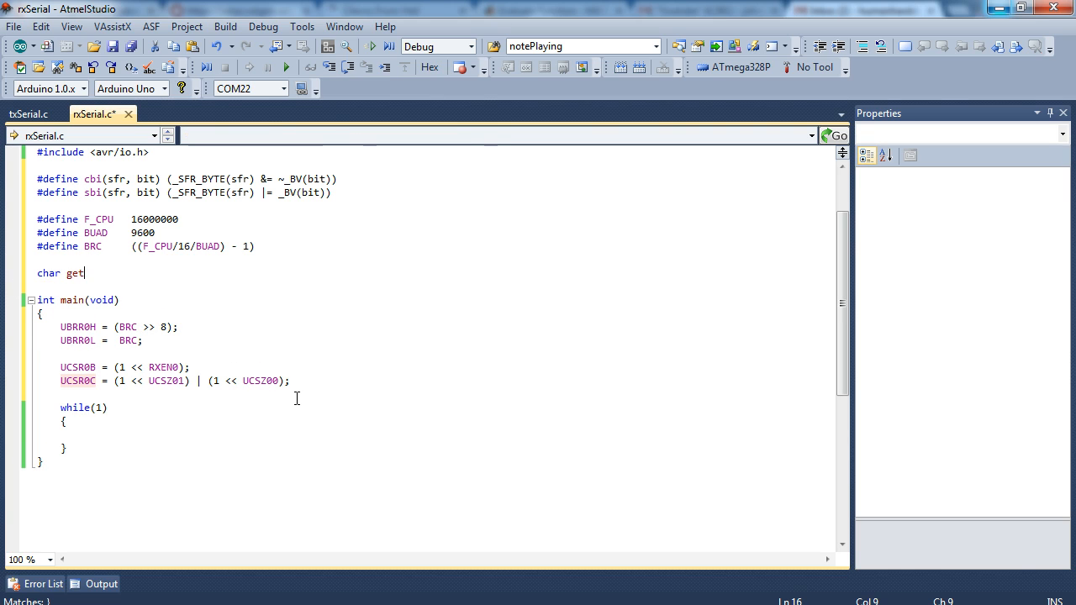
text(Char(void)
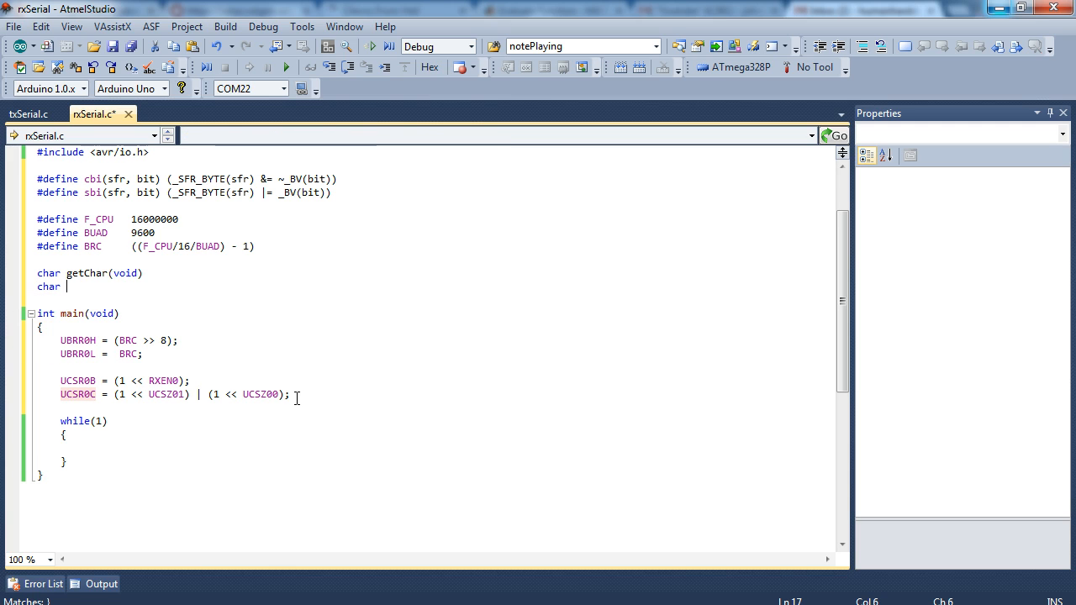
text(peekCh)
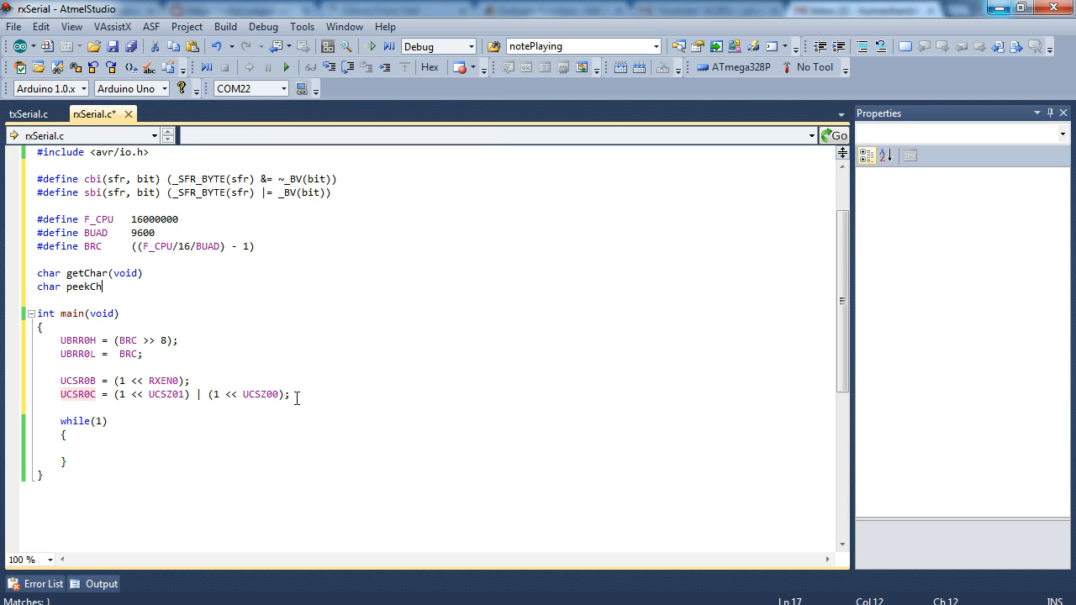
text(ar(void))
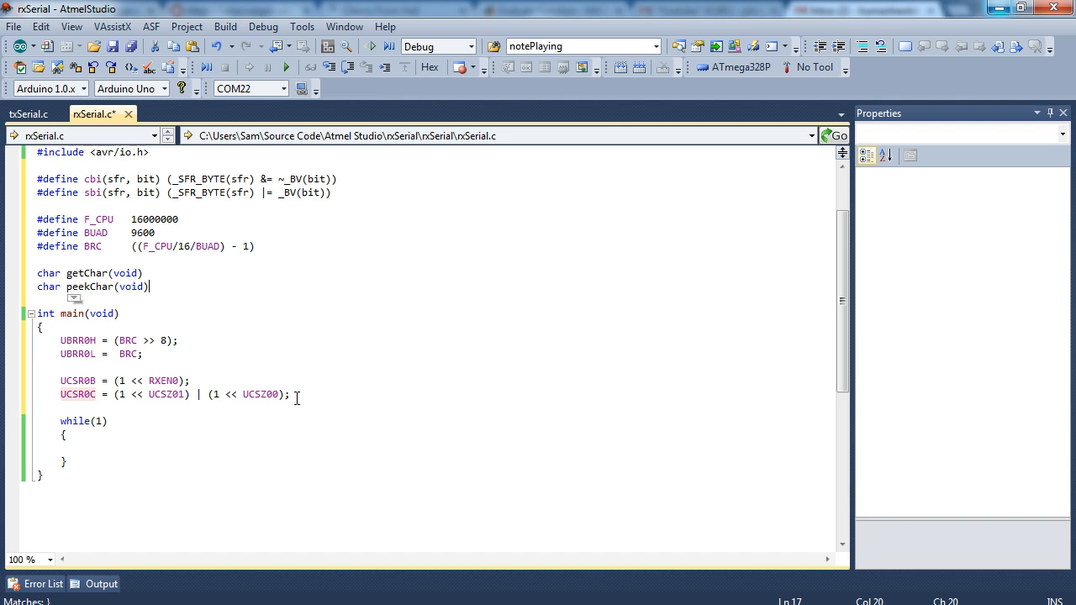
text(;)
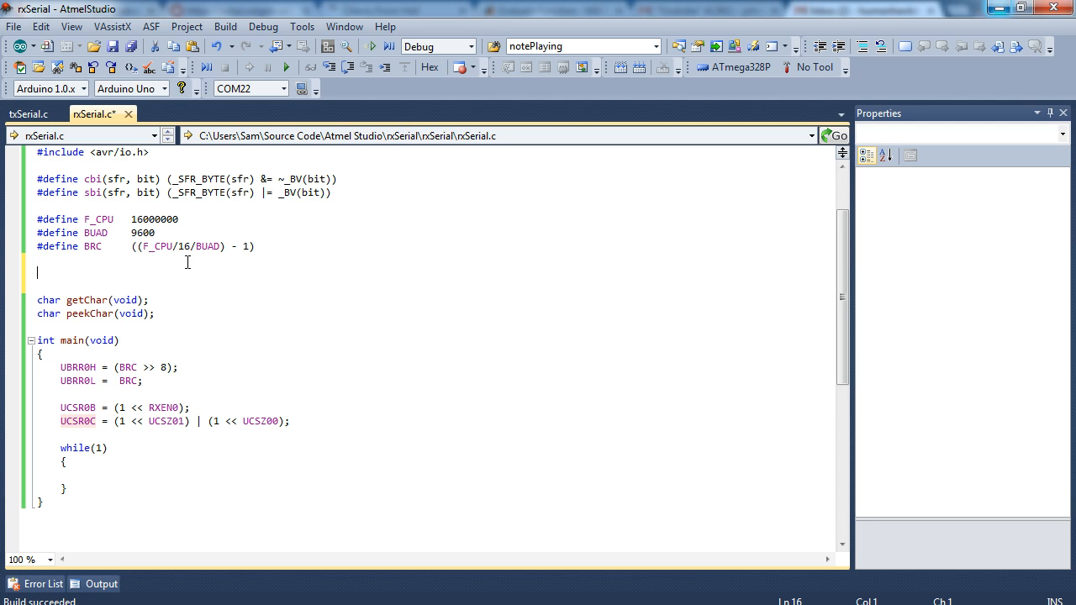
Define RX_BUFFER_SIZE 128, char rxBuffer[RX_BUFFER_SIZE], and uint8_t rxReadPos and rxWritePos = 0.
text(#define RX_)
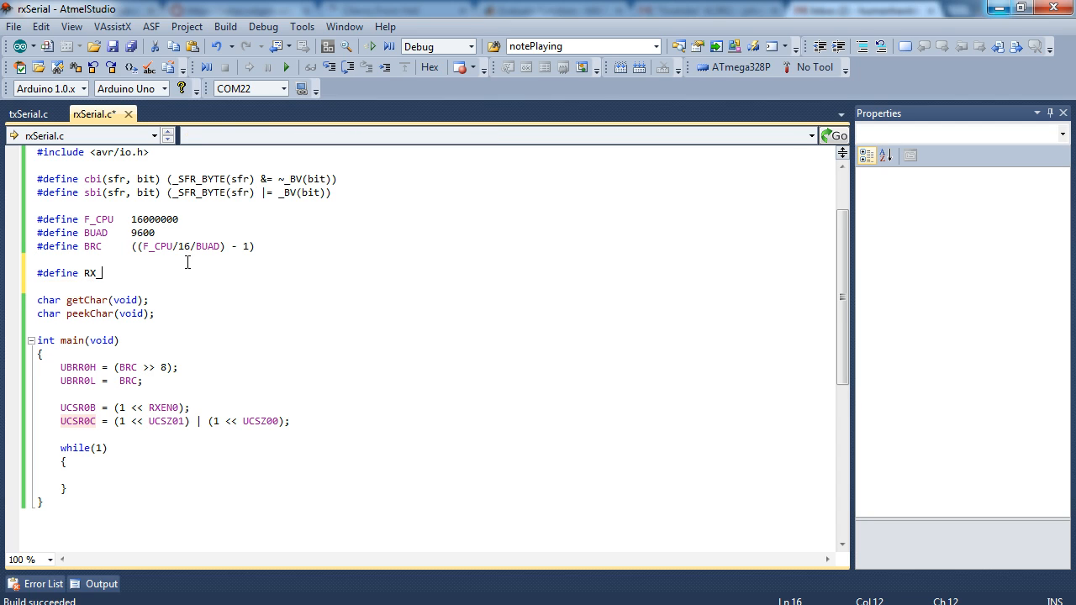
text(BUFFER_SIZE)
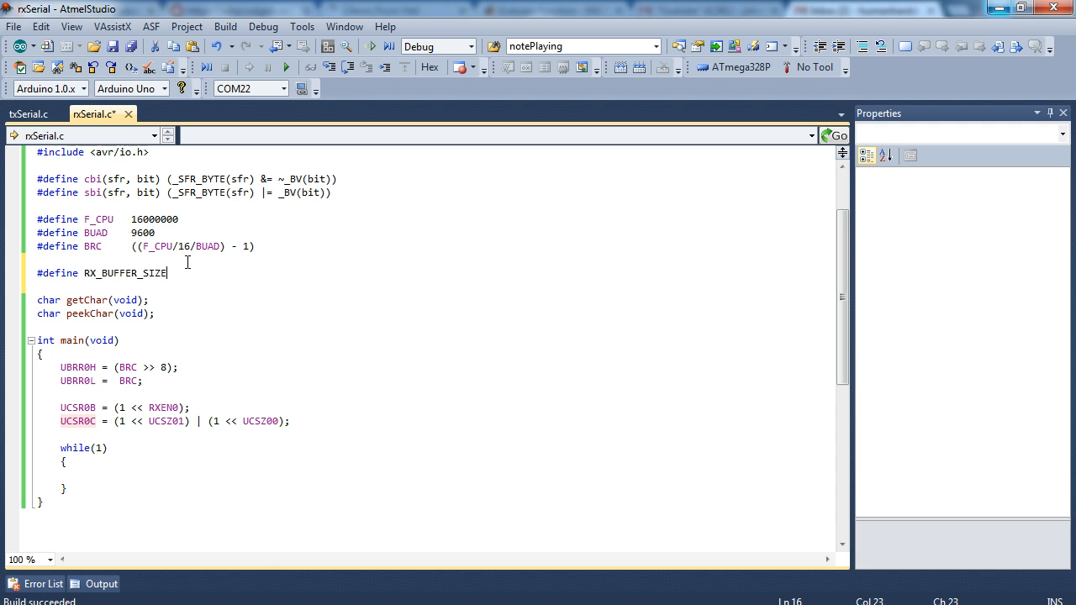
text(128)
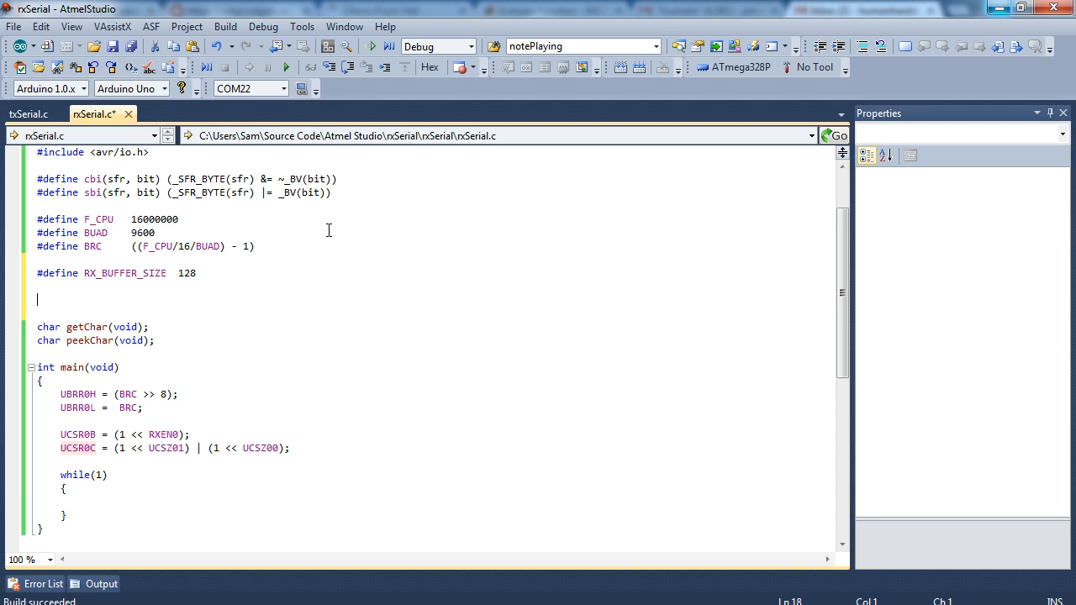
text(char rxBuffer)
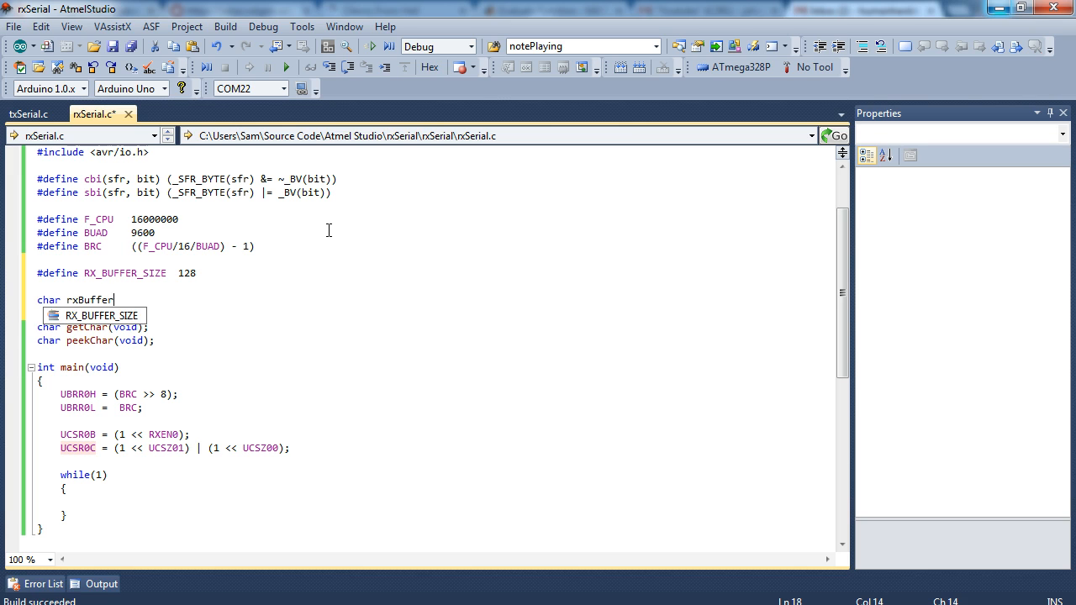
text([RX_BUFFER_SIZE])
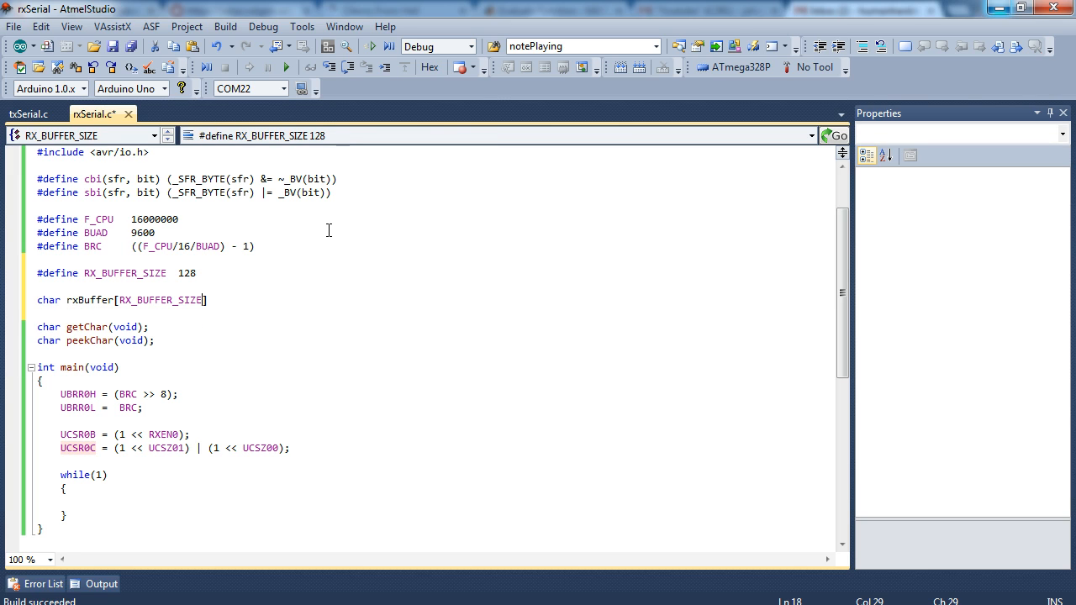
text(uint8_t rxReadPos)
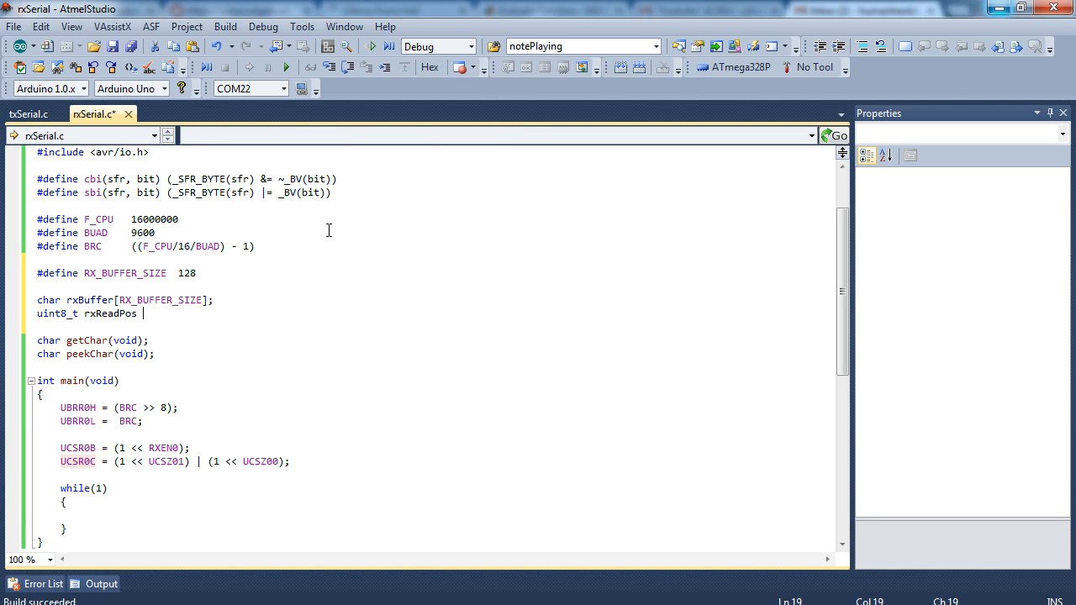
text(= 0;)
text(uint8_t rx)
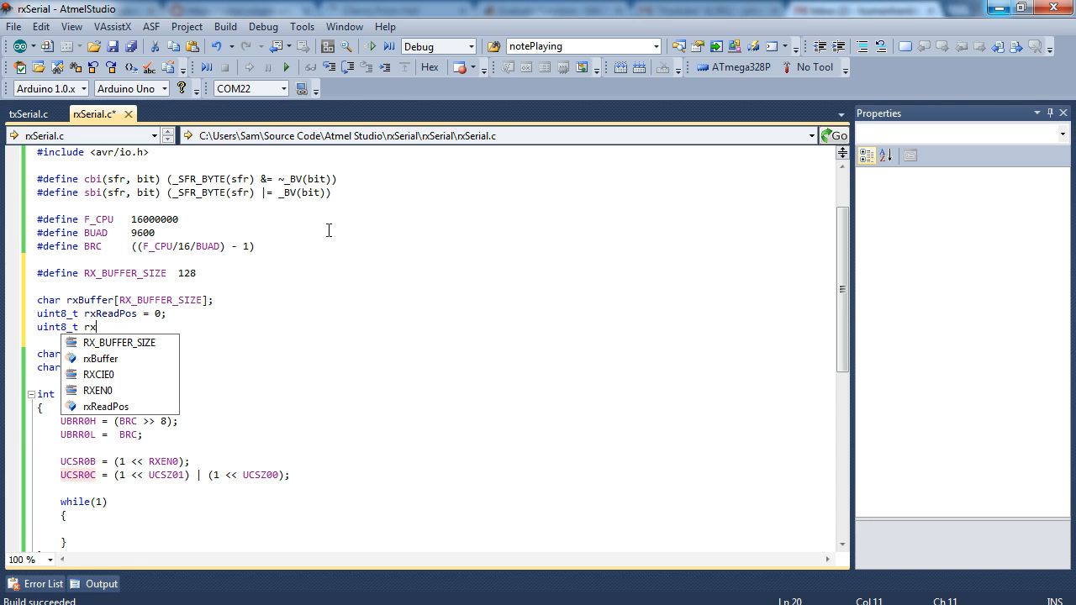
text(Write)
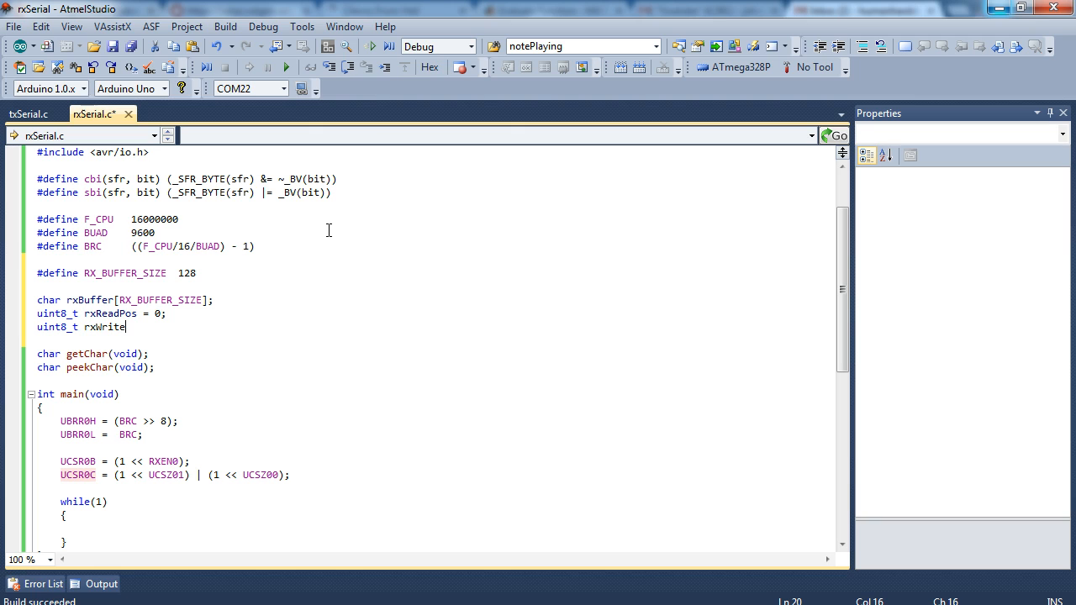
text(Pos = 0;)
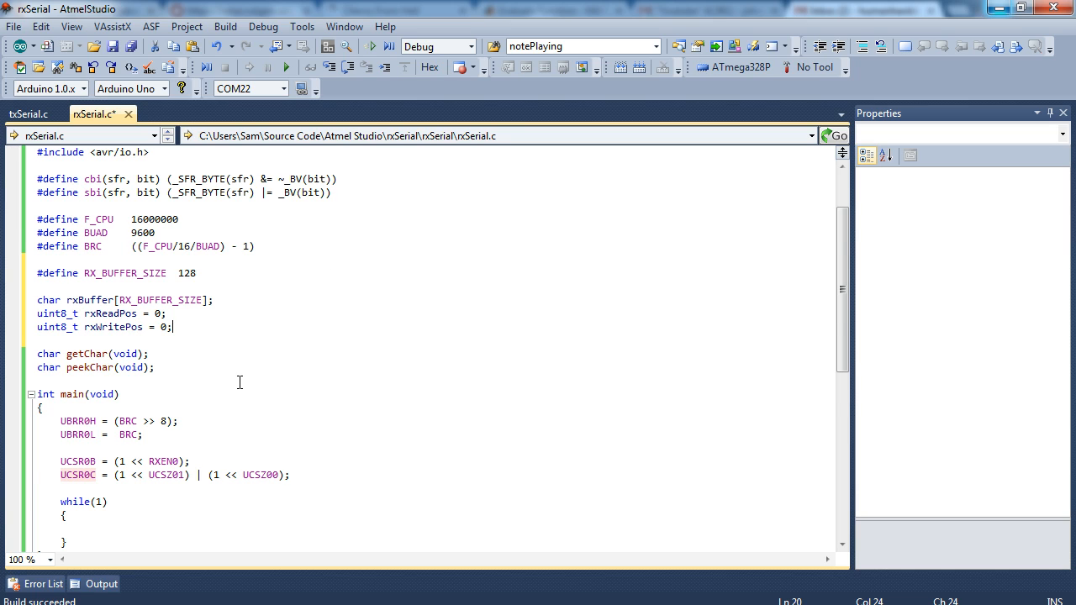
Add #include <avr/interrupt.h> at the top of rxSerial.c.
scroll(down, 3)
text(#include <av>)
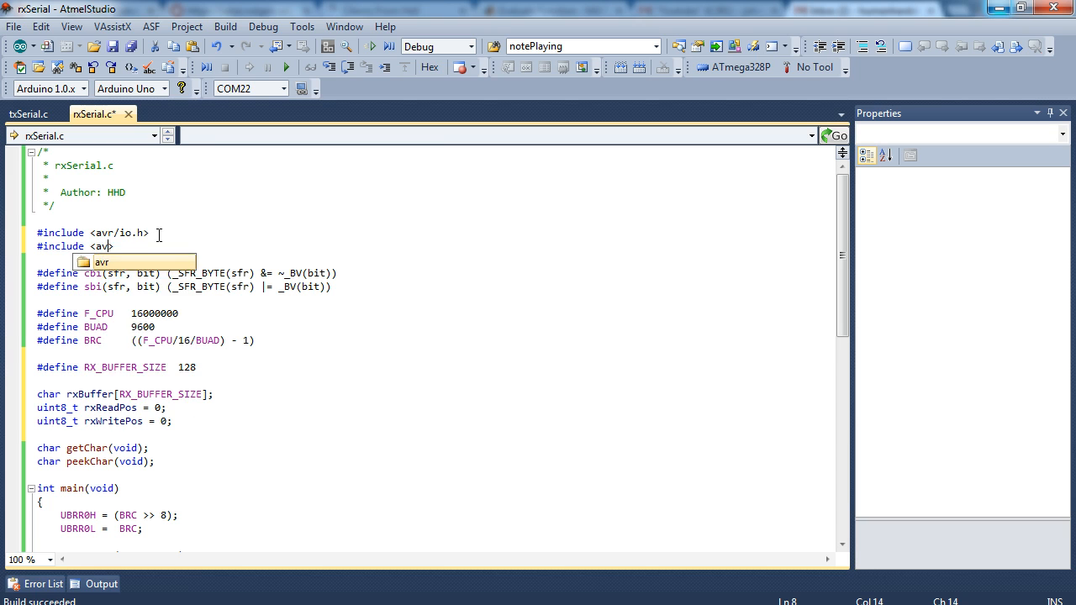
text(interrupt.h>)
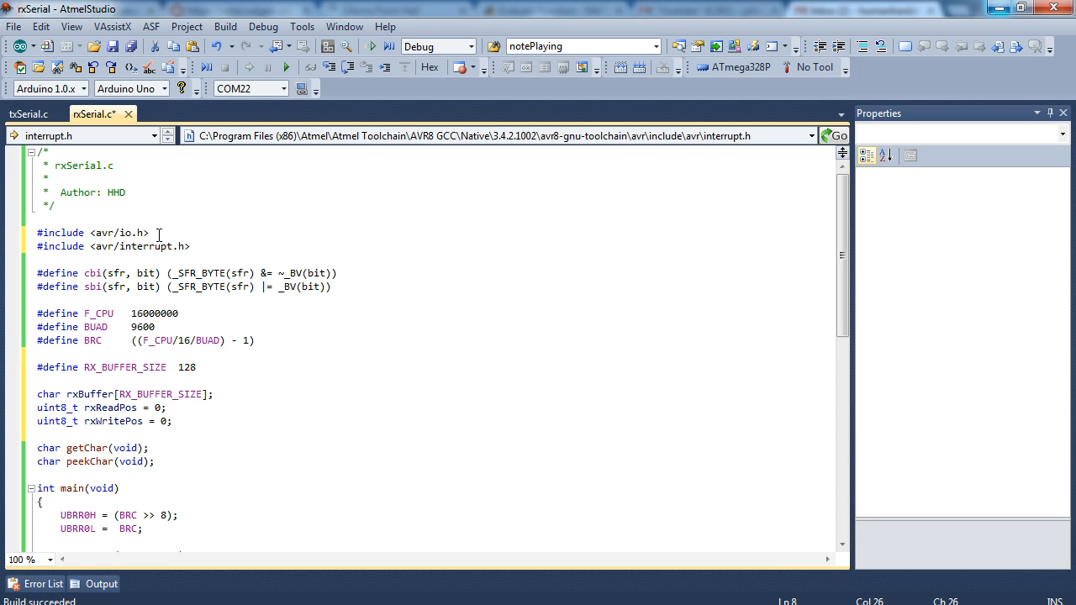
scroll(down, 3)
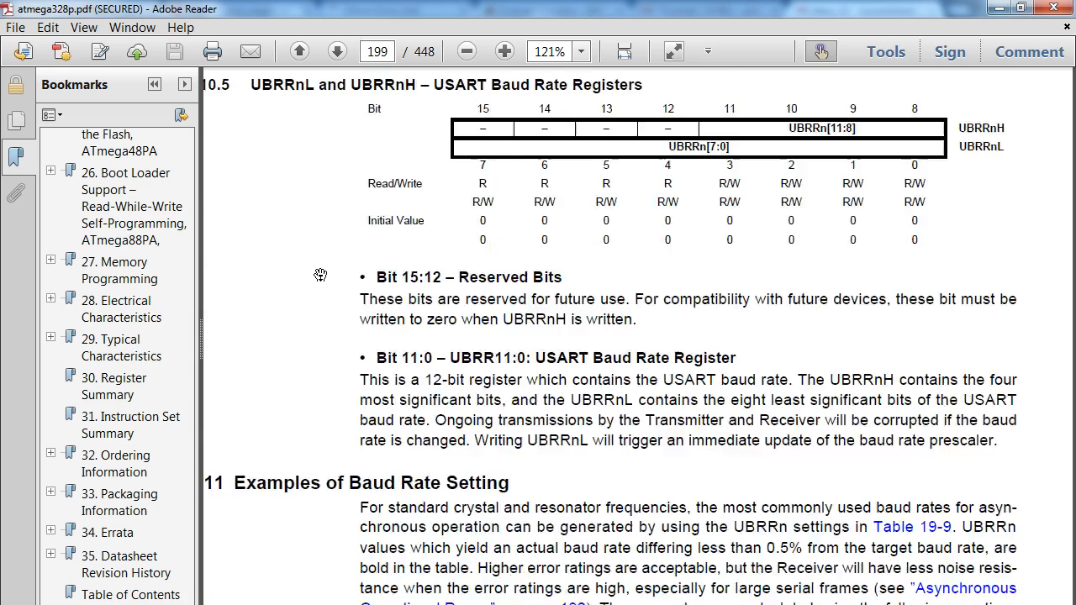
Page back to 196 and scroll to the UCSRnB RXCIEn bit description.
click(298, 51)
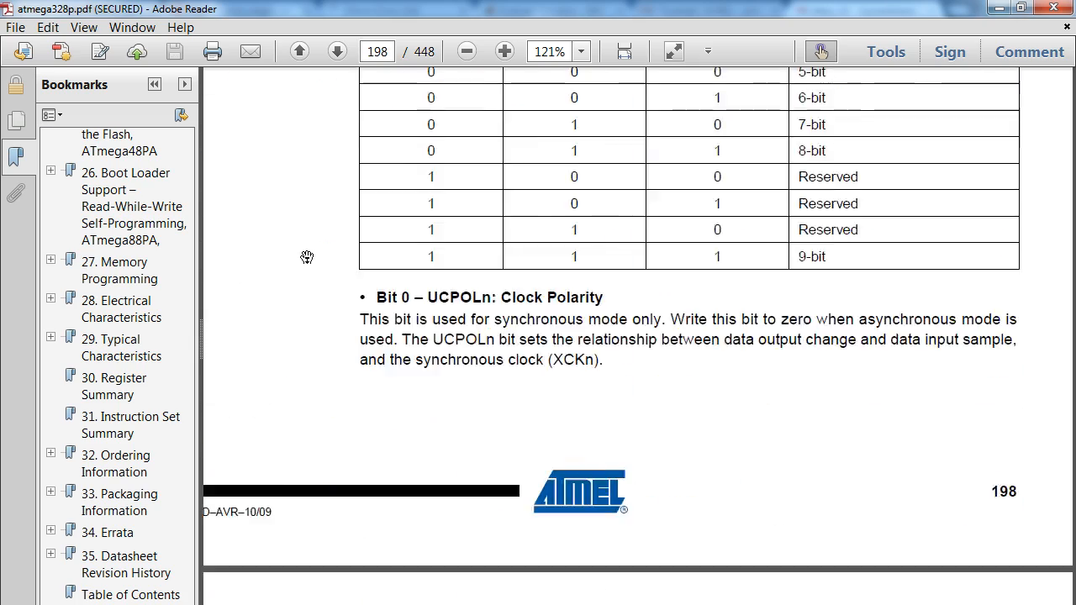
click(299, 51)
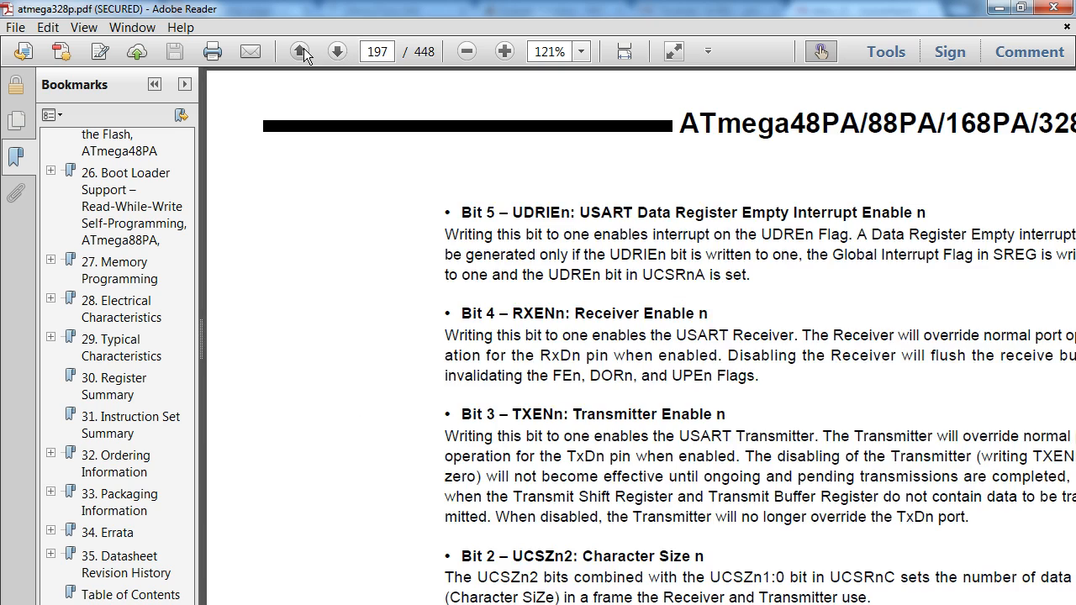
click(300, 51)
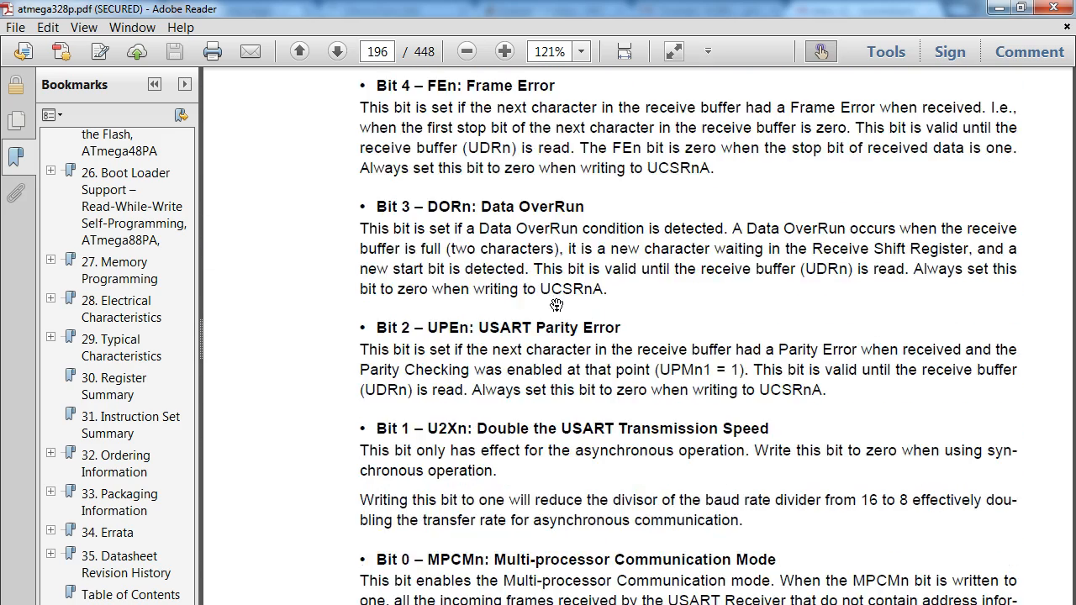
scroll(down, 3)
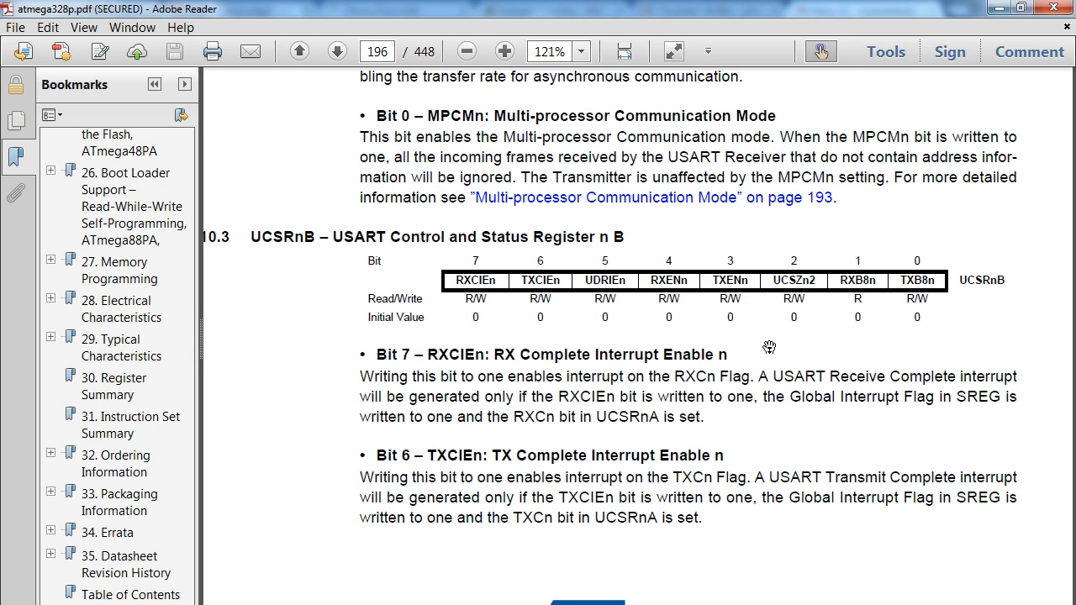
mouse_move(761, 331)
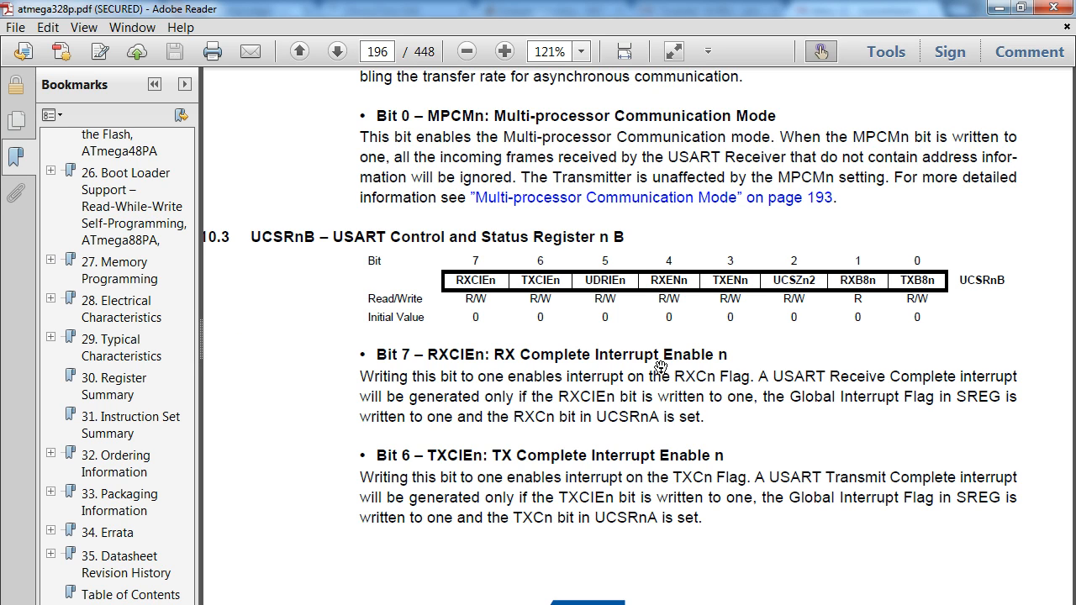
mouse_move(534, 412)
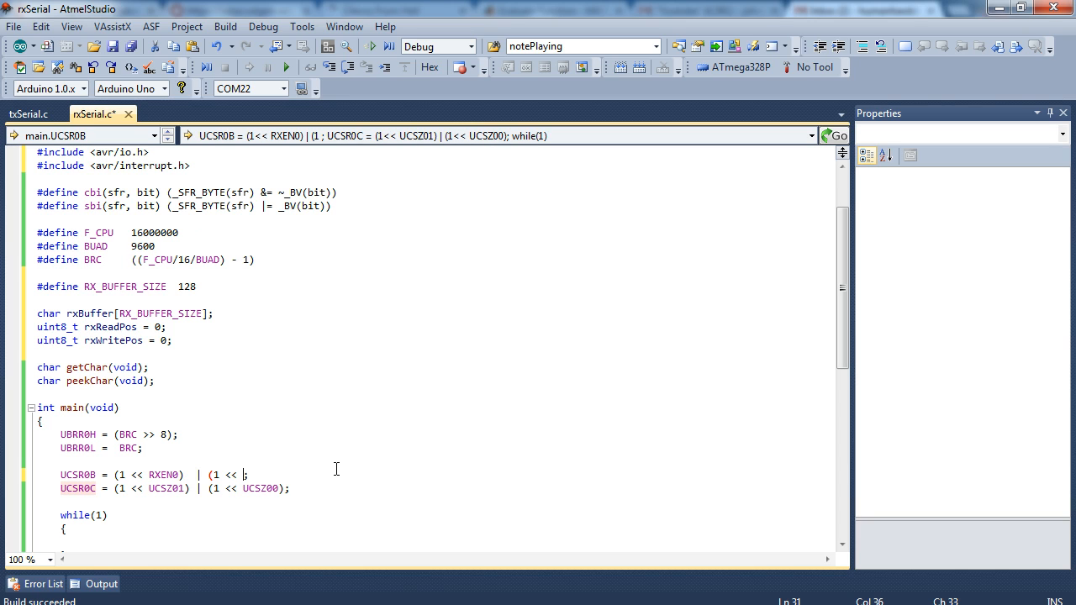
Enable RXCIE0, set DDRB = (1 << PORTB0), call sei(), and start the receive ISR.
text(RXCIE0)
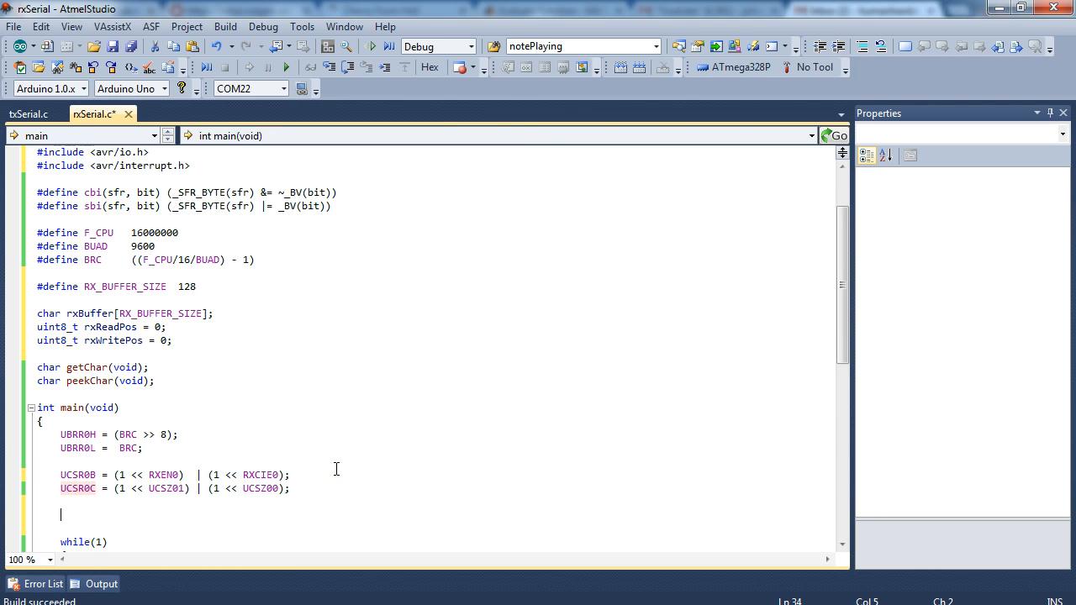
text(DDRB =)
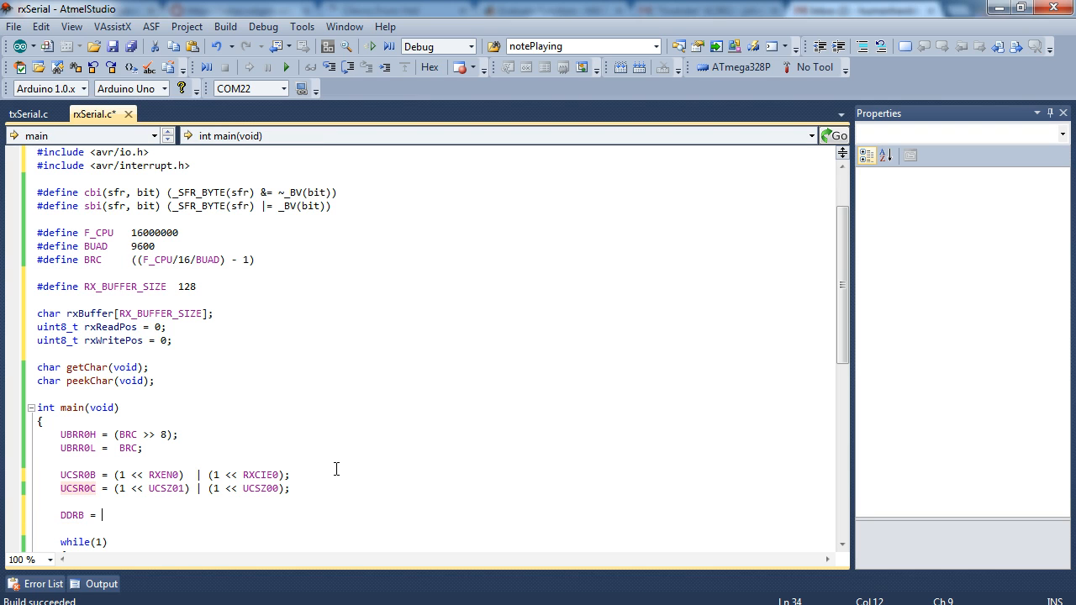
text((1 << P)
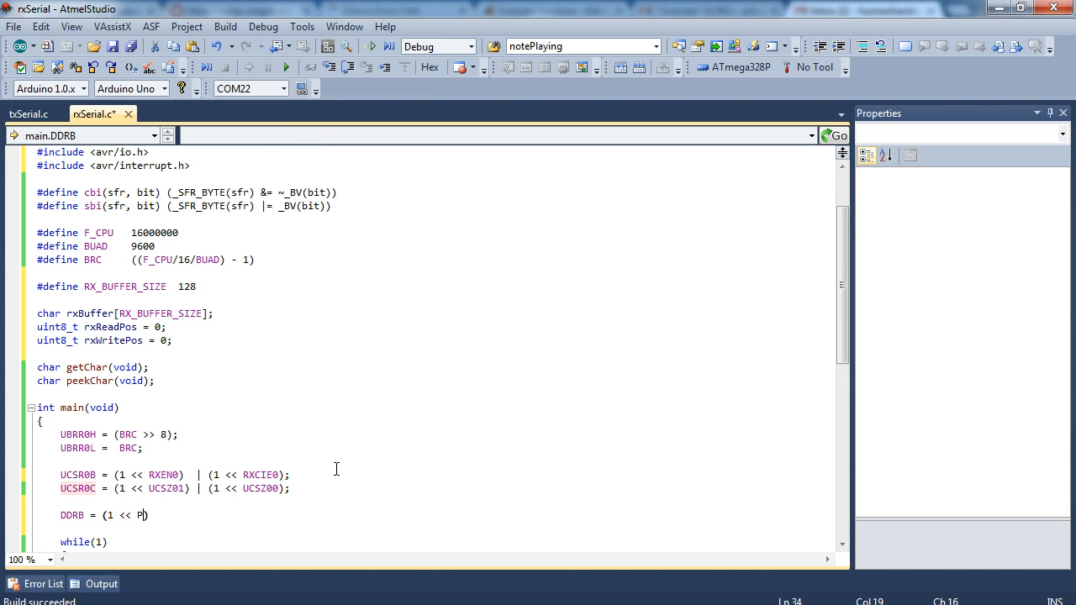
text(ORTB)
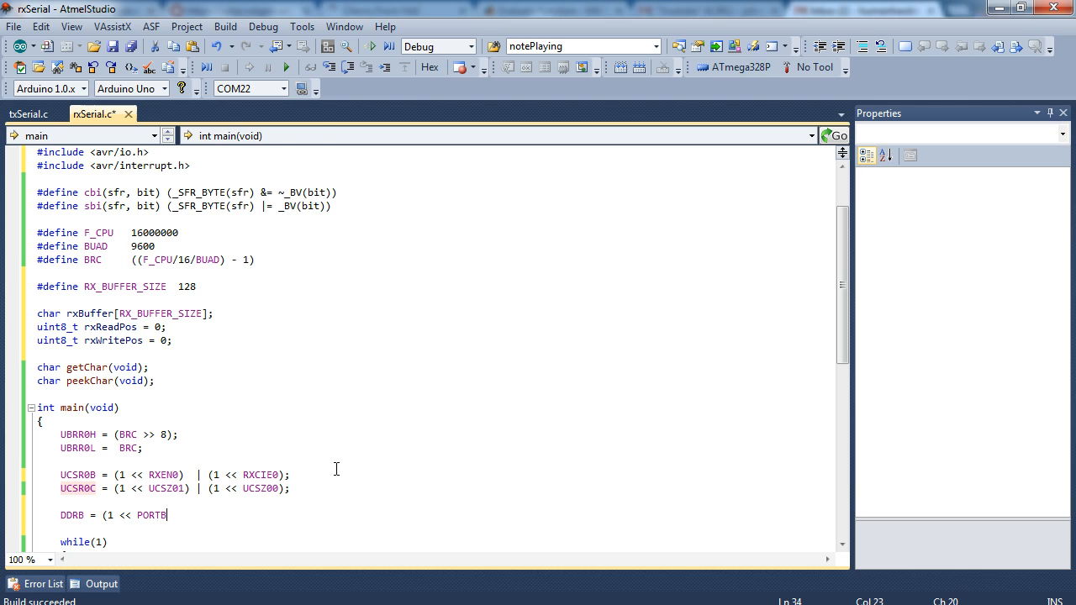
text(0);)
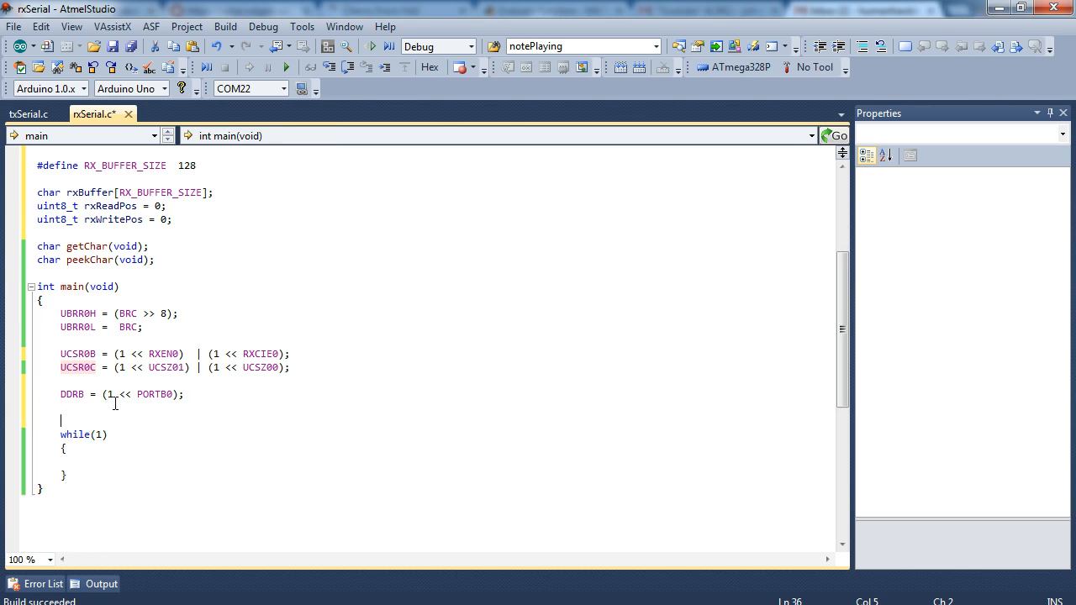
text(sei();)
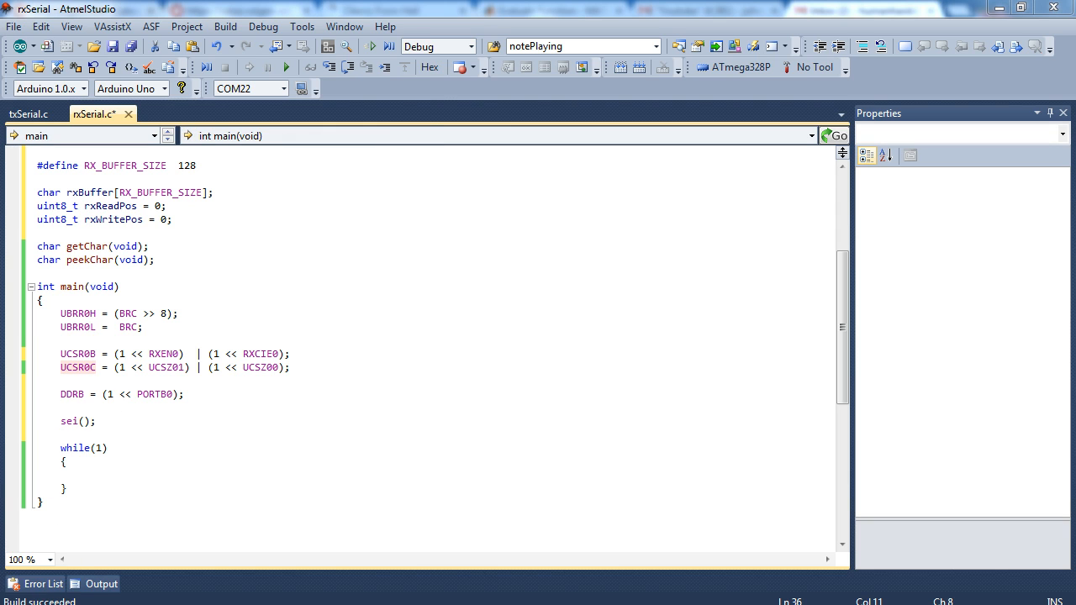
text(ISR(USART_RX_vect)
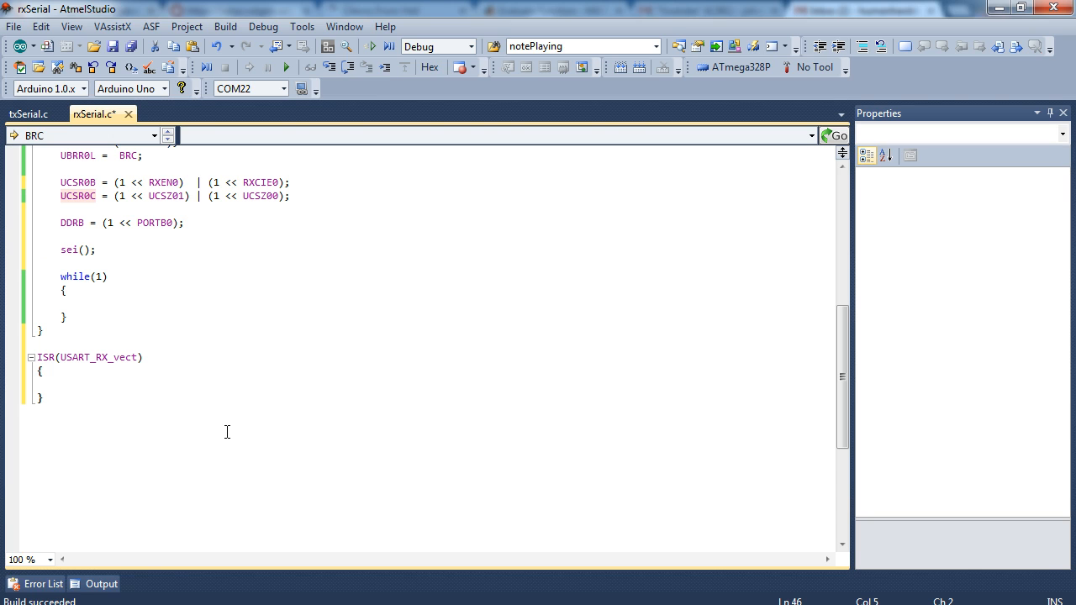
In ISR(USART_RX_vect), store UDR0 into rxBuffer[rxWritePos].
text(rxBuffer[)
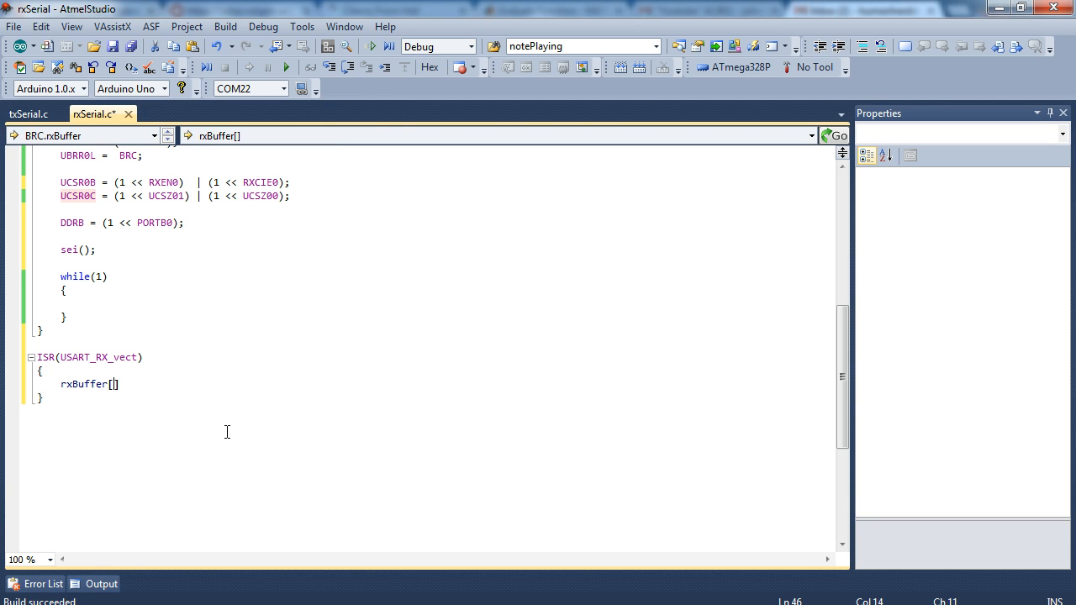
text(rxWritePos)
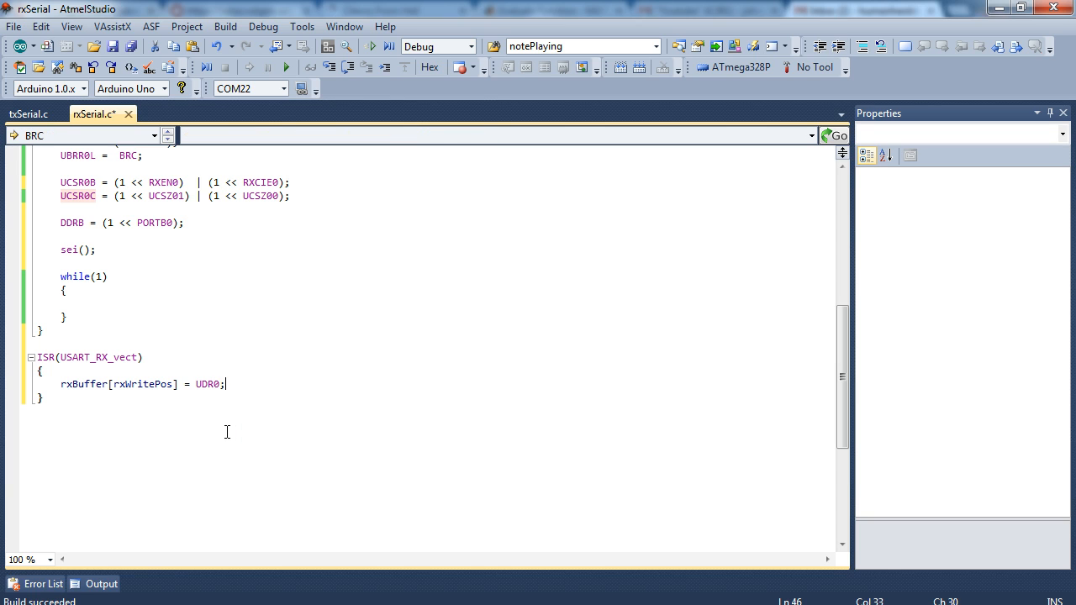
double_click(207, 384)
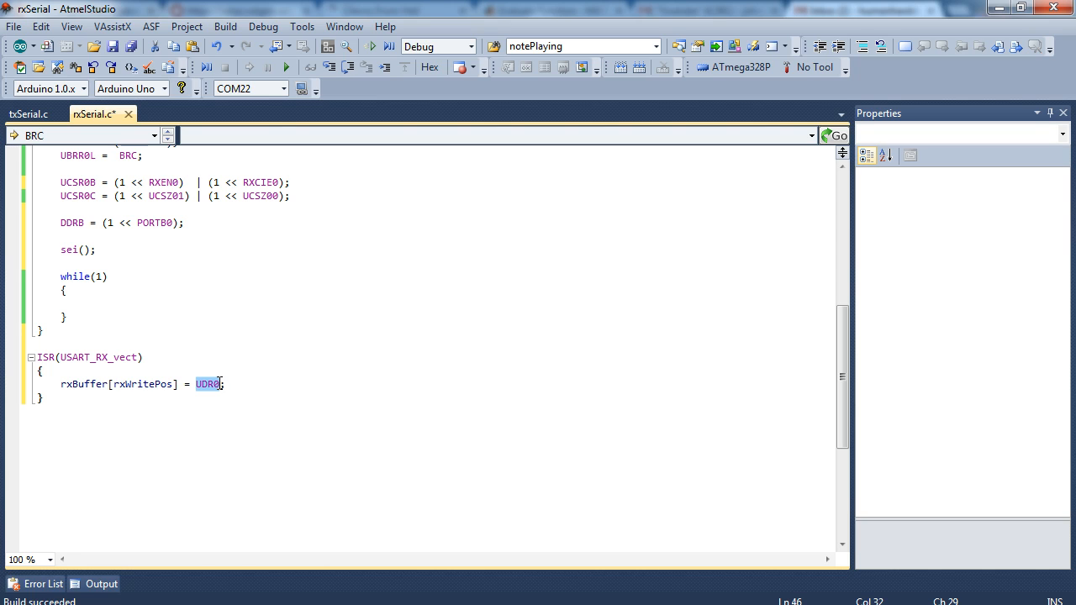
click(226, 384)
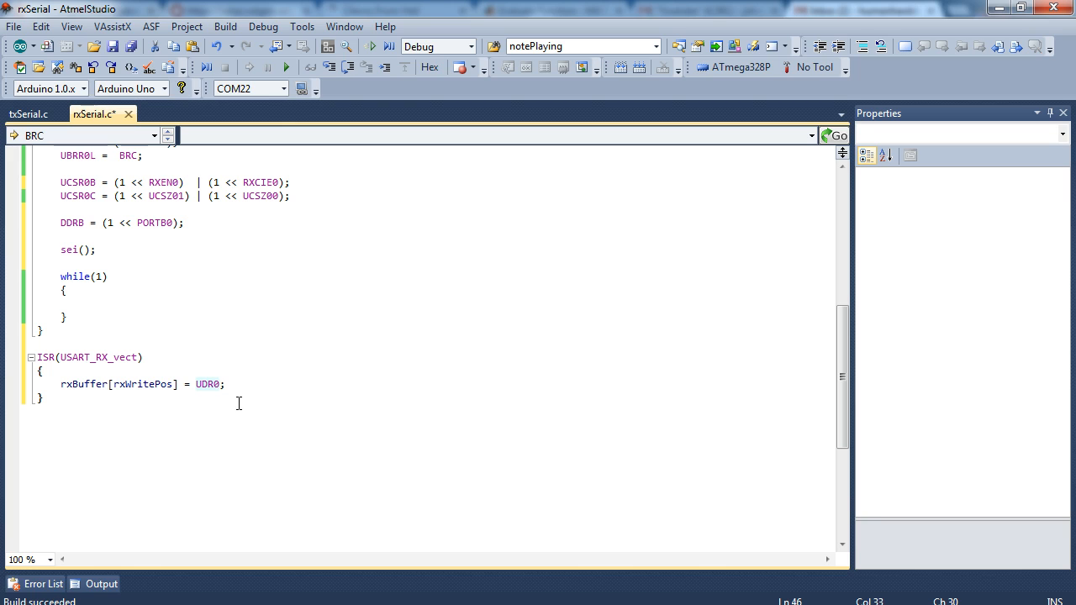
click(225, 383)
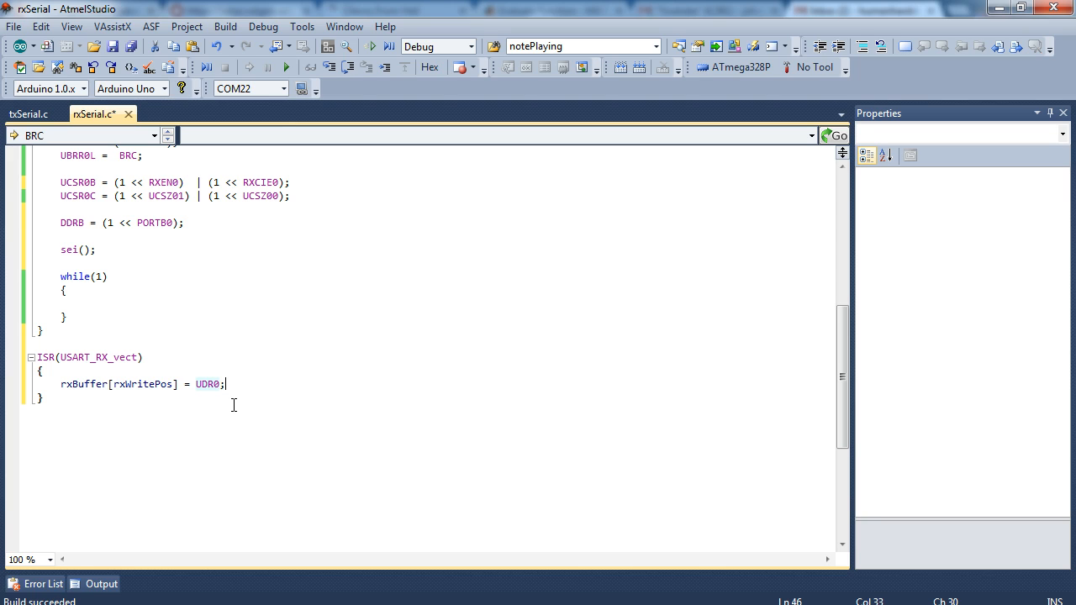
mouse_move(249, 396)
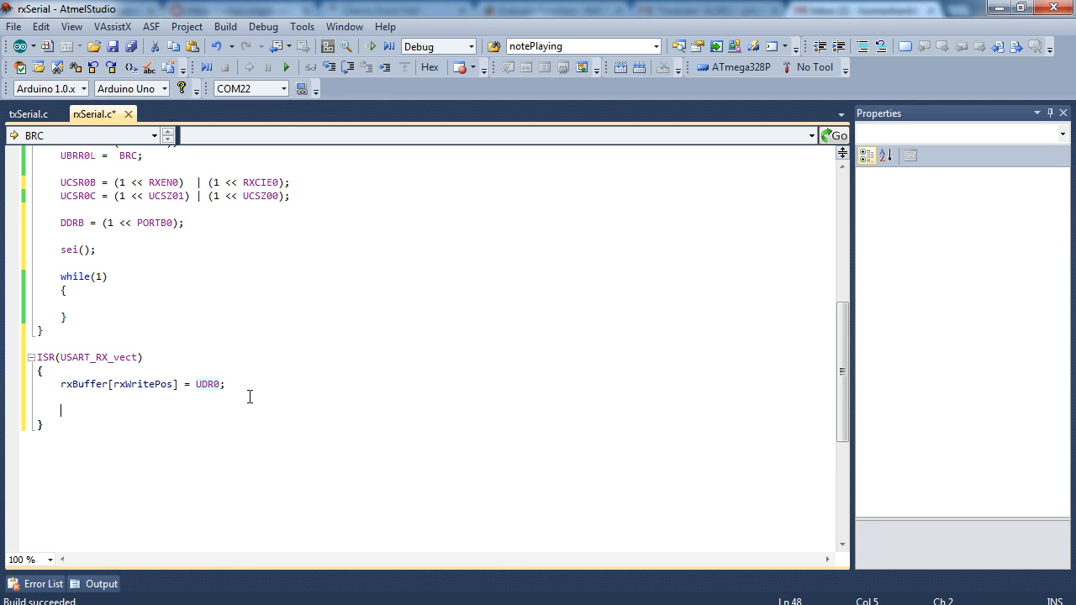
Increment rxWritePos and reset it to 0 once it reaches RX_BUFFER_SIZE.
text(rxWritePos++;)
text(if)
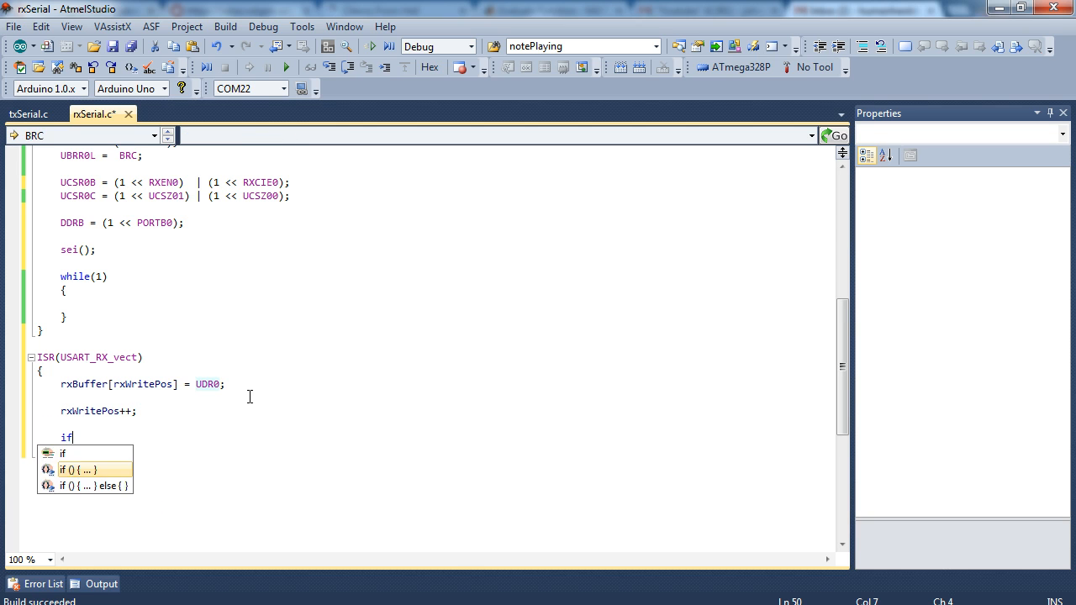
text((rxWritePos >= RX_BUFFER_SIZE)
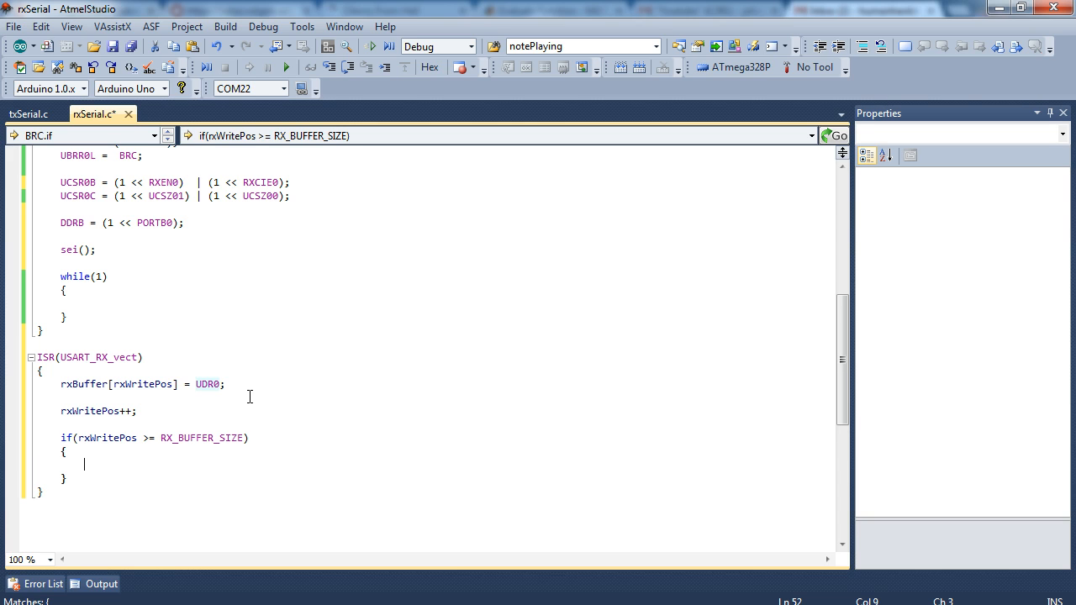
text(rxWritePos = 0;)
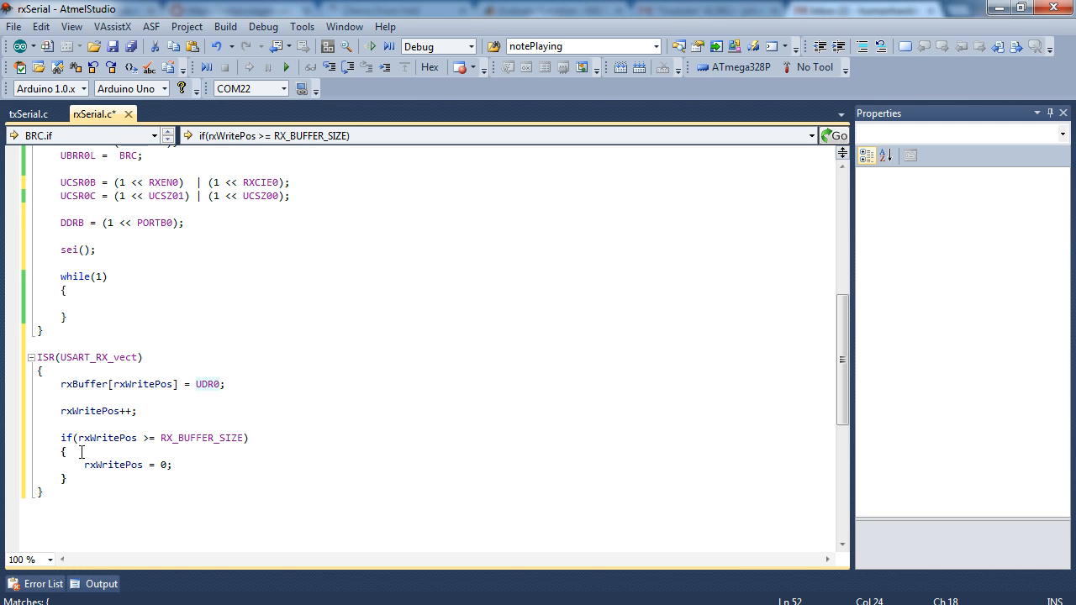
mouse_move(231, 398)
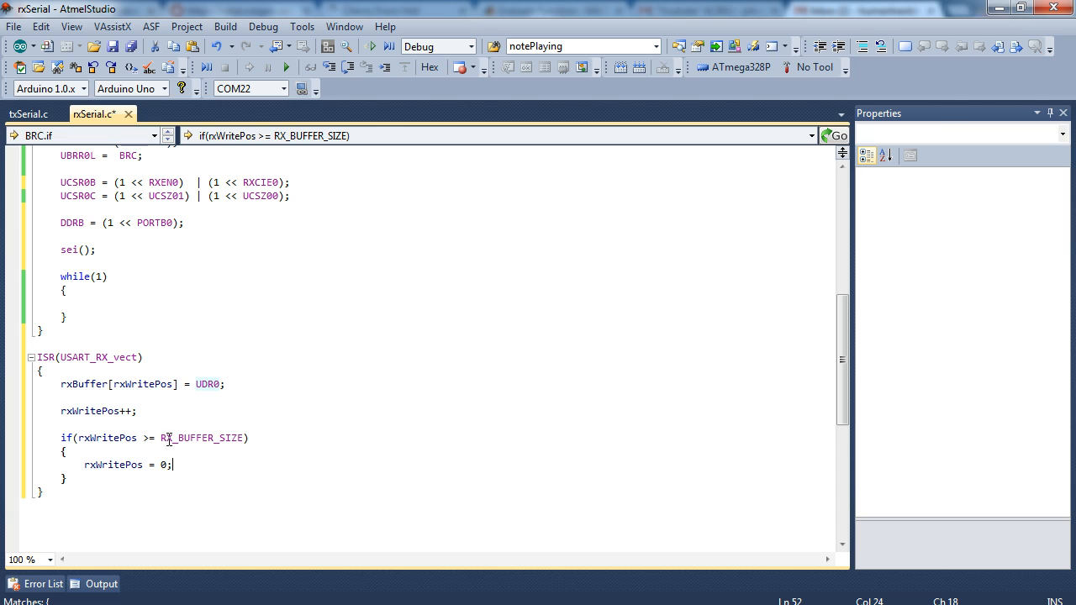
mouse_move(151, 441)
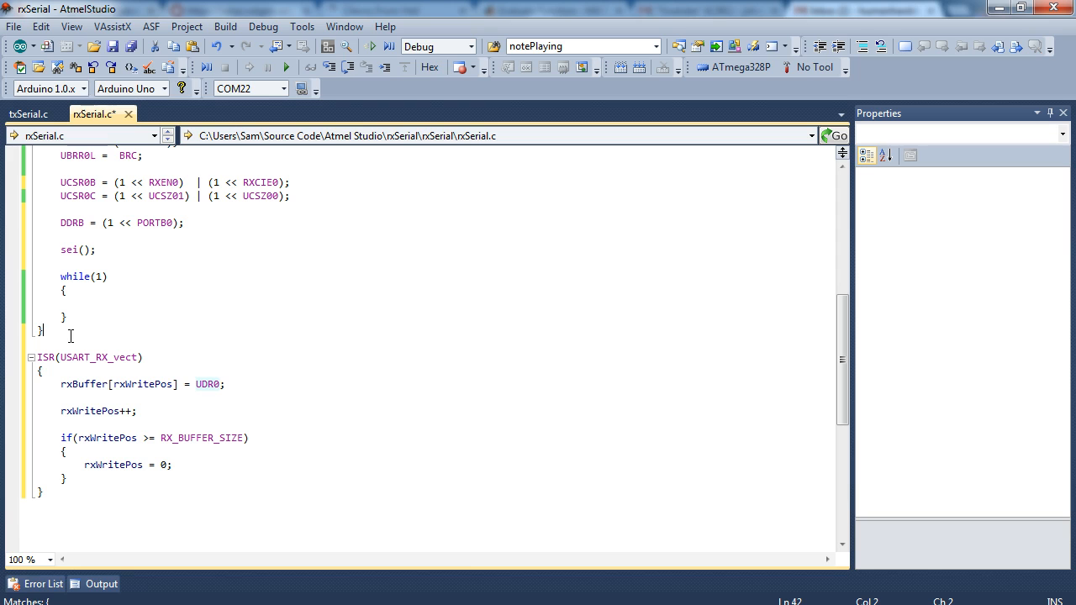
Start getChar(void) with char ret = '\0' and an if(rxReadPos != rxWritePos) block.
text(void)
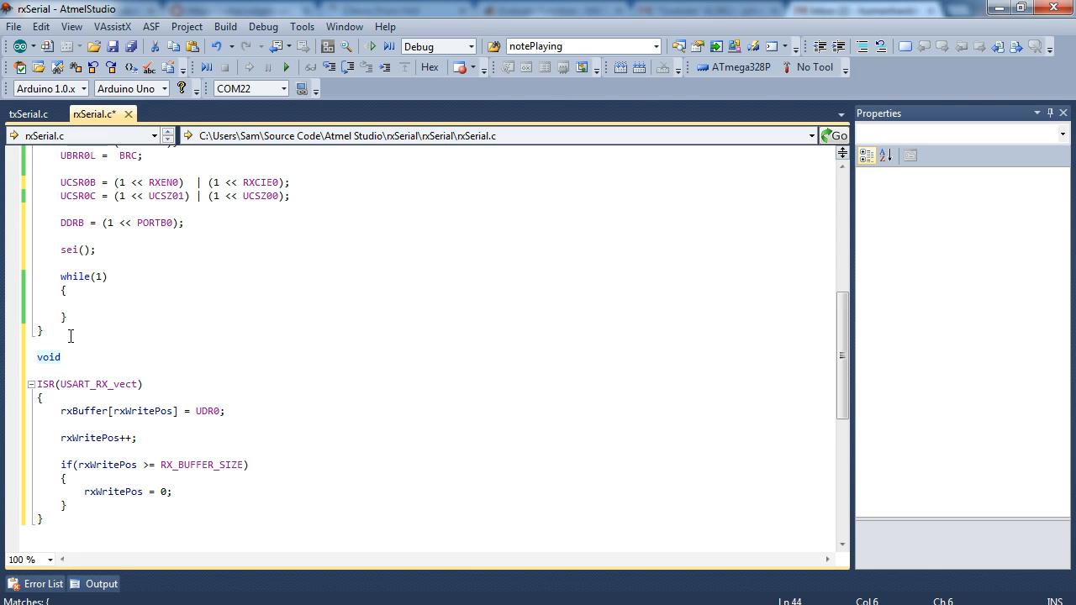
text(getChar)
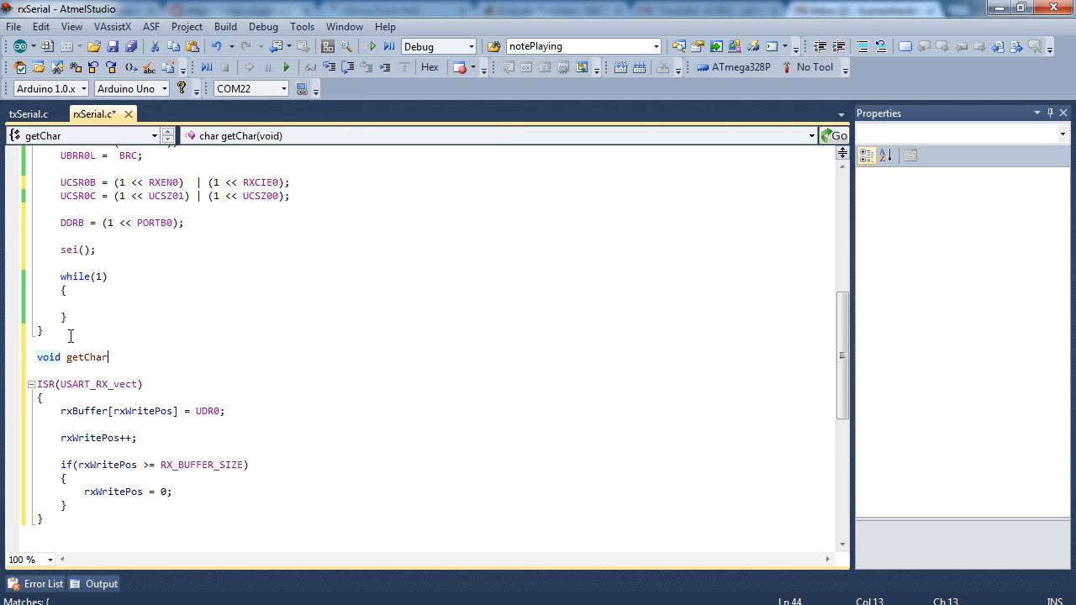
text((void))
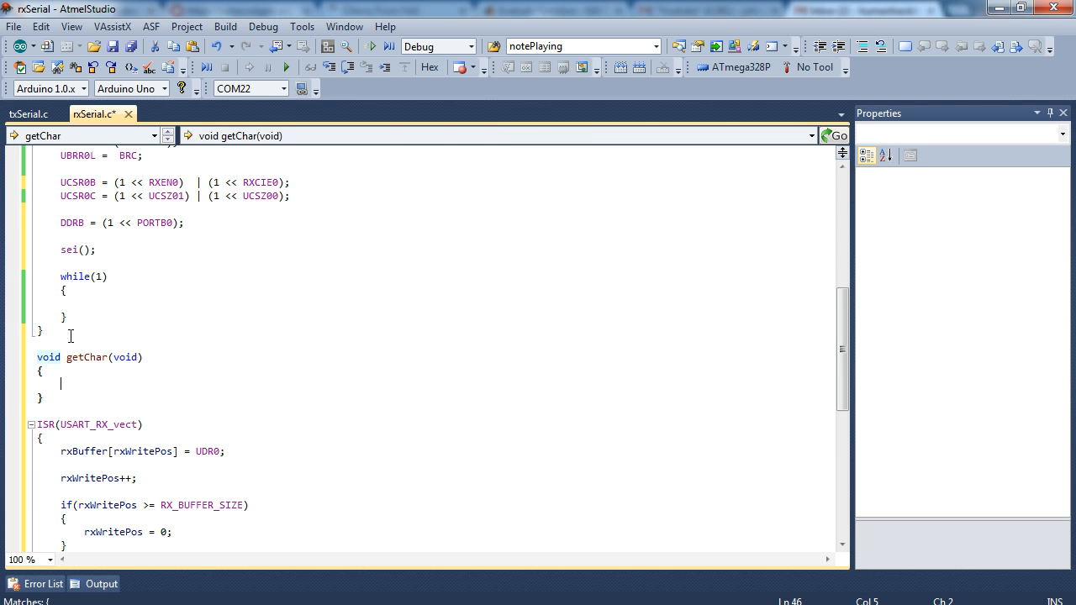
text(char ret = ')
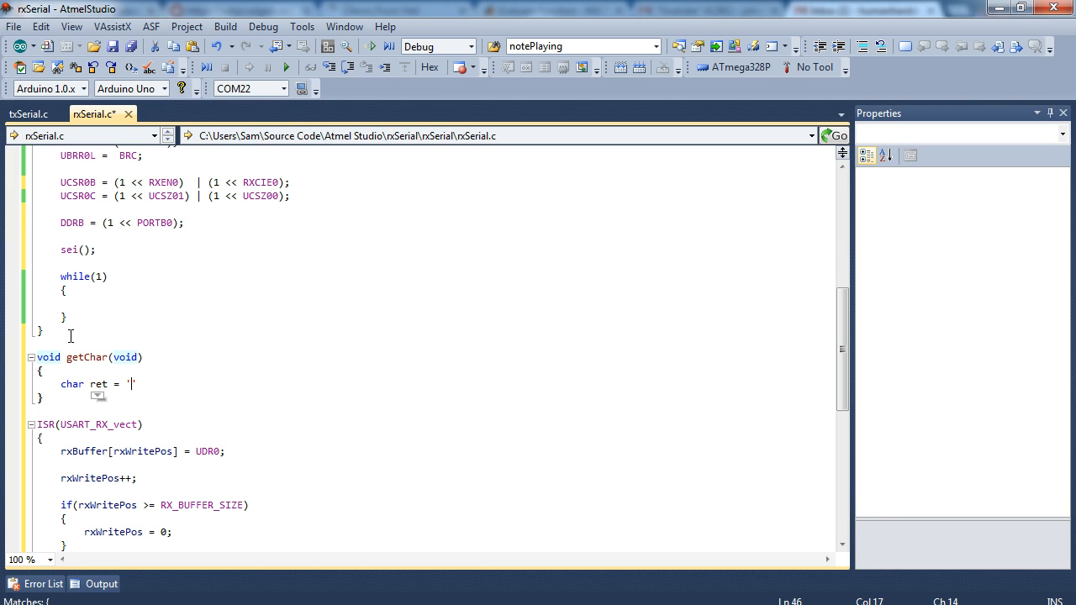
text(\0';)
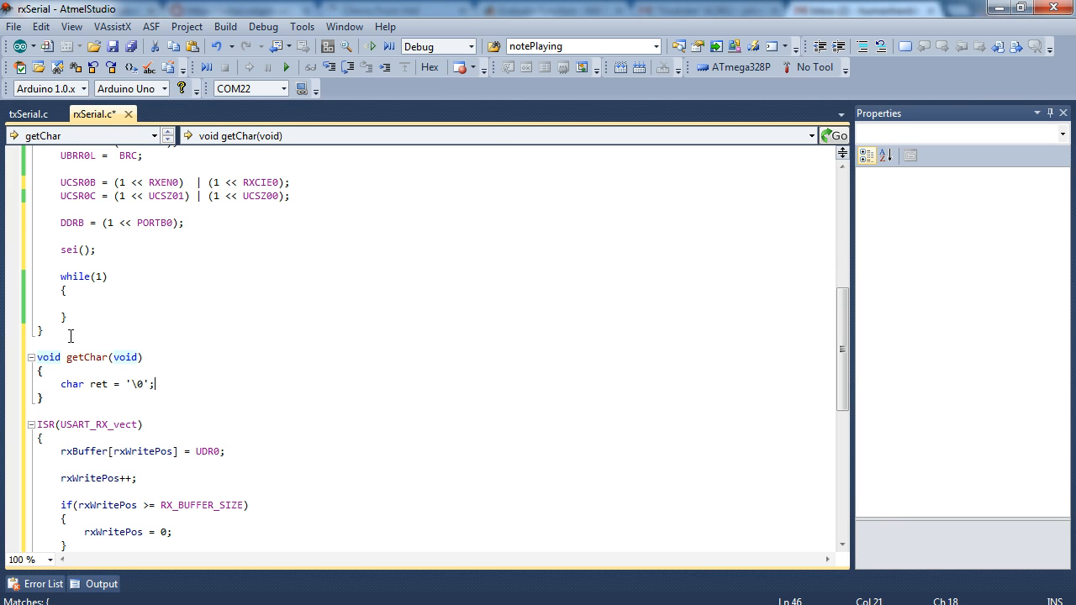
text(if()
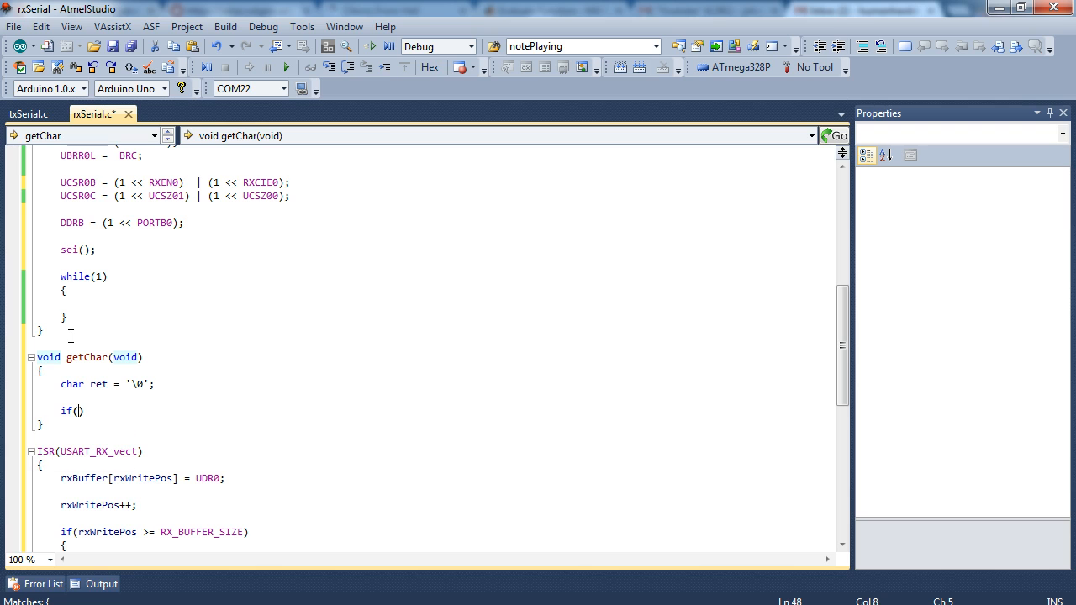
text(rxReadPos != rxWritePos)
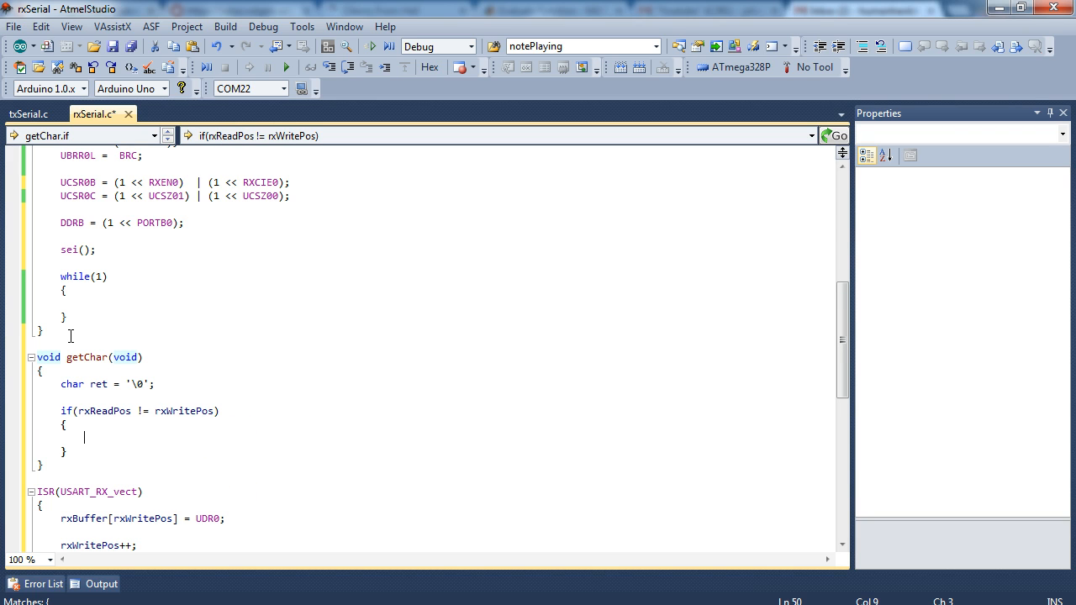
double_click(95, 411)
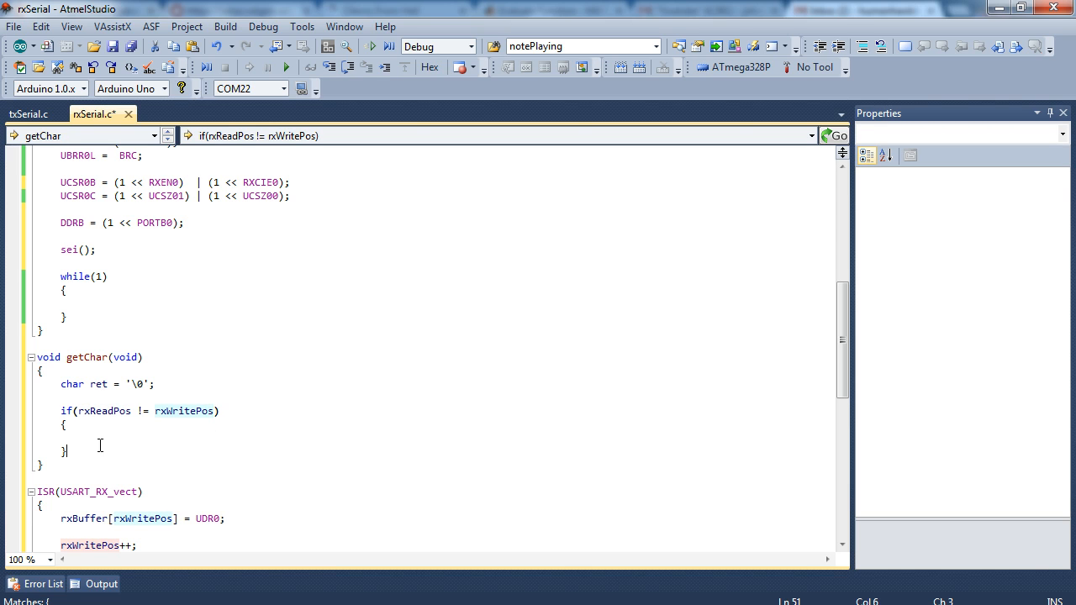
click(62, 384)
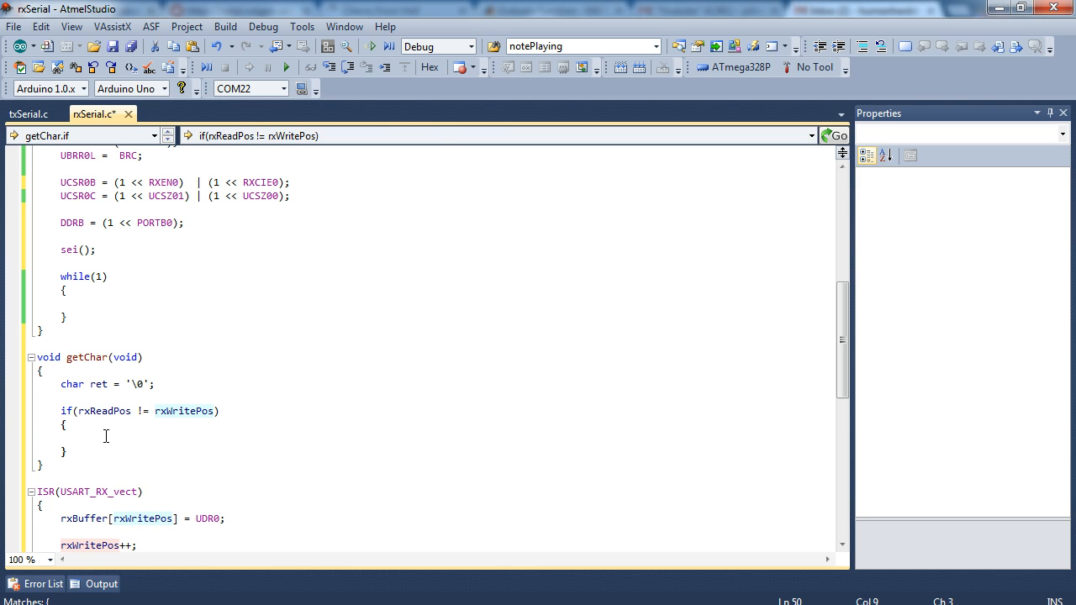
click(85, 437)
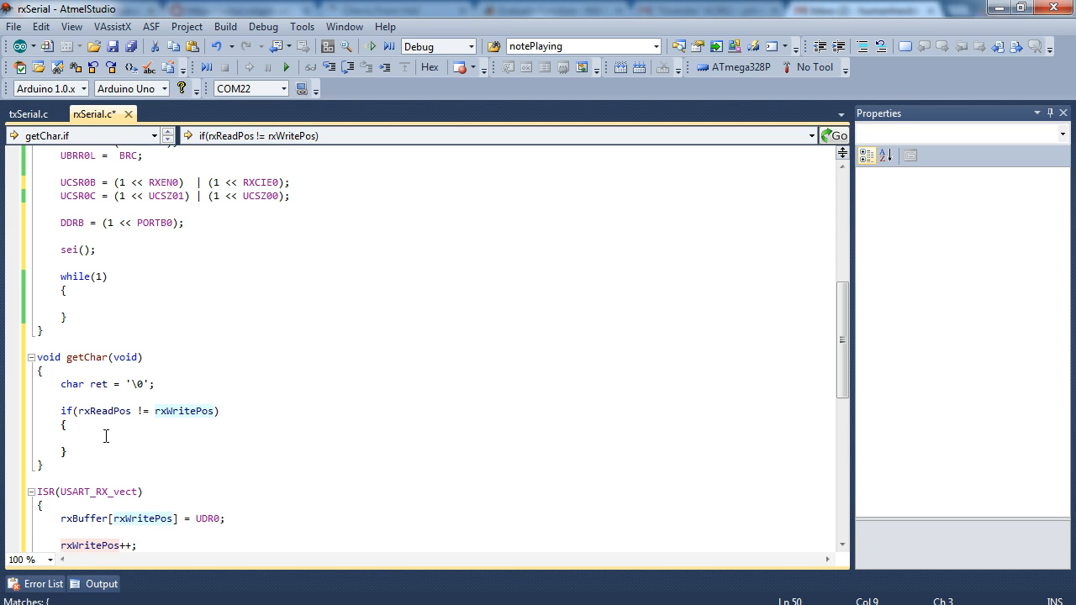
Read rxBuffer[rxReadPos] into ret, increment and wrap rxReadPos, and begin an empty peekChar.
text(ret = rxBuffer[r)
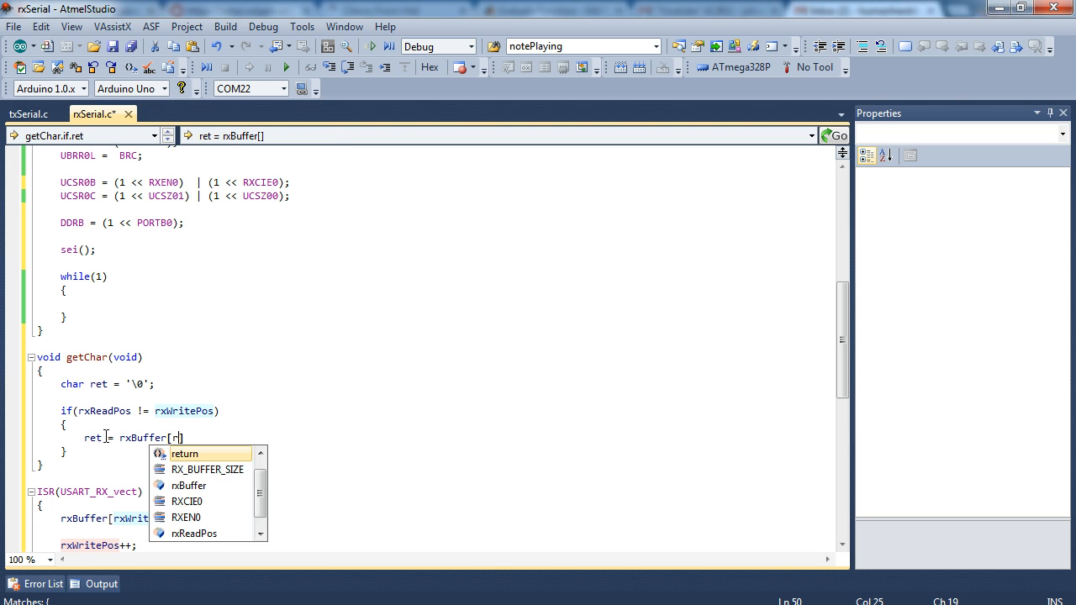
text(rxReadPos];)
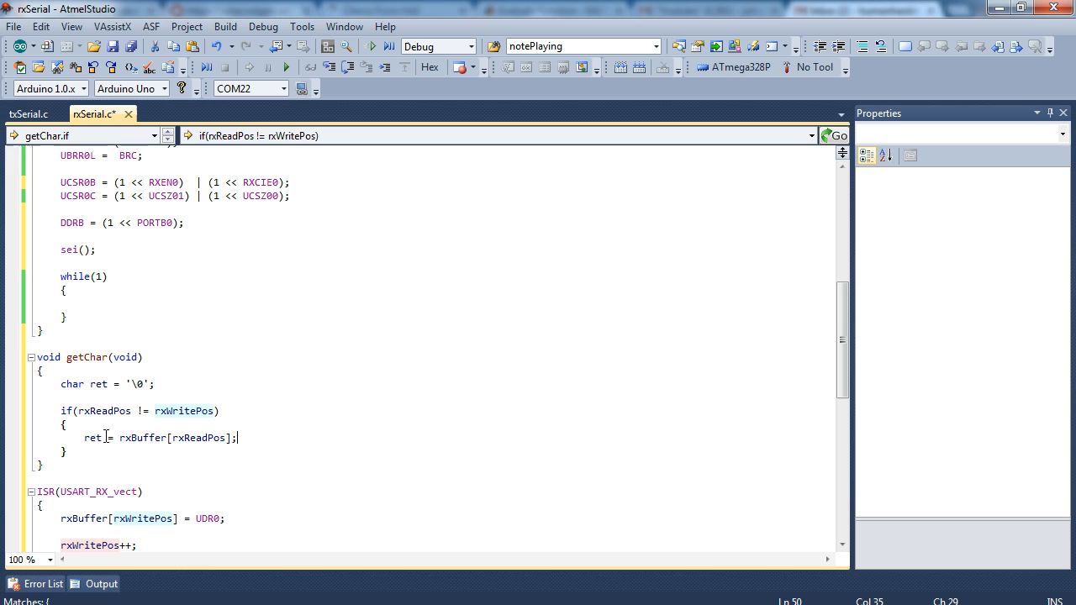
text(rxReadPos++;)
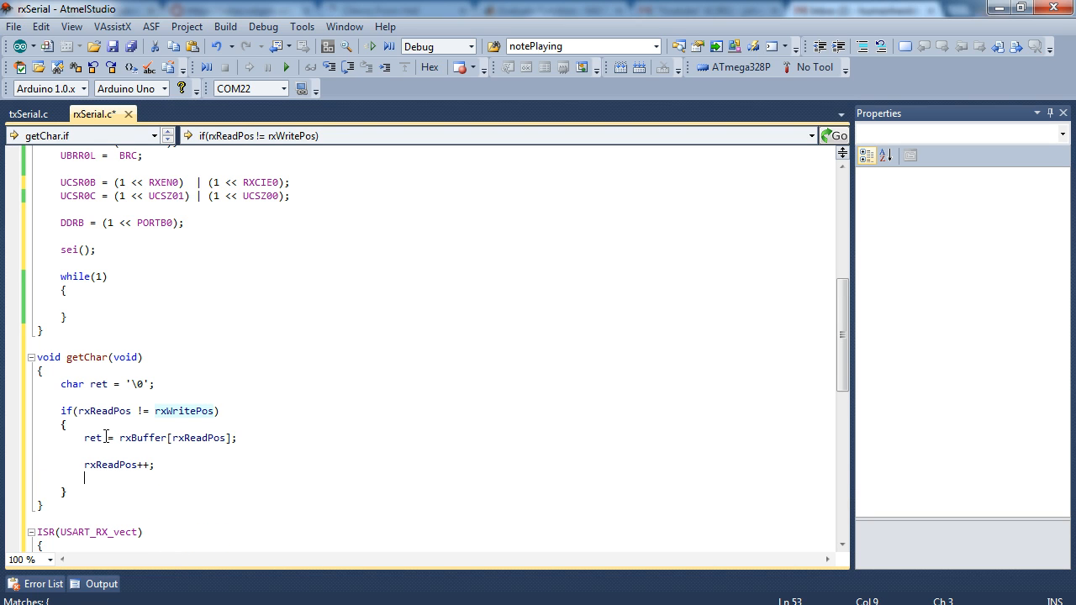
text(if(rxReadPos))
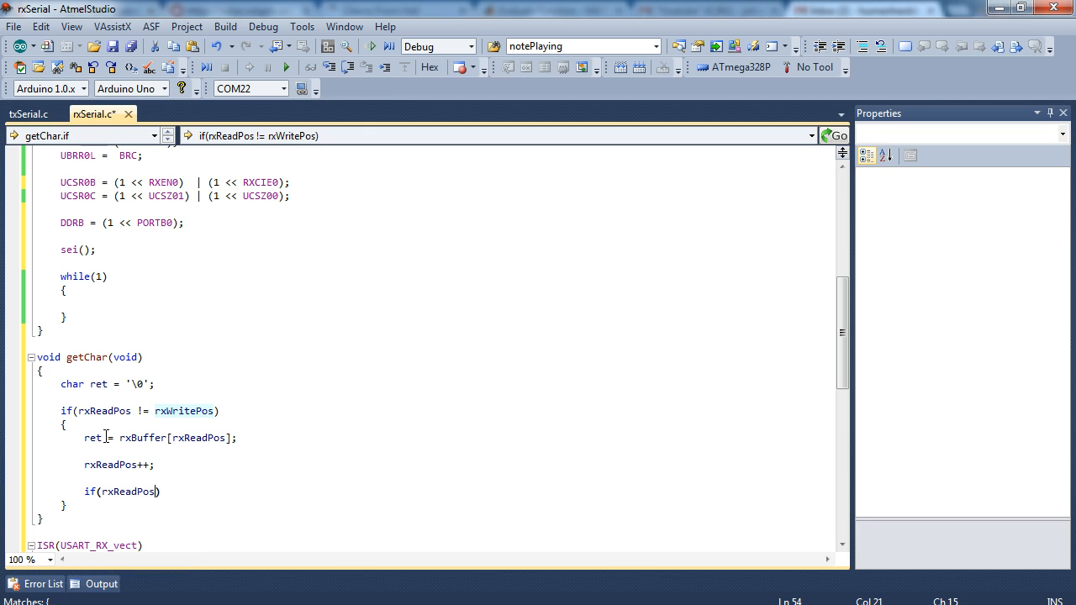
text(>= RX_BUFFER_SIZE)
text(rxReadPos = 0;)
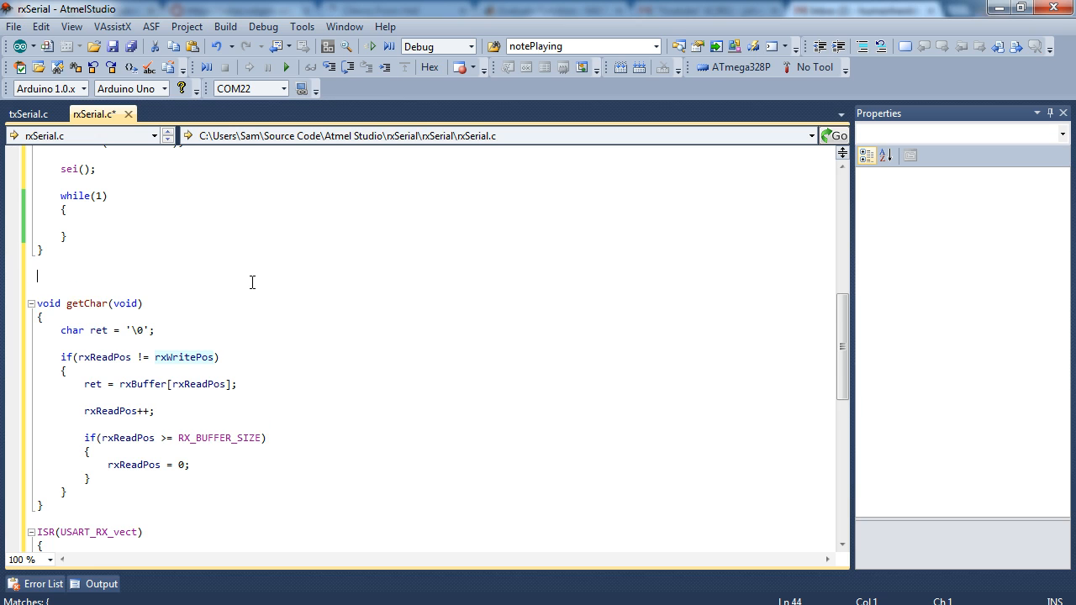
text(void peekChar(void)
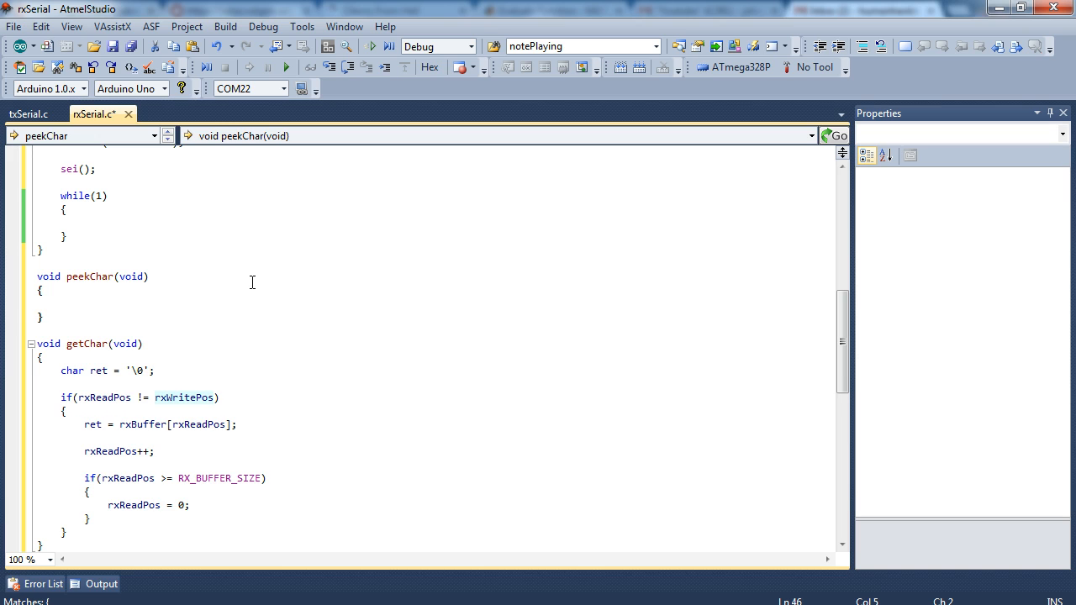
In peekChar, declare char ret, read rxBuffer[rxReadPos] when rxReadPos differs from rxWritePos, and return ret.
text(char ret = '\0)
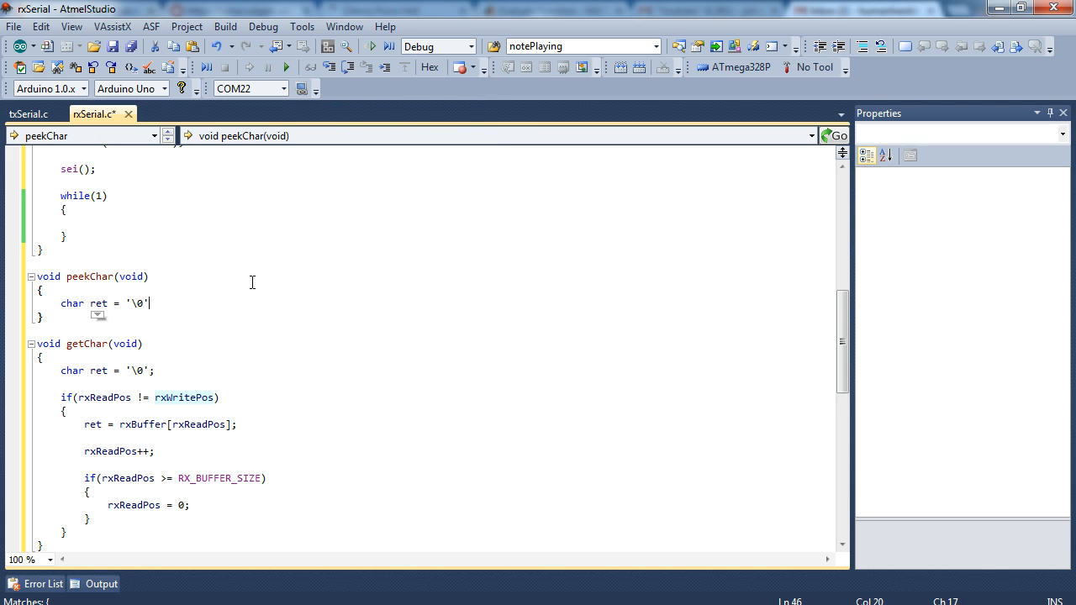
text(if(re)
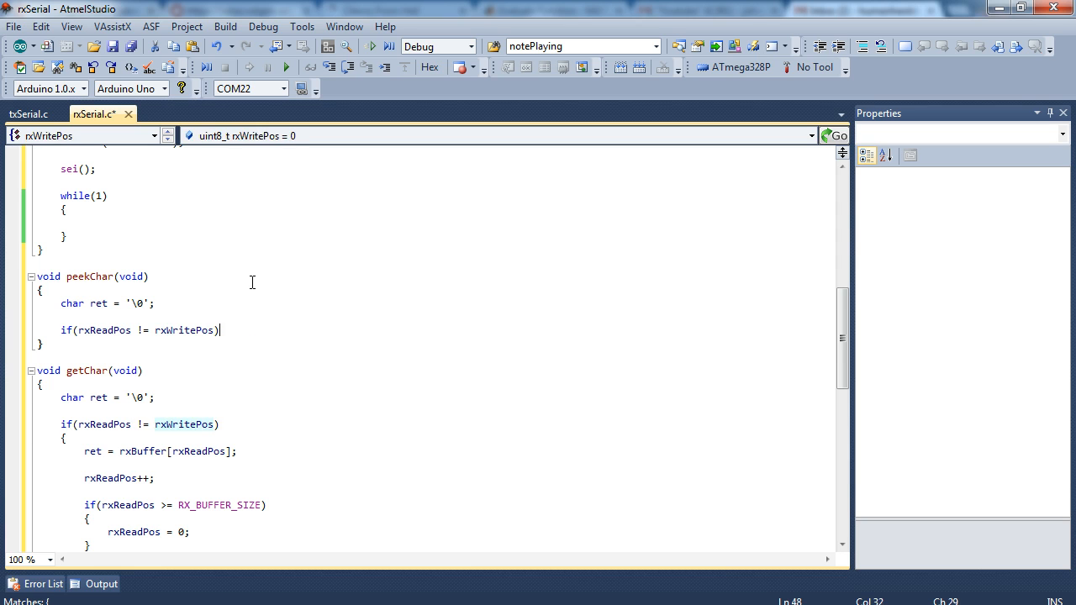
text(ret = rx)
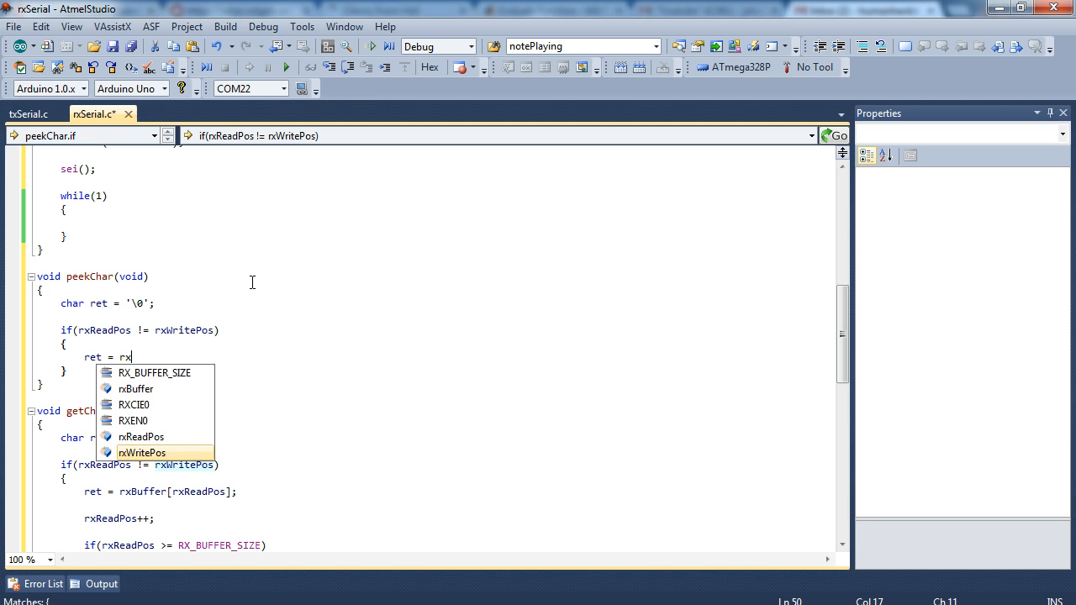
text(Buffer[rxReadPos];)
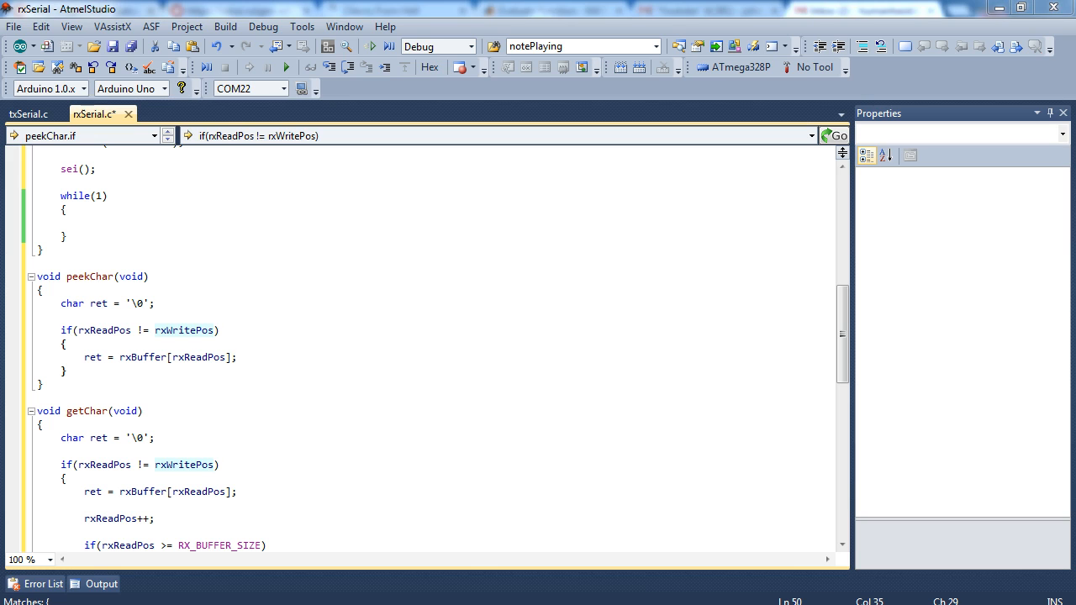
click(238, 357)
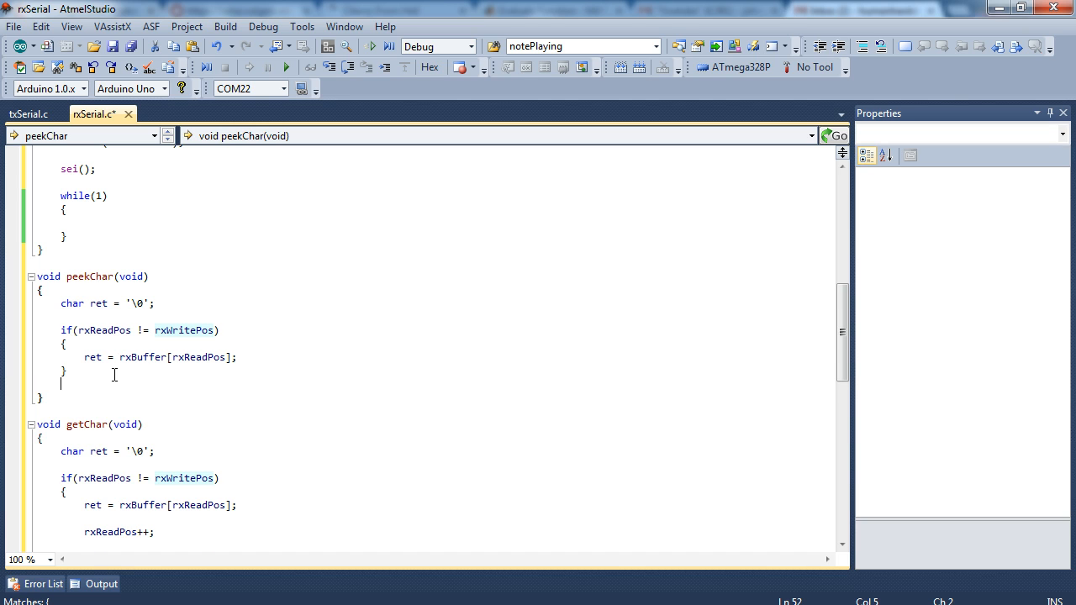
text(return ret;)
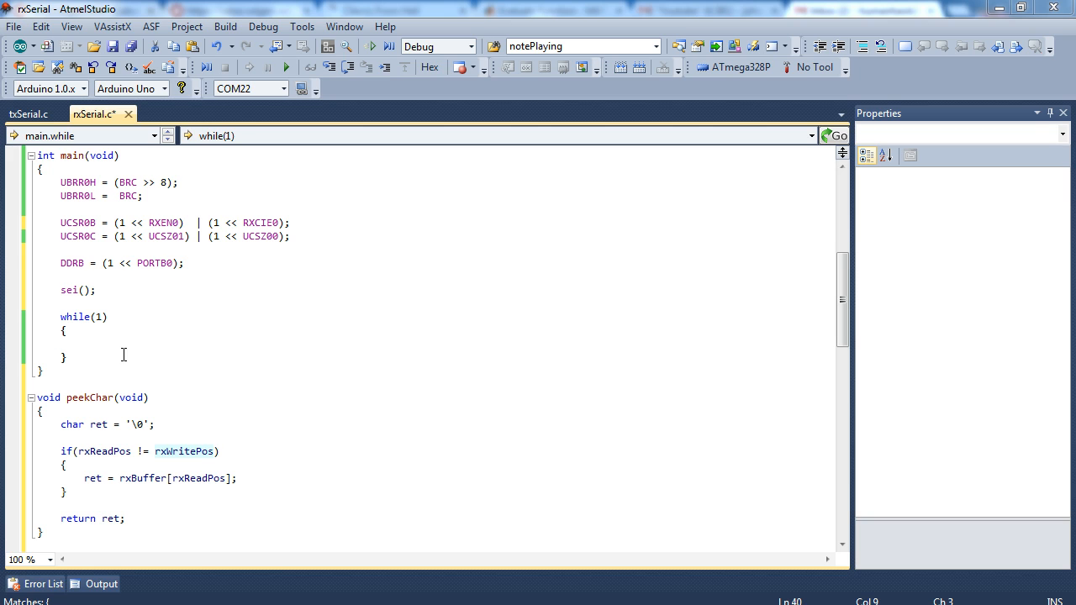
In while(1), read char c = getChar() and sbi PORTB0 on '1', cbi PORTB0 on '0'.
text(char c)
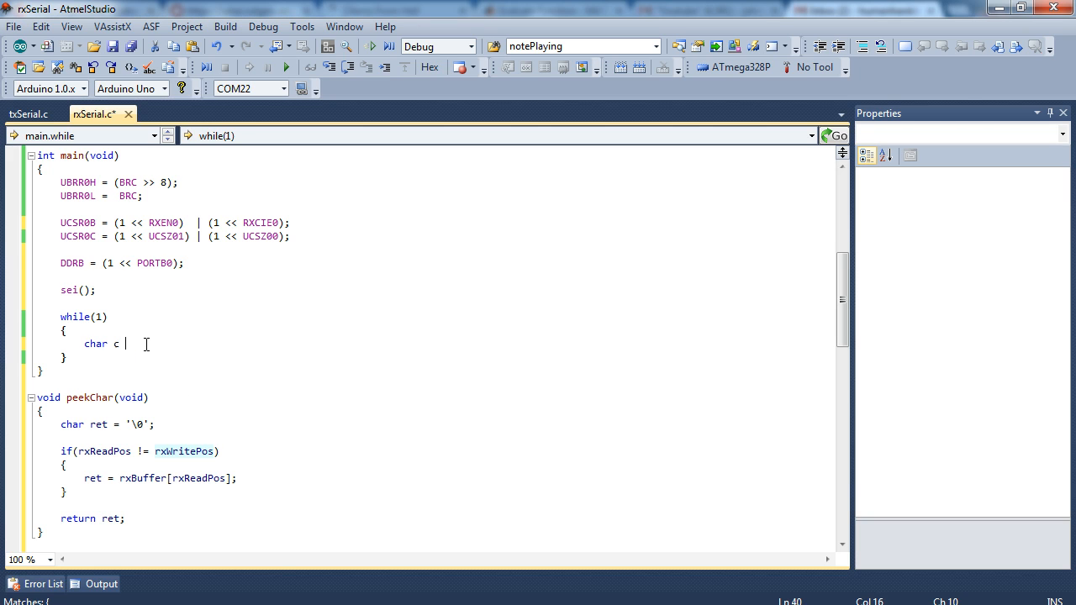
text(= getChar();)
text(if()
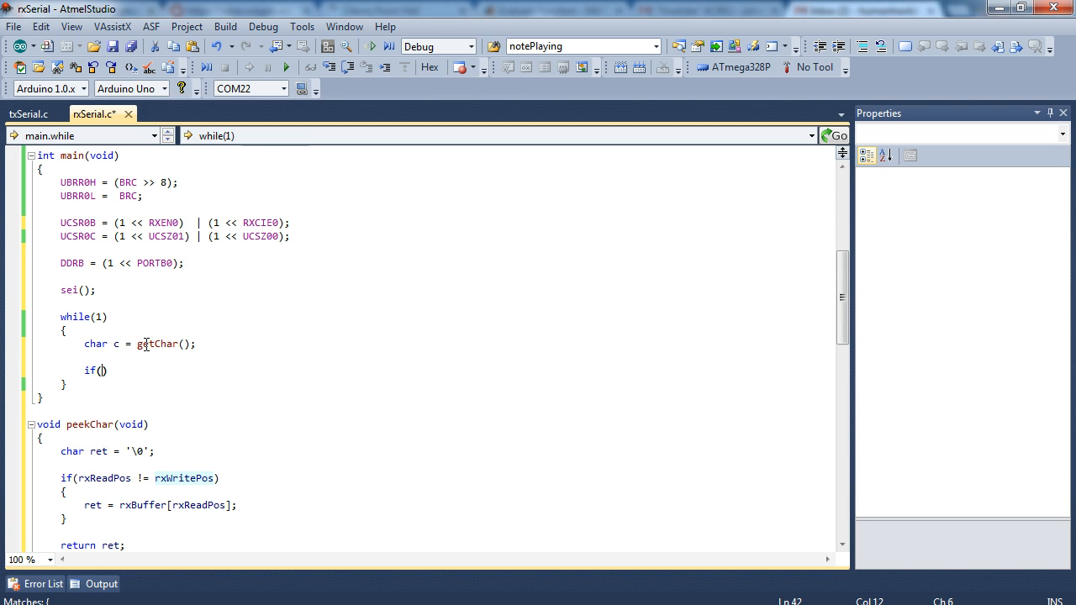
text(c == '1)
text(sbi()
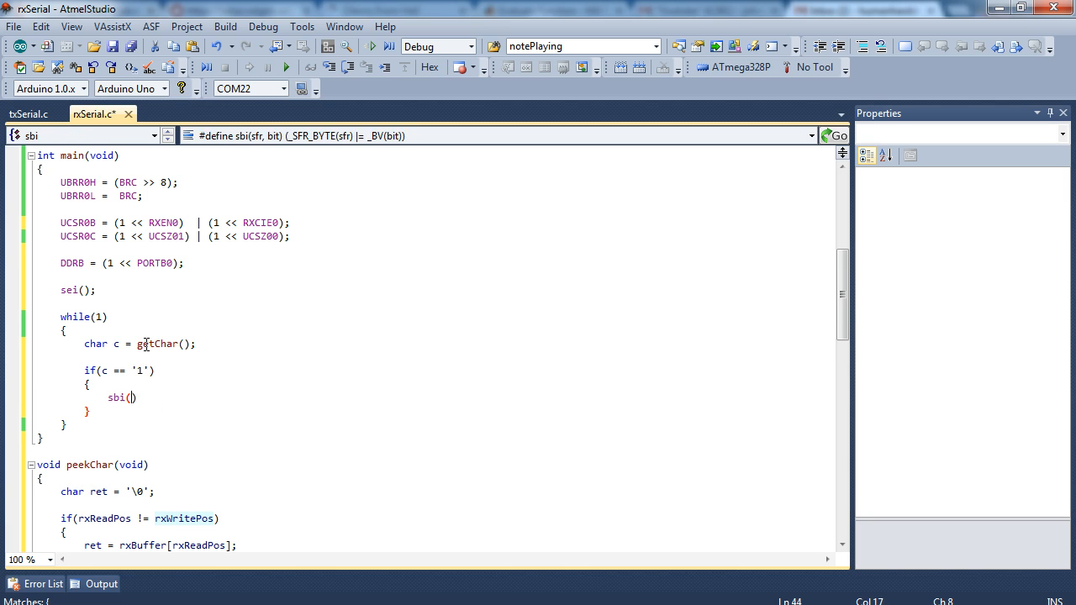
text(PORTB,)
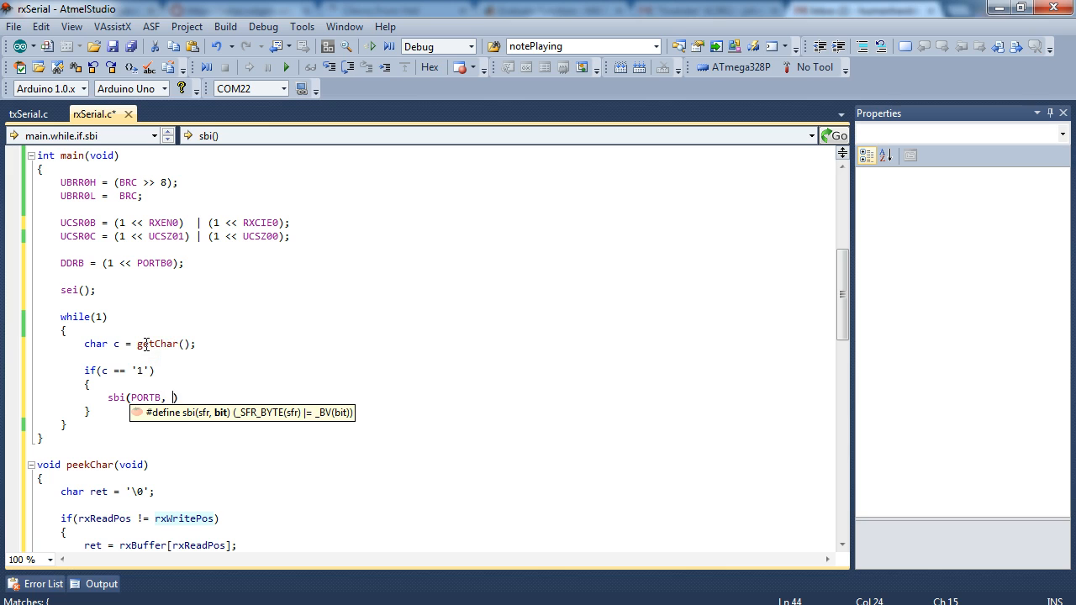
text(PORTB0)
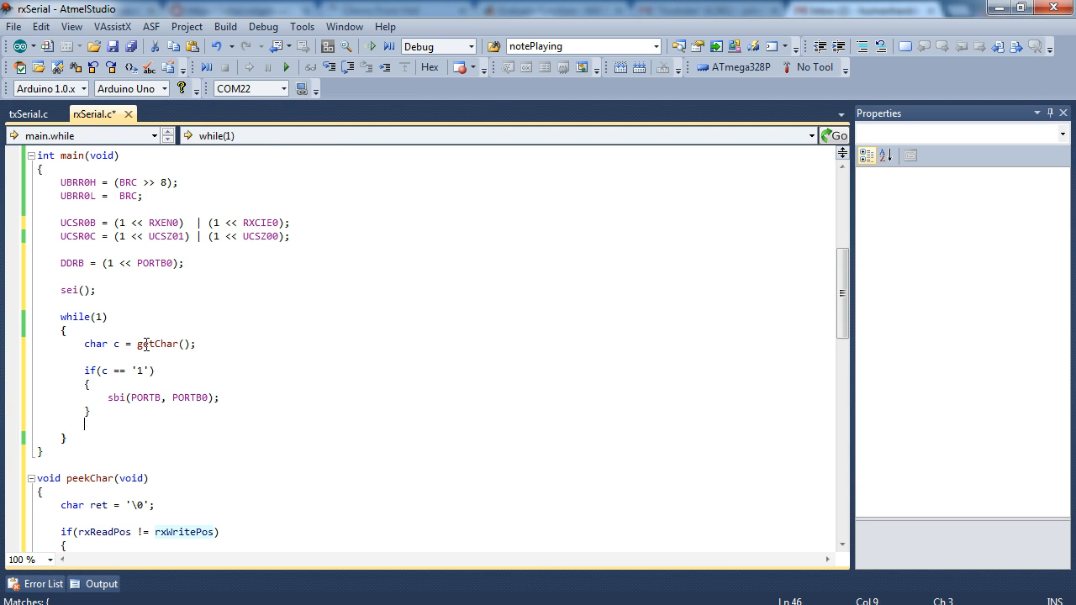
text(else if(c ==)
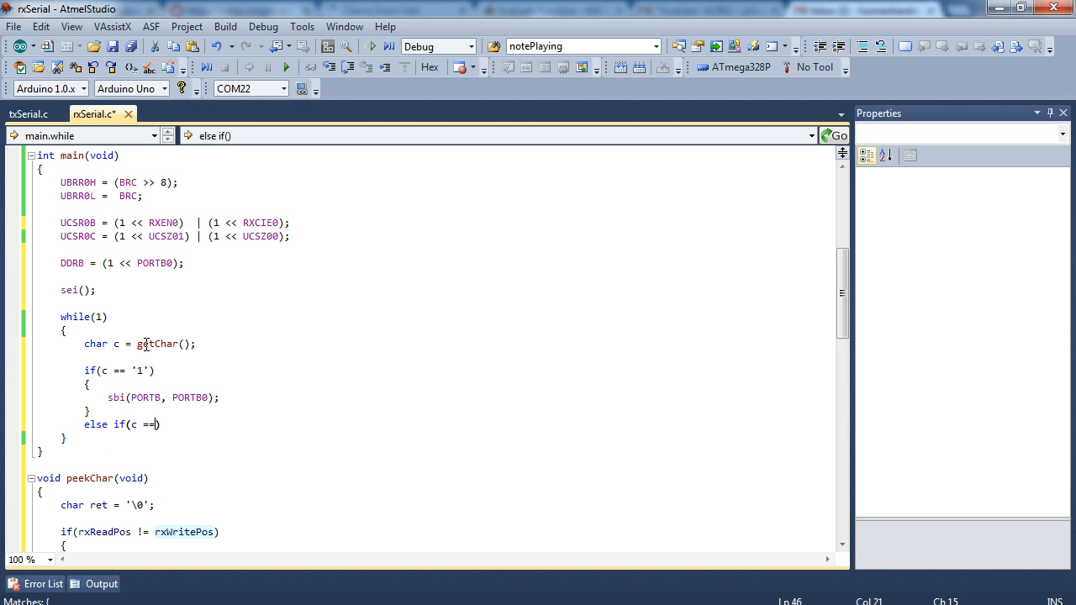
text('0')
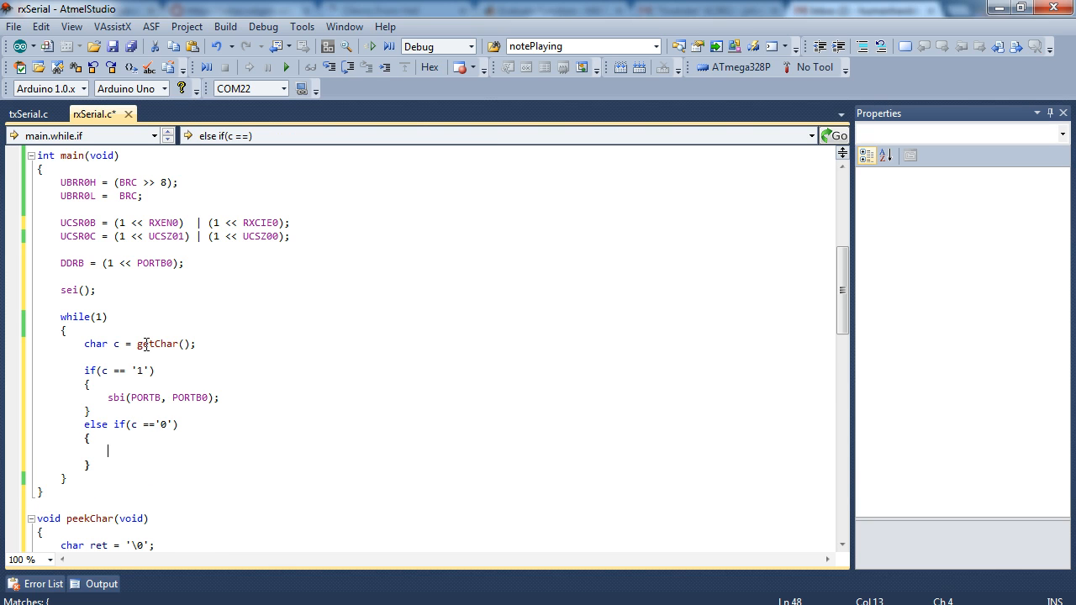
text(cbi()
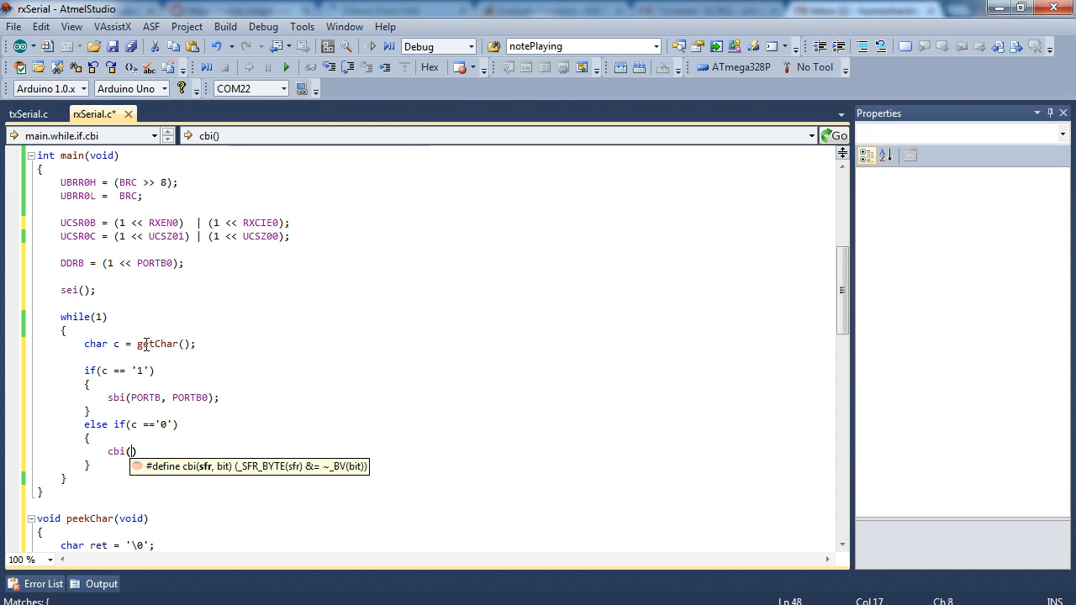
text(PORTB, PORTB0)
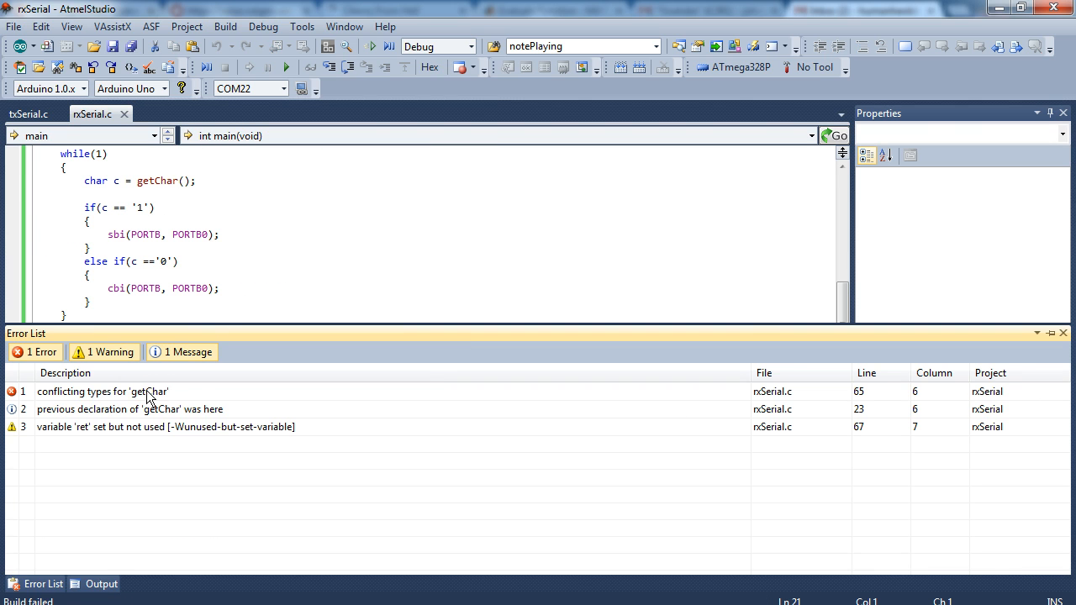
Jump to the conflicting getChar definition and make it return ret.
double_click(102, 392)
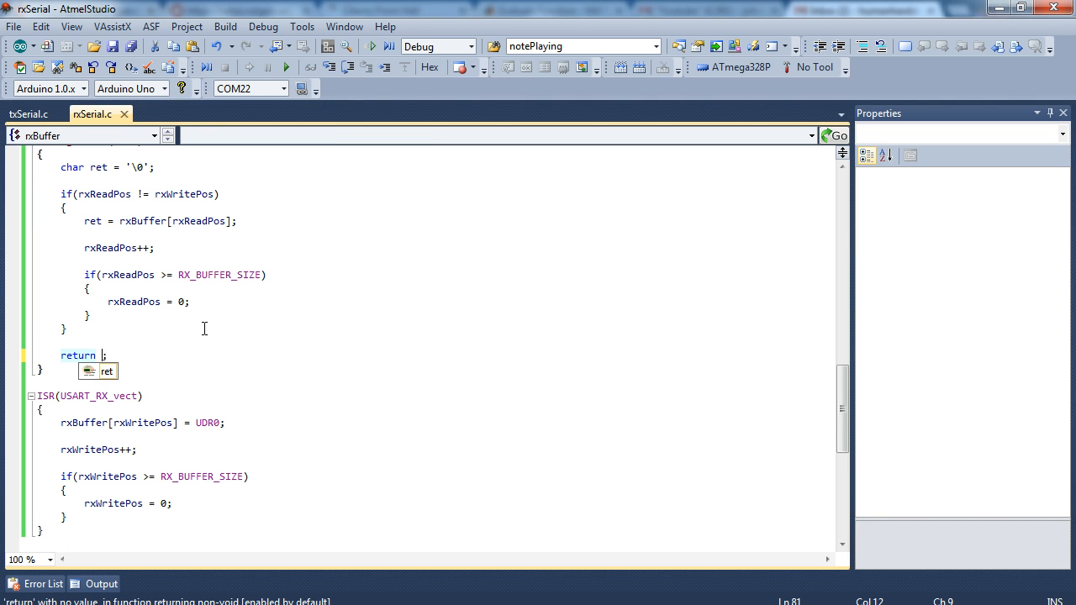
text(ret)
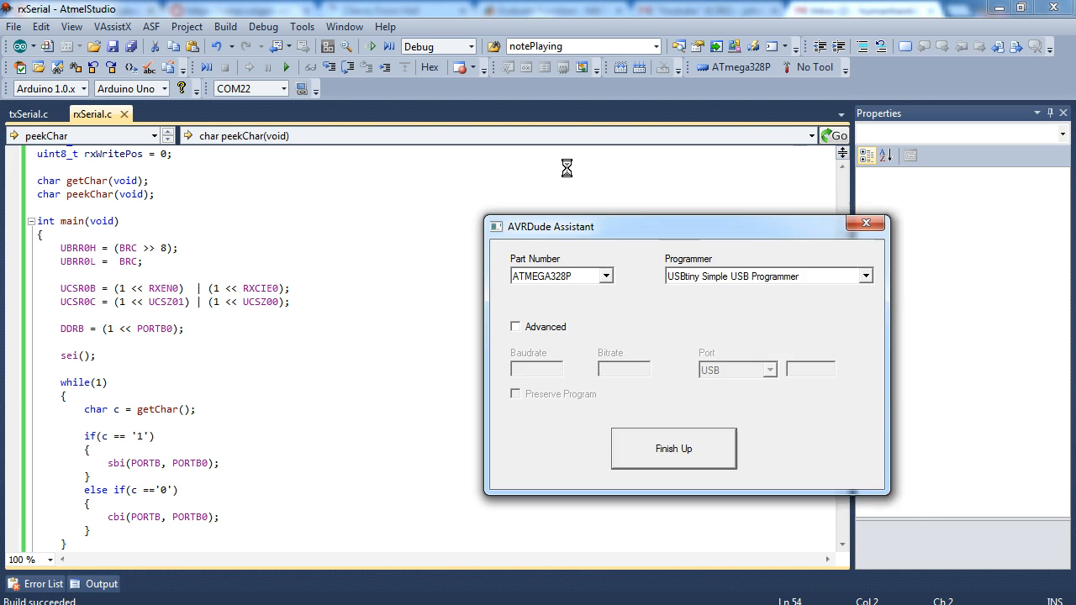
Finish the AVRDude Assistant and write the compiled program to the ATmega328P flash.
click(673, 448)
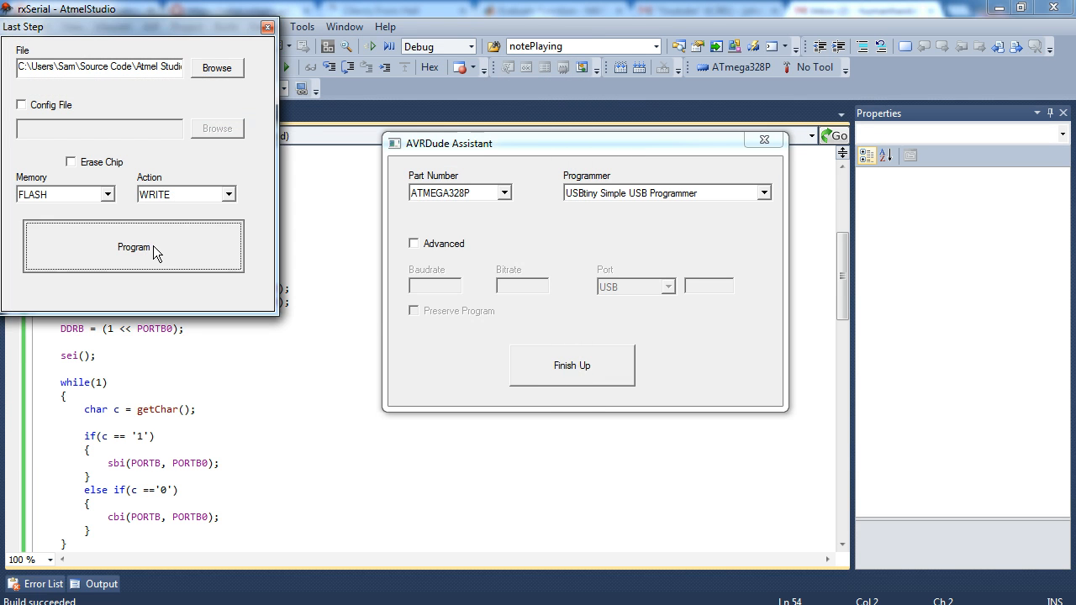
click(133, 247)
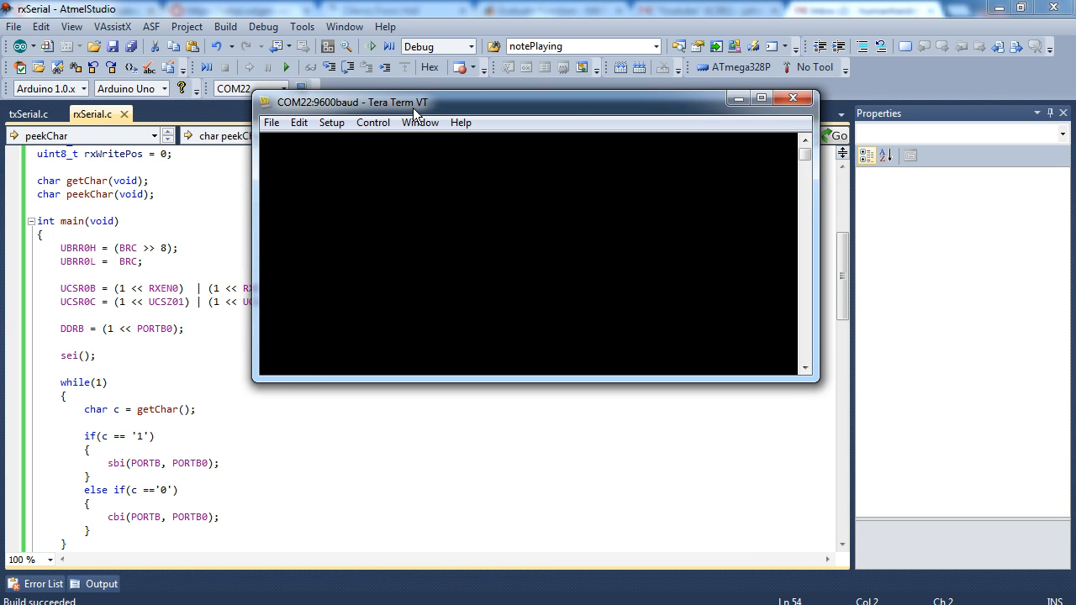
drag(412, 101, 344, 119)
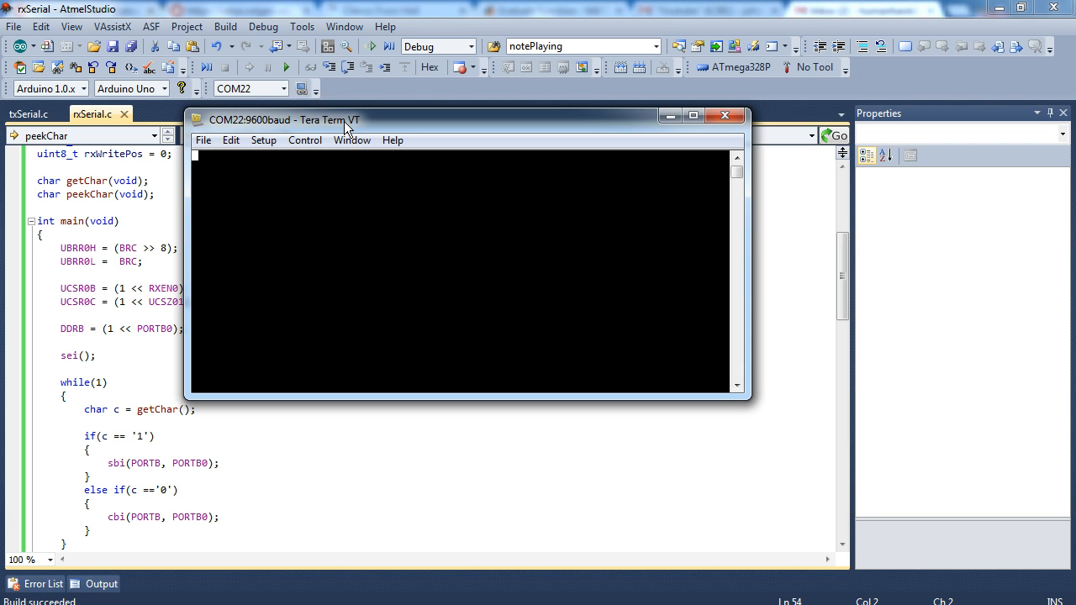
click(230, 140)
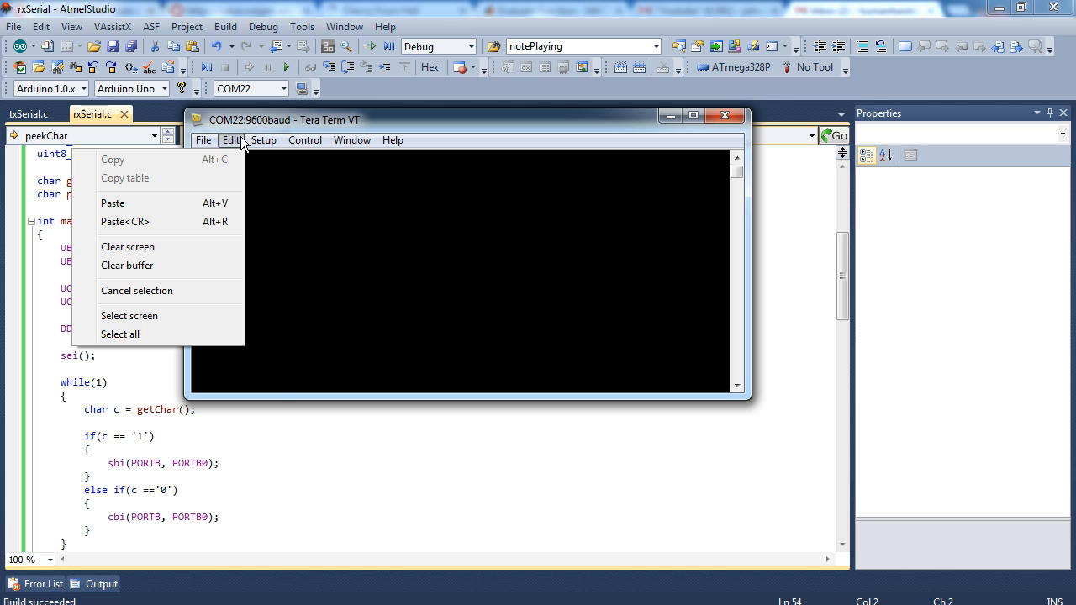
click(264, 139)
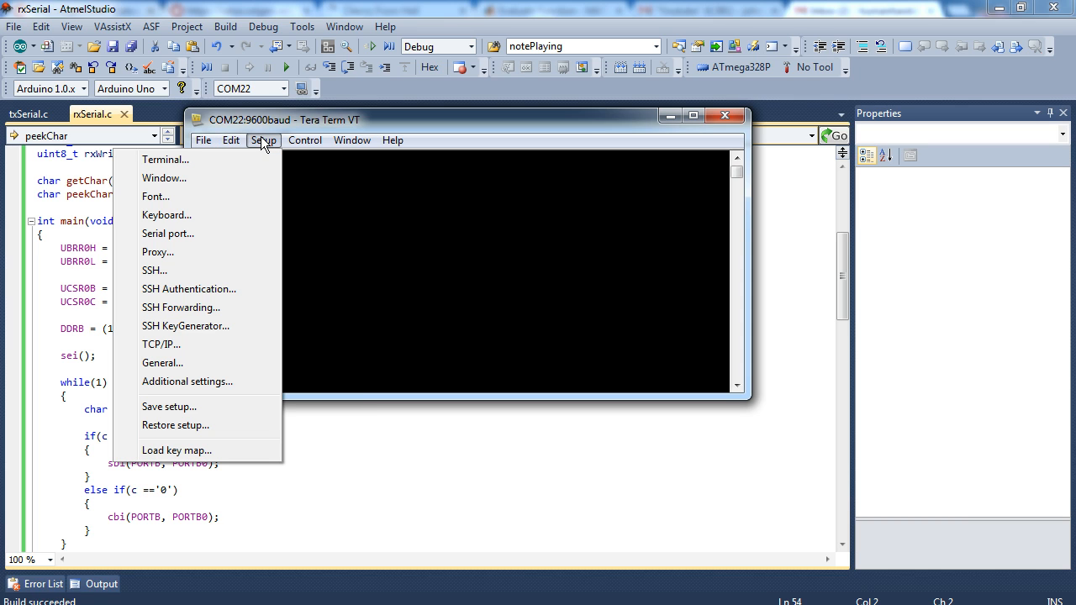
click(305, 139)
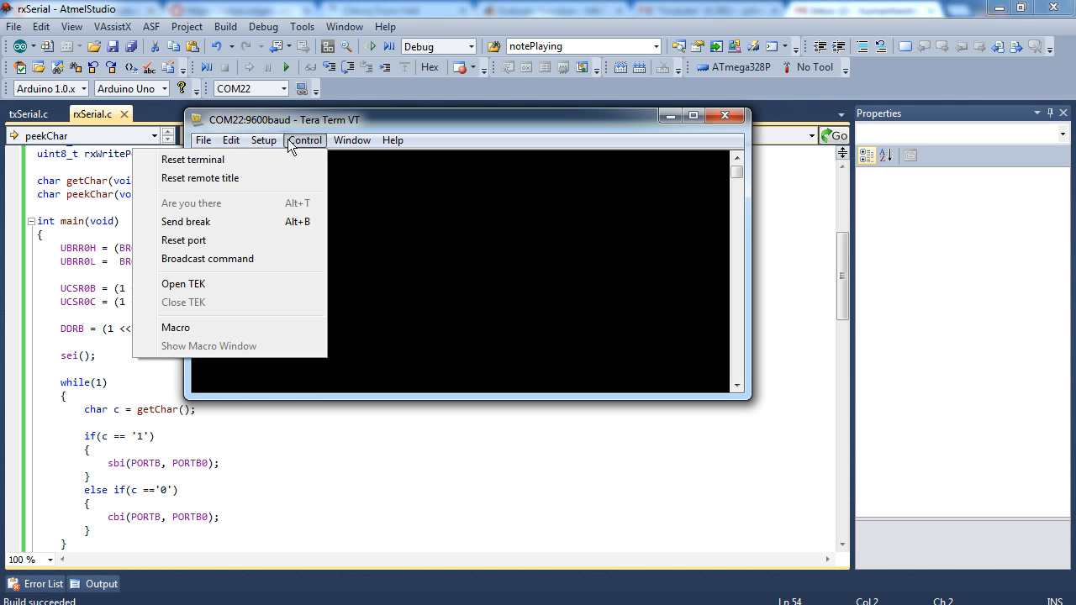
click(202, 139)
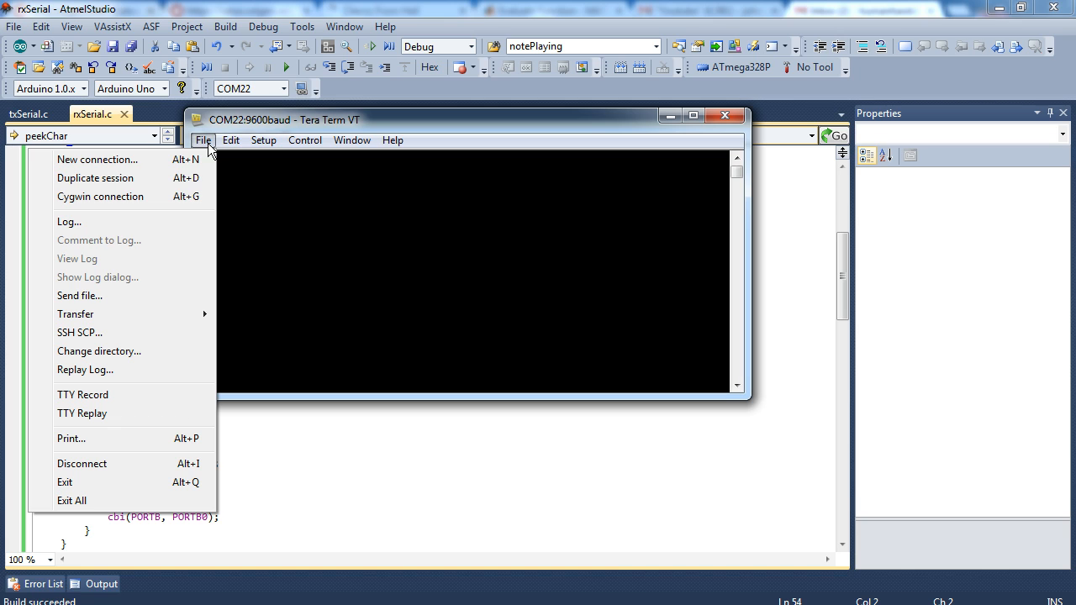
mouse_move(315, 260)
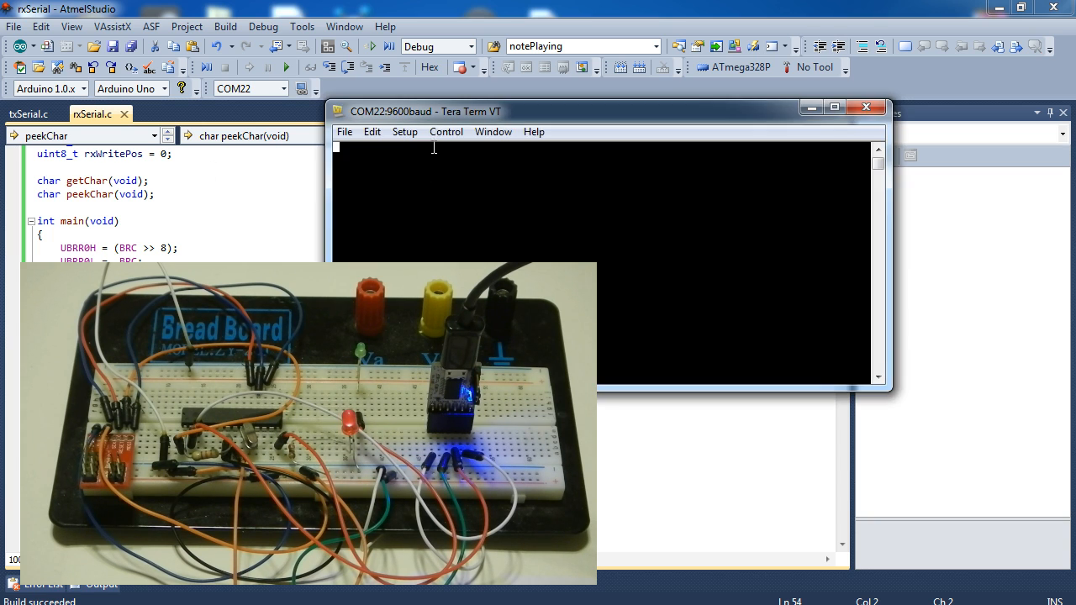
Enable local echo in Tera Term's terminal settings and send '1' to light the LED.
drag(433, 111, 311, 80)
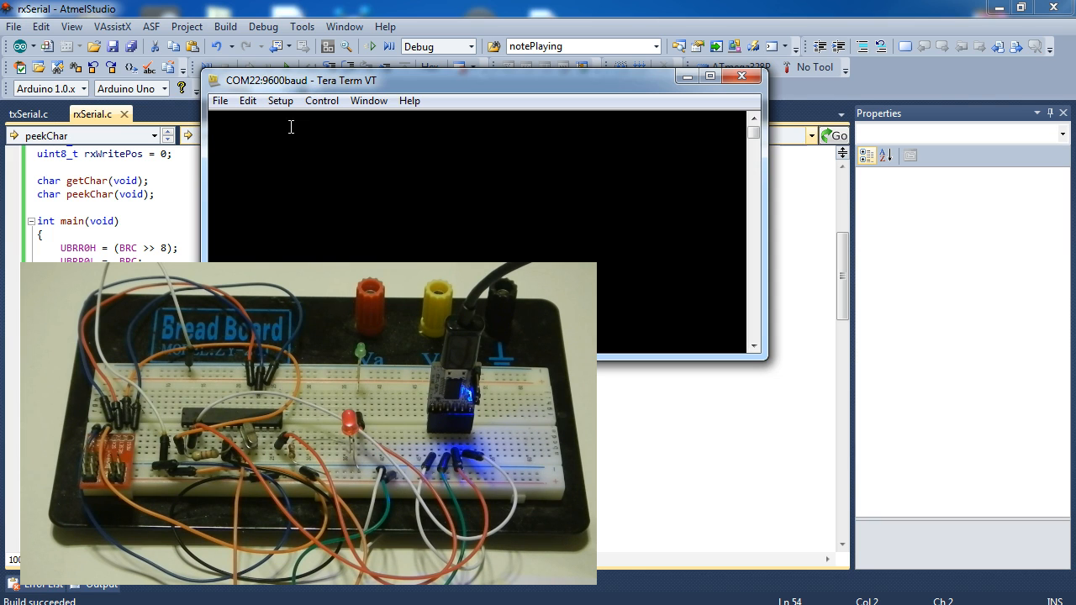
click(280, 100)
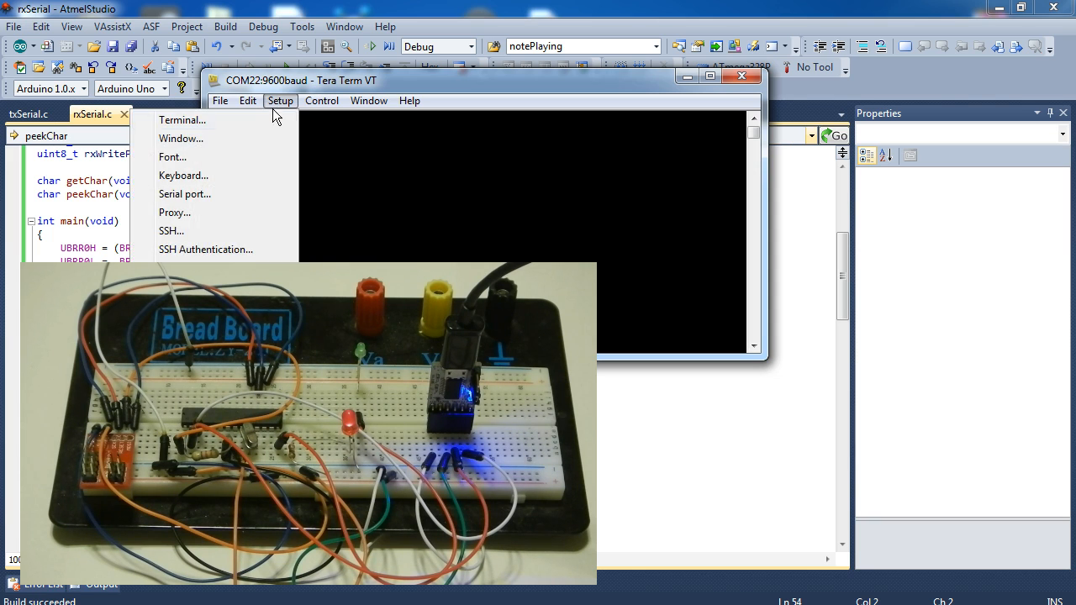
click(182, 119)
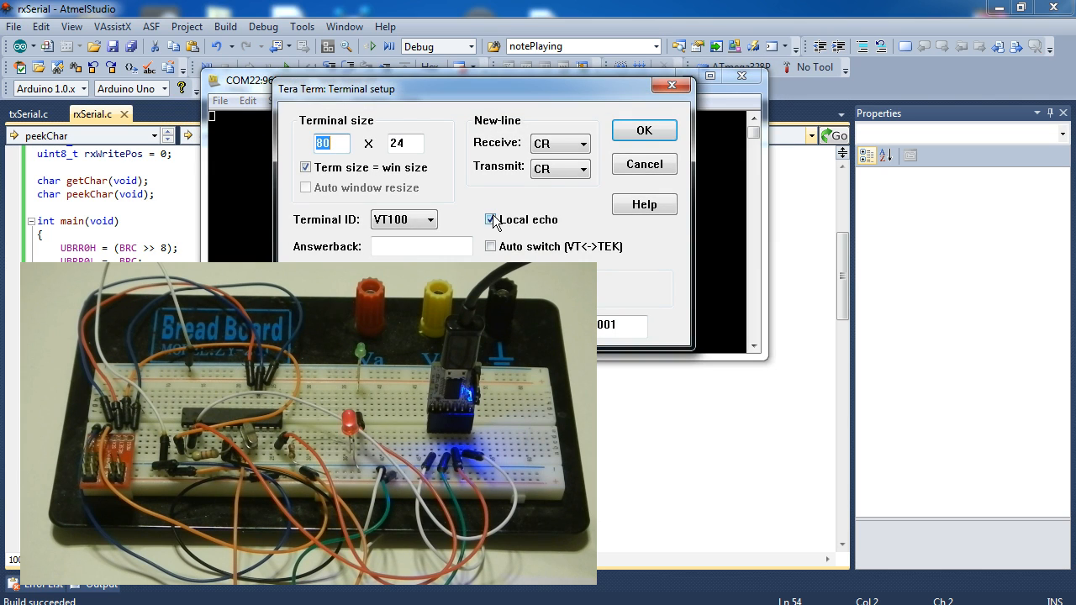
click(644, 130)
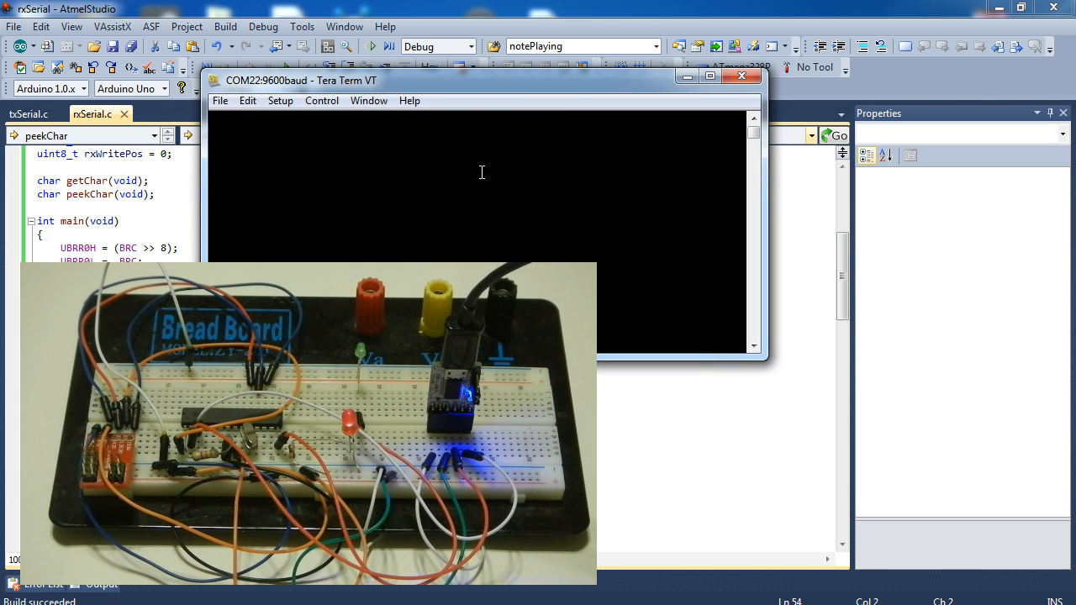
text(1)
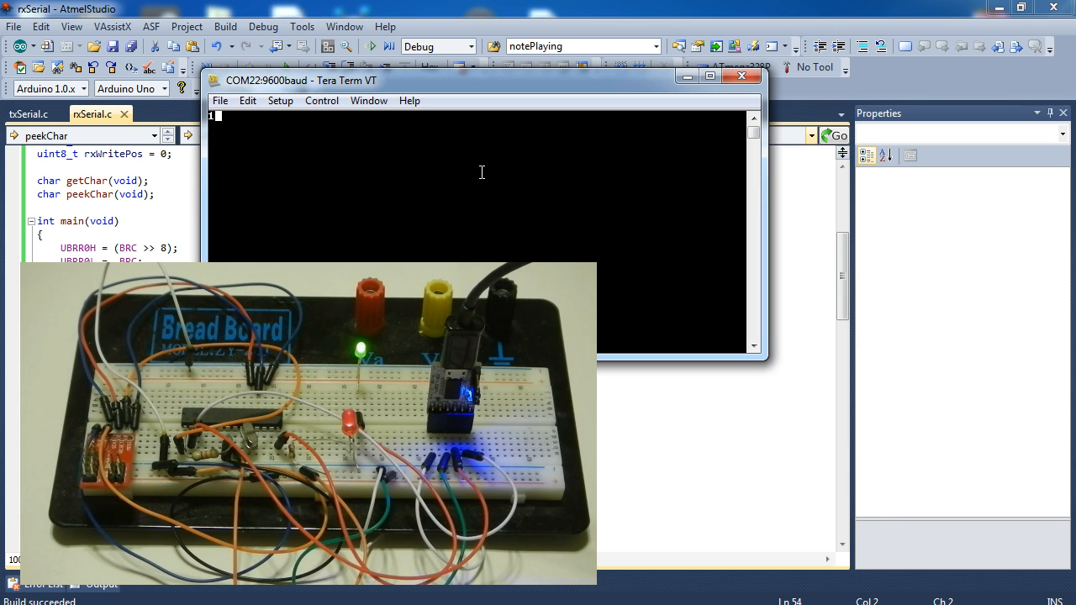